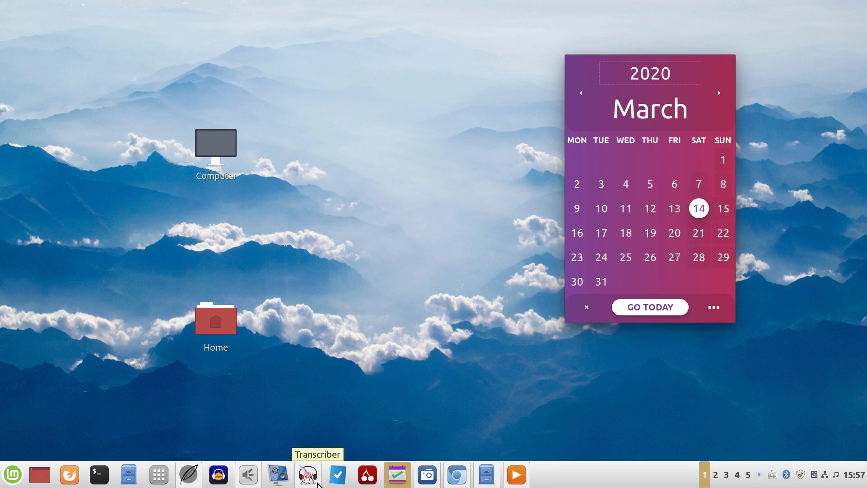
mouse_move(427, 474)
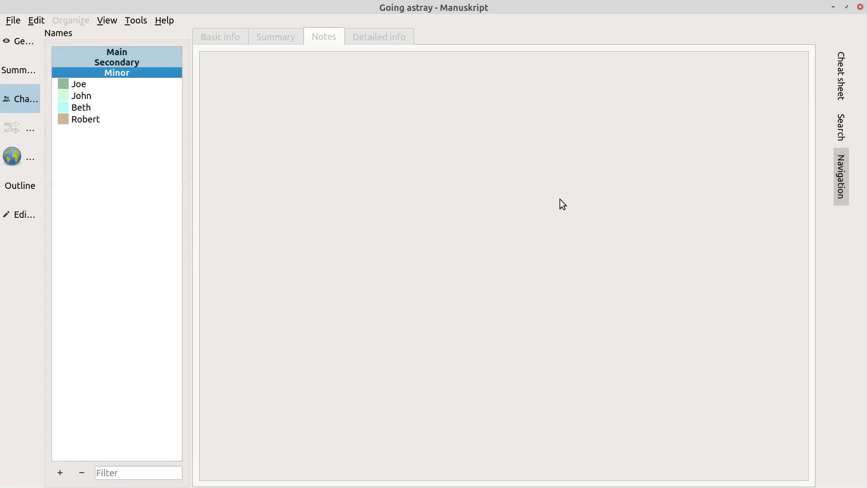
mouse_move(108, 168)
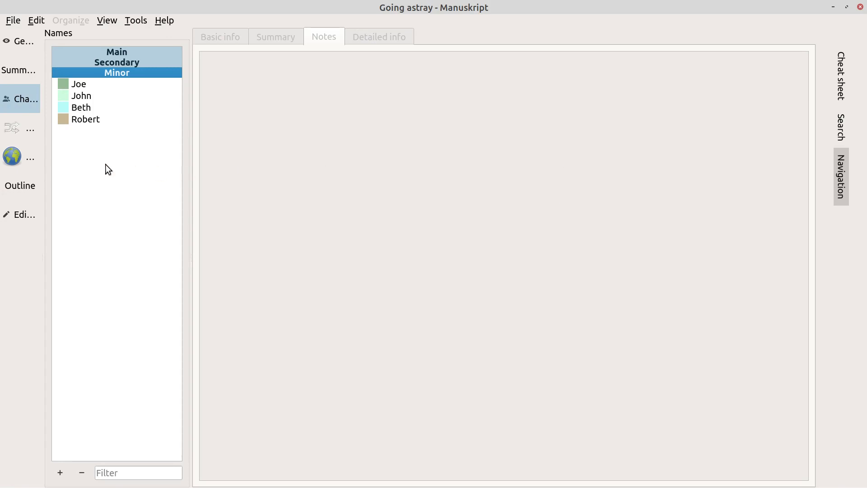
Step: Review the Notes of Joe, John and Robert, then reselect Joe's character entry
click(78, 84)
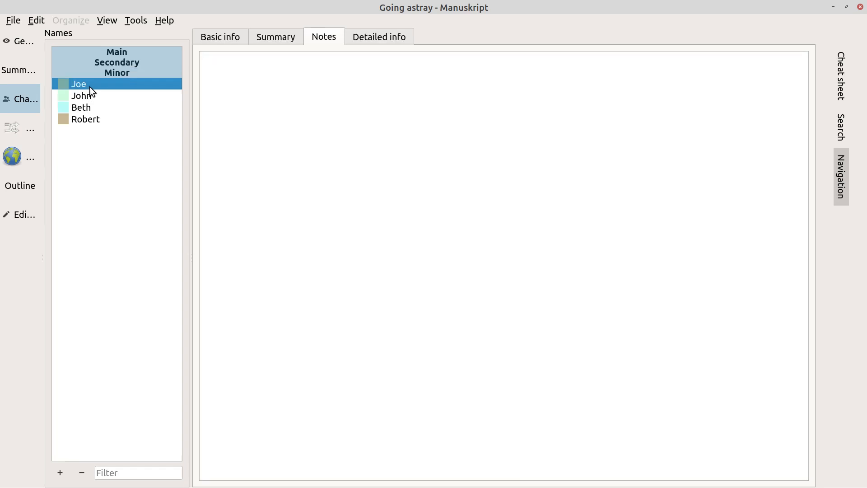
click(83, 95)
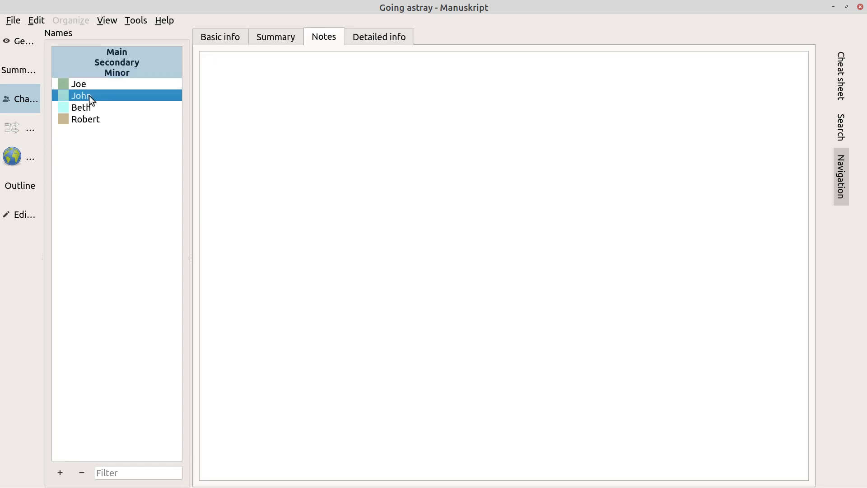
click(84, 120)
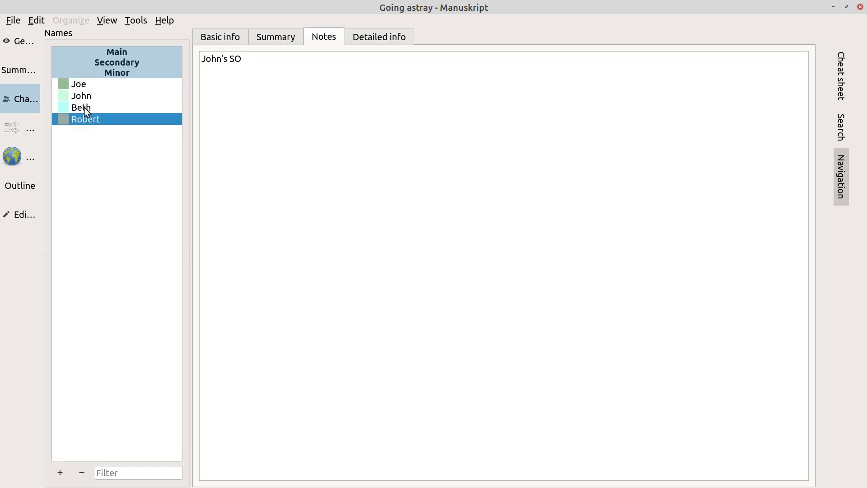
click(78, 83)
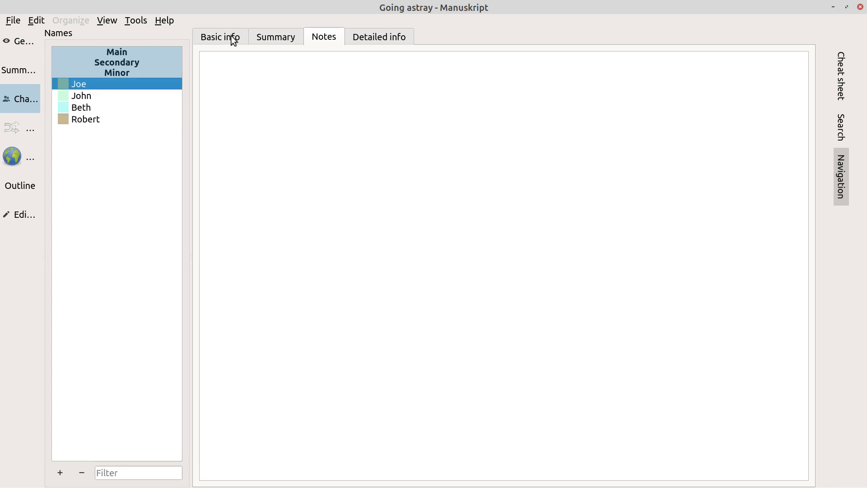
Step: In Joe's Basic info, enter the motivation 'Something new when it comes to John'
click(220, 36)
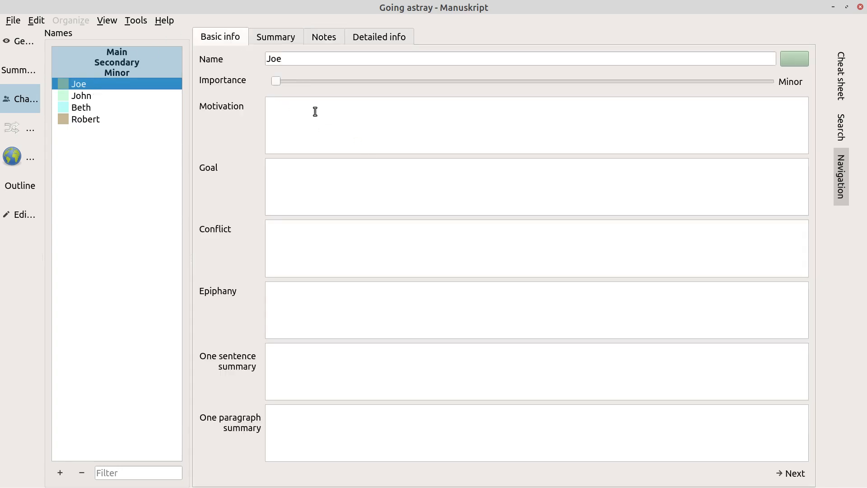
mouse_move(289, 112)
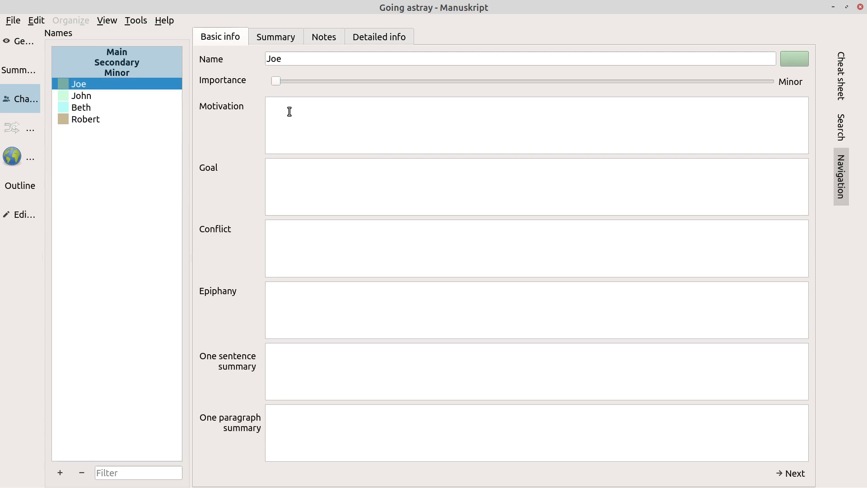
text(Some)
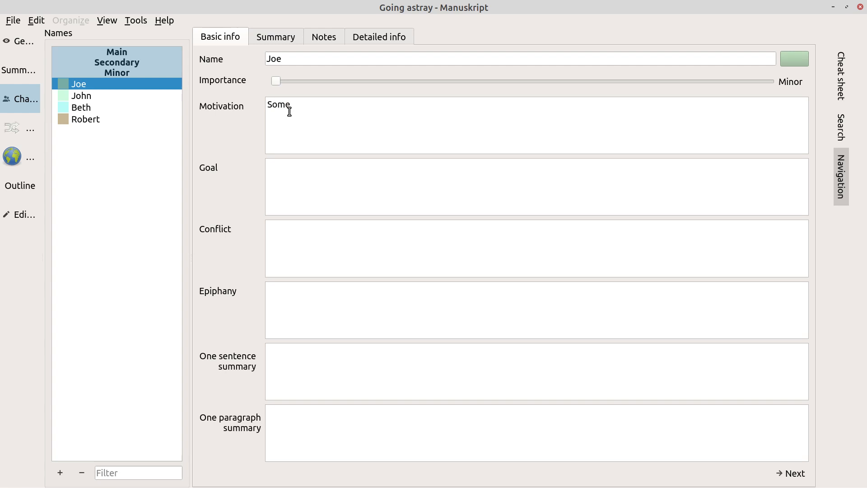
text(thing new)
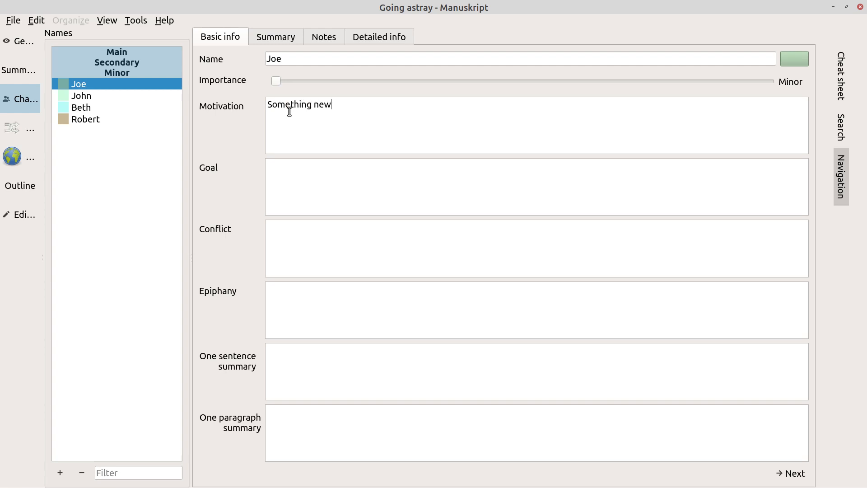
text(when it comes)
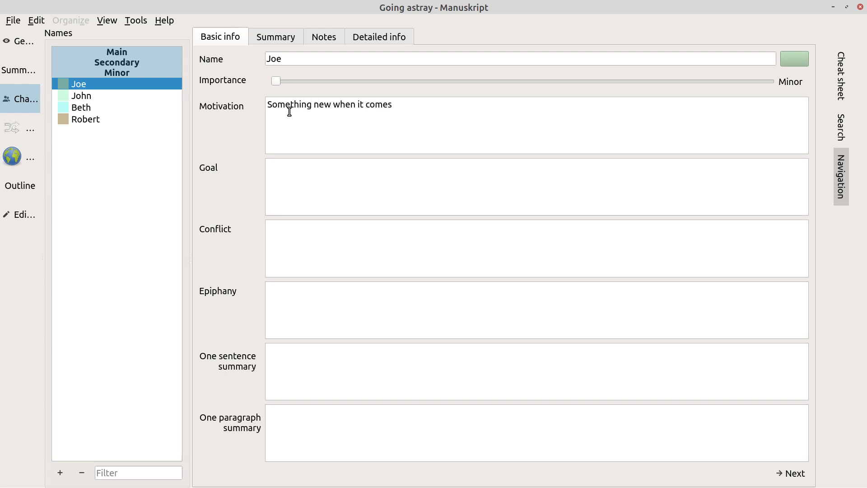
text(to John)
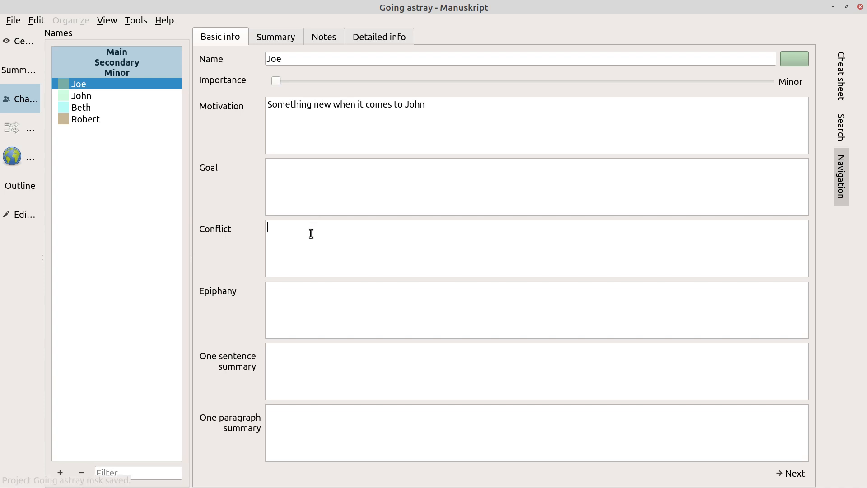
Step: Enter Joe's conflict as 'Unfaithful to his spouse'
text(Unfa)
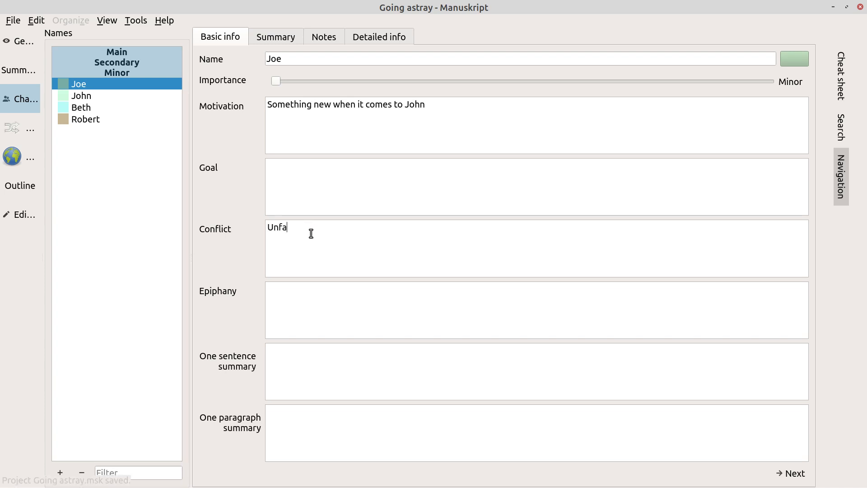
text(i)
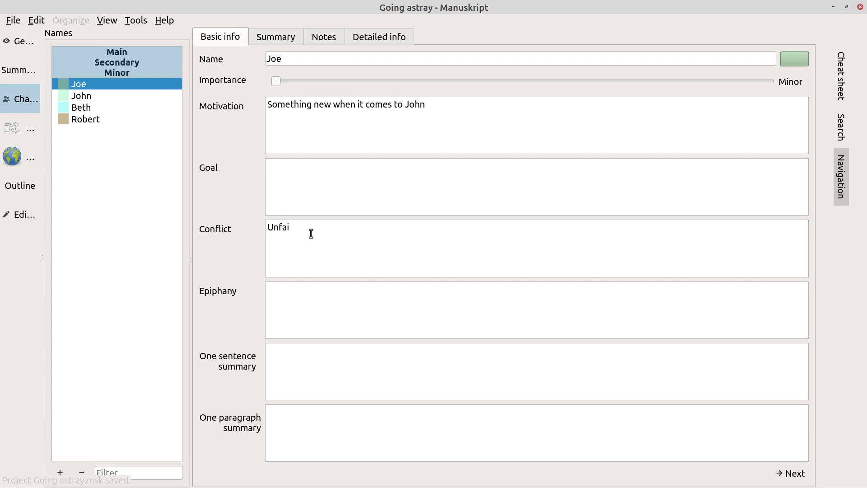
text(thful to hi)
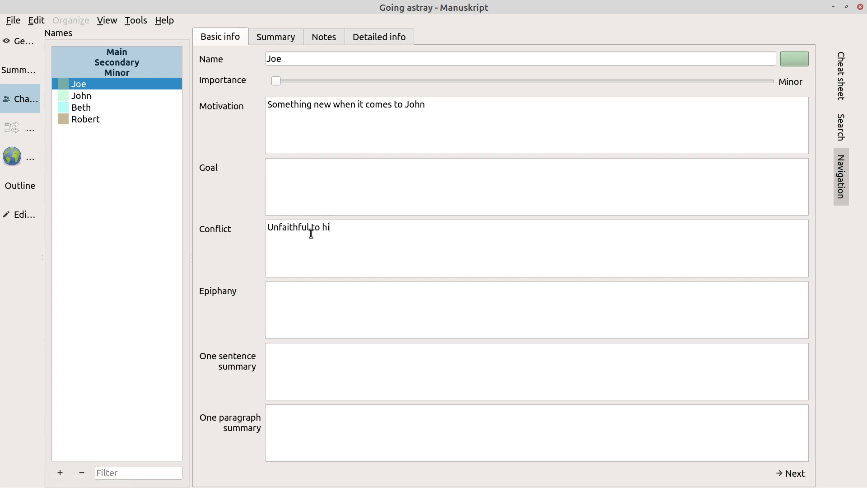
text(s spou)
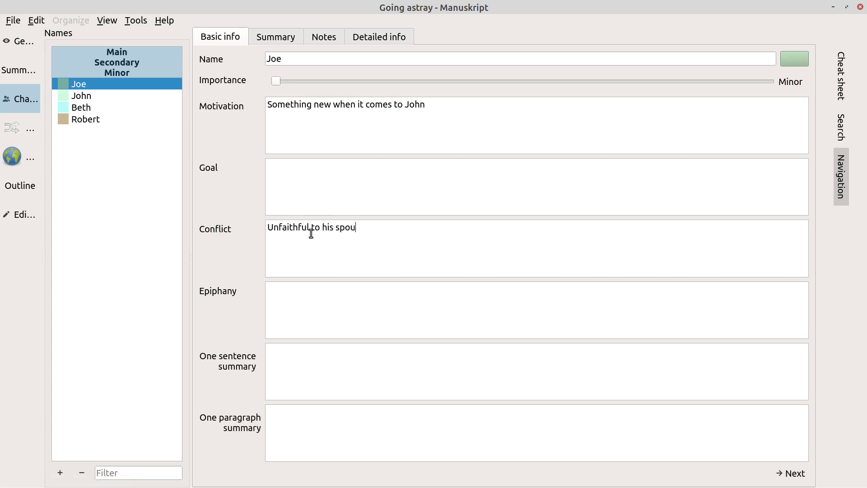
text(se)
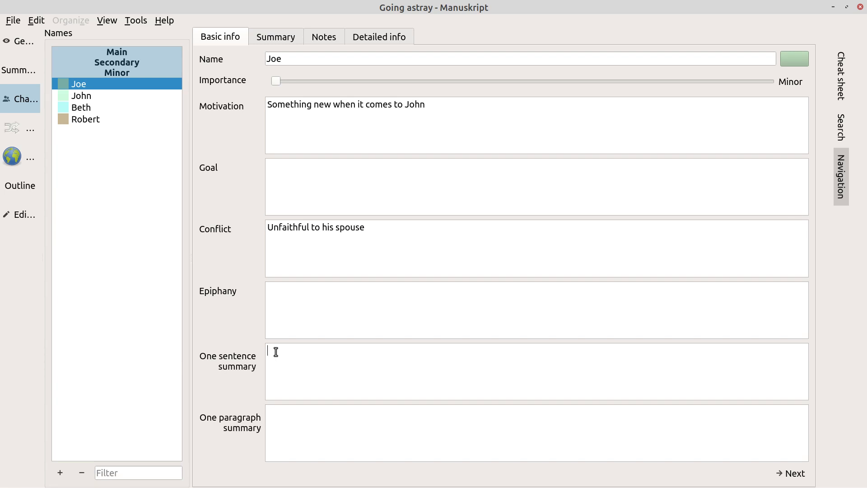
mouse_move(363, 239)
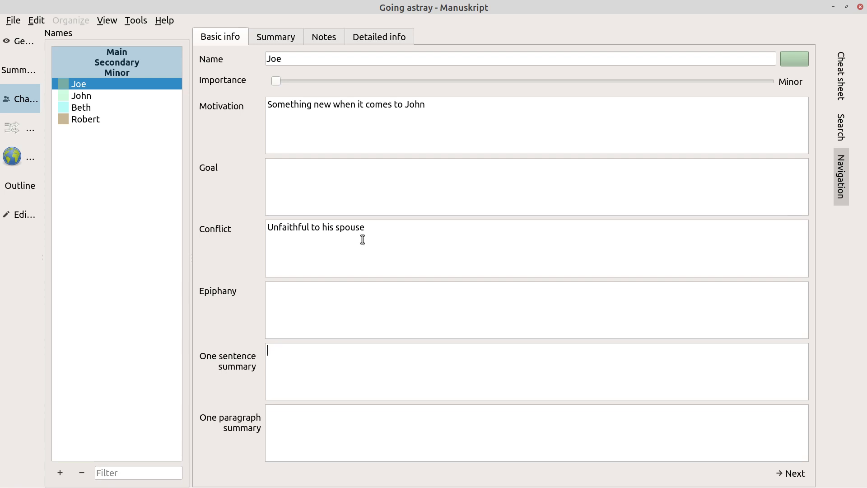
Step: Add a new Description/Value row to Joe's Detailed info table
click(378, 36)
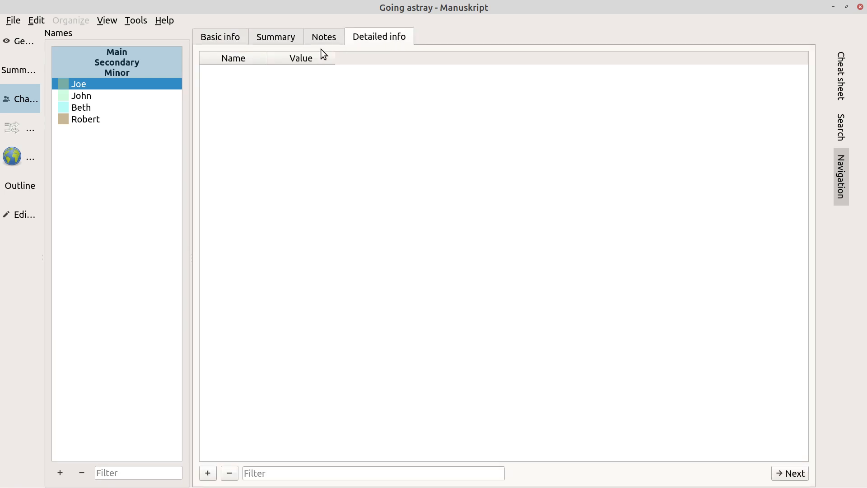
mouse_move(236, 67)
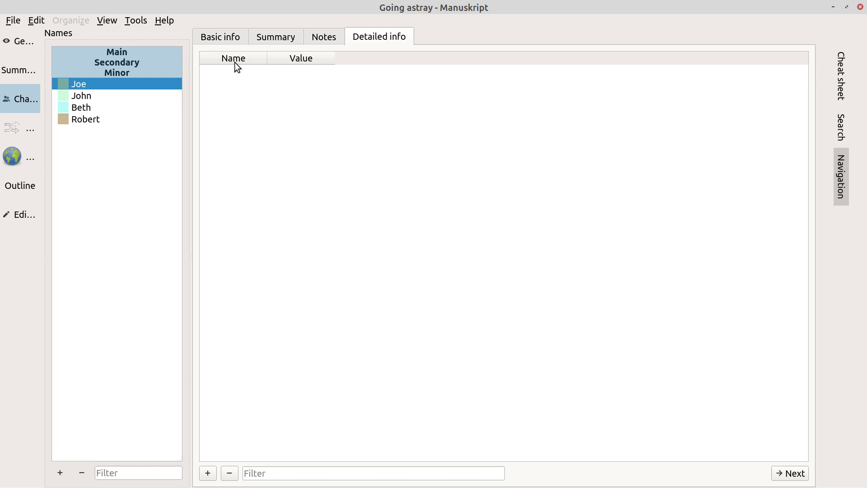
mouse_move(219, 475)
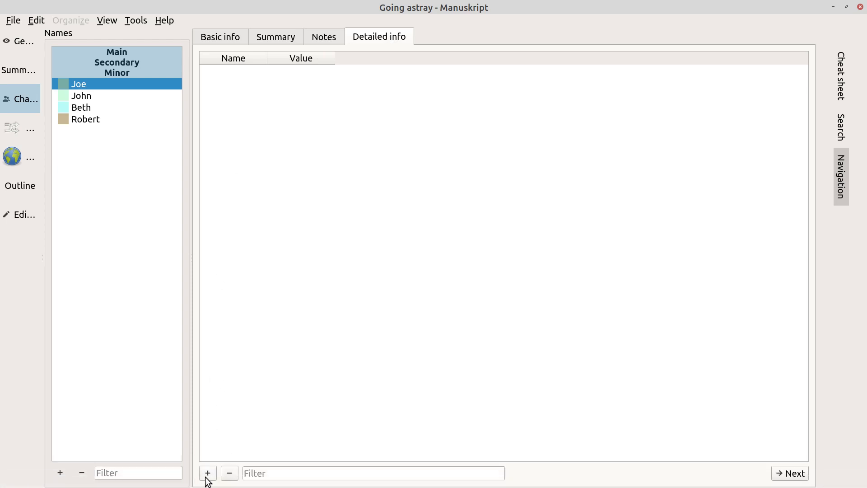
mouse_move(259, 441)
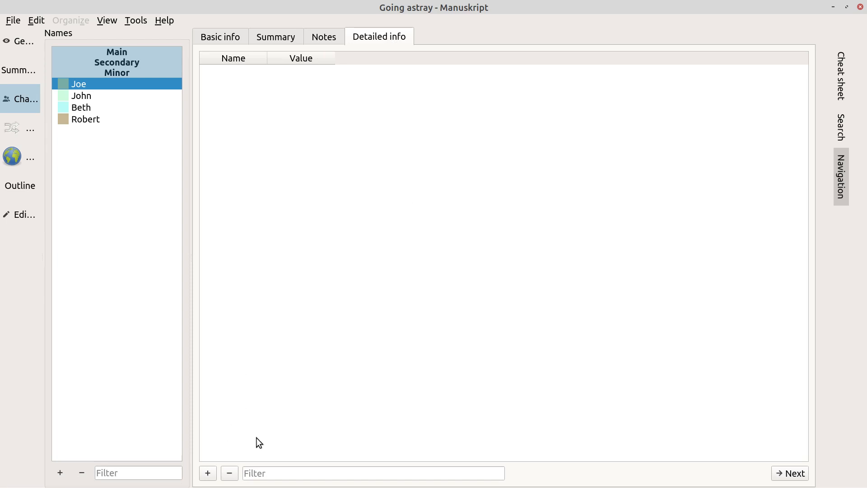
click(208, 472)
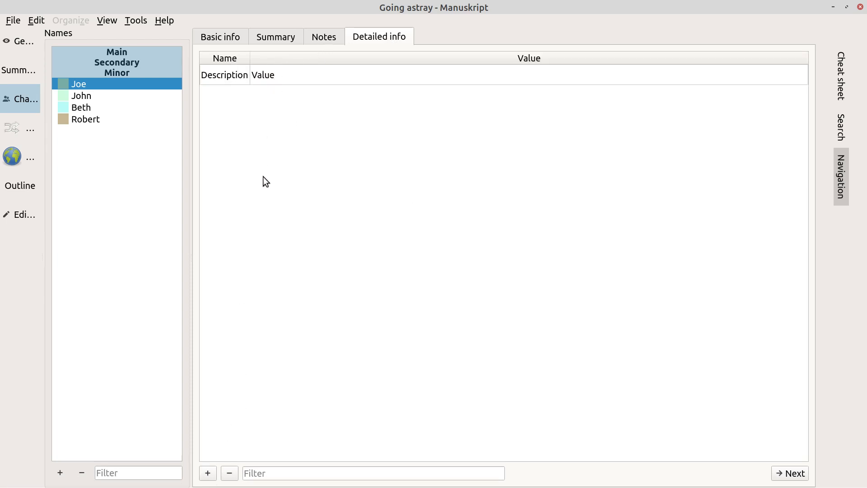
mouse_move(515, 474)
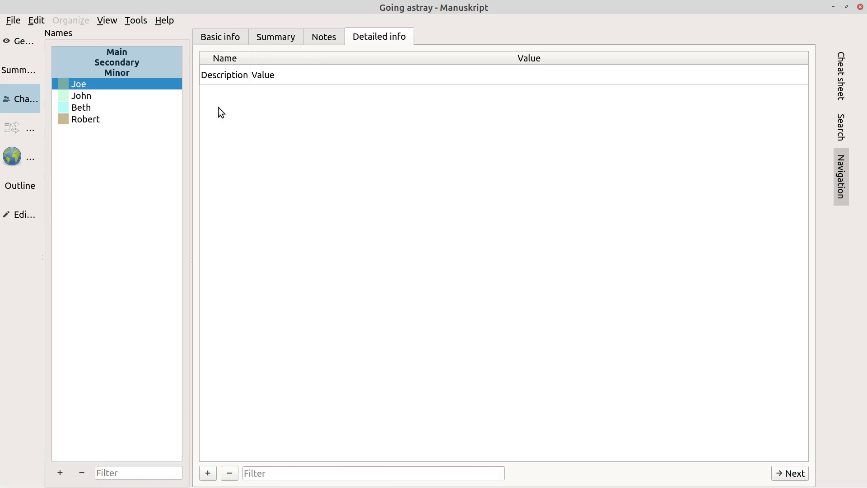
mouse_move(12, 156)
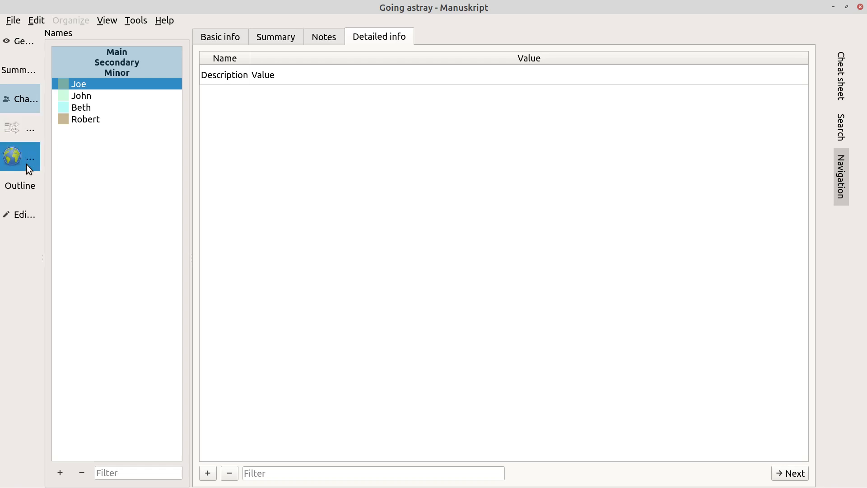
Step: Create a world item named 'Home' with the description 'Nice family home'
click(12, 157)
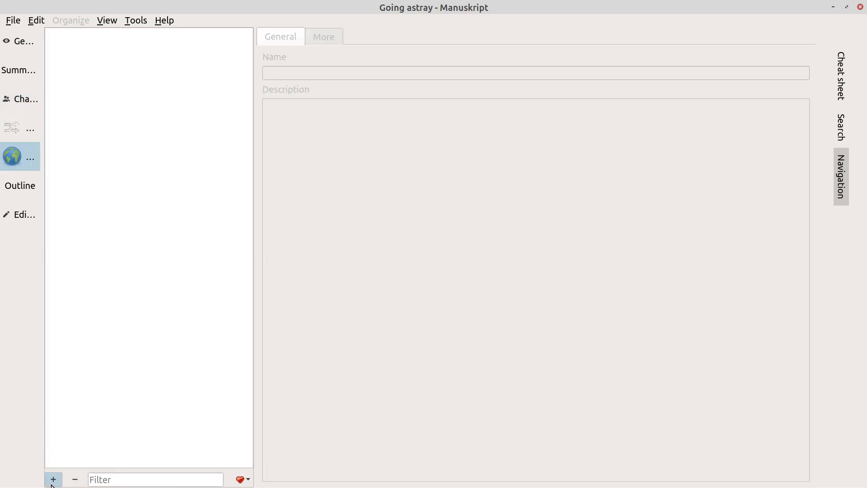
click(54, 479)
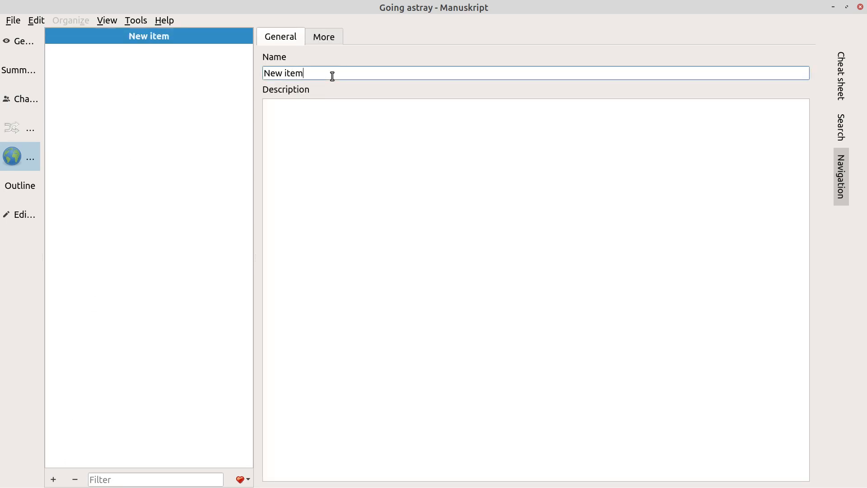
text(Ho)
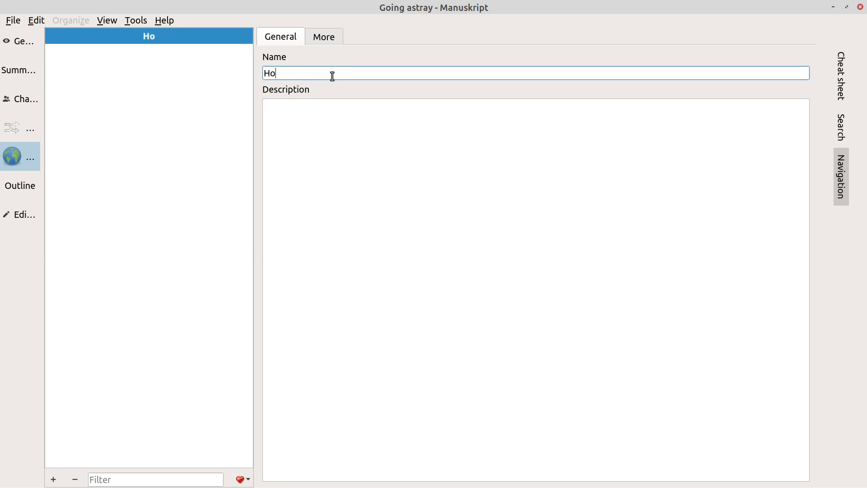
text(use)
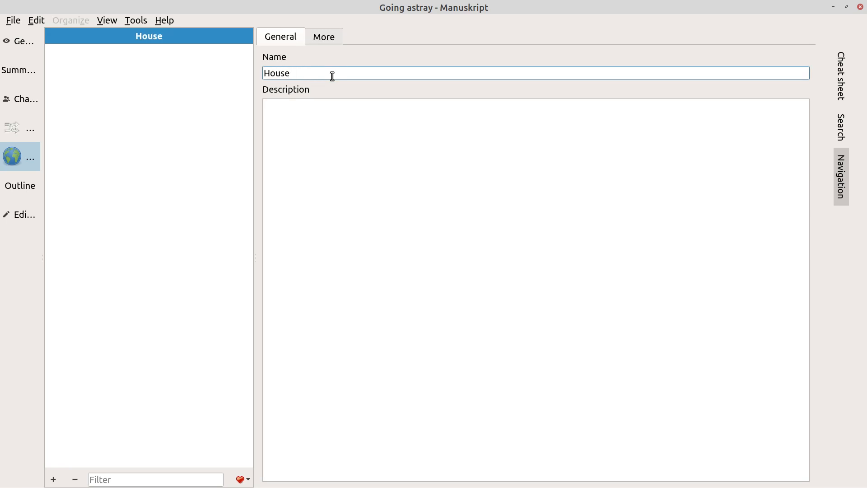
text(Home)
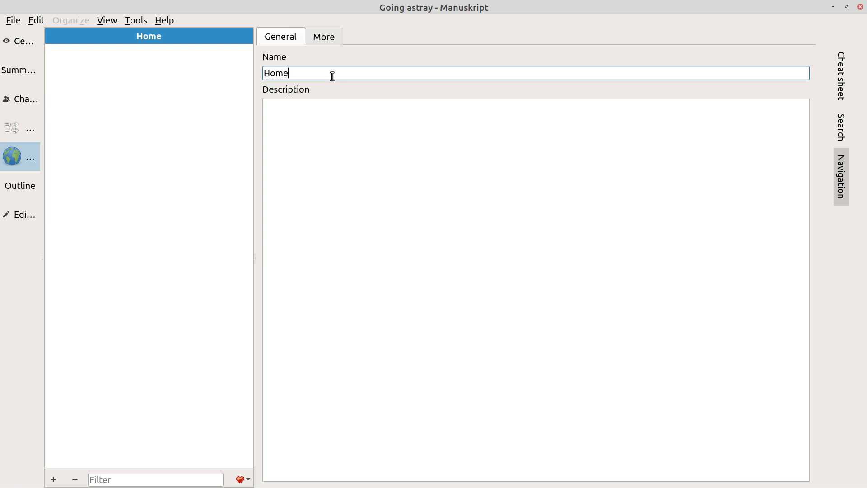
mouse_move(340, 110)
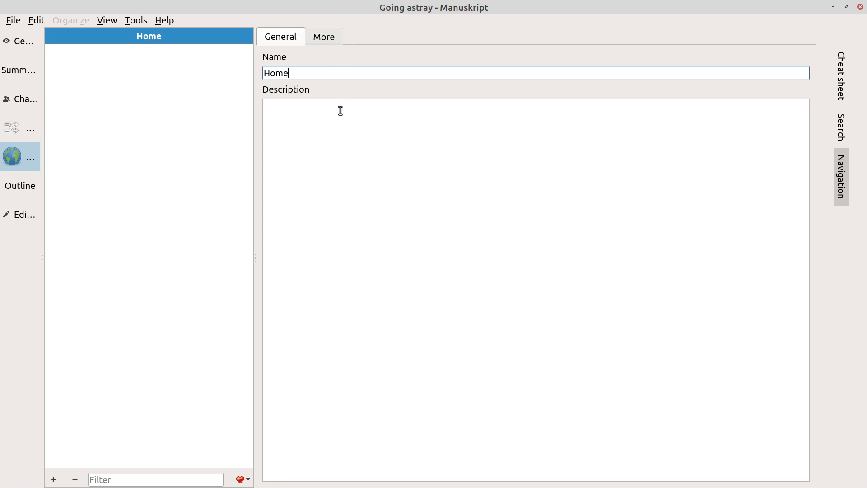
text(Nice fa)
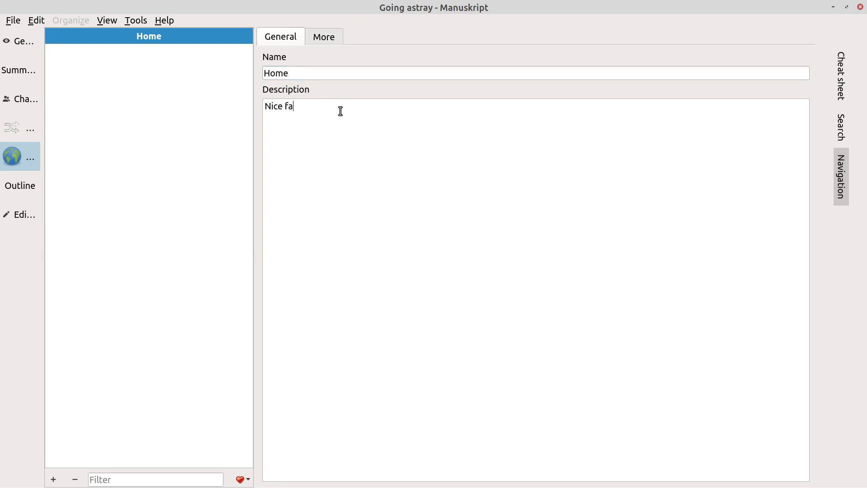
text(mily home)
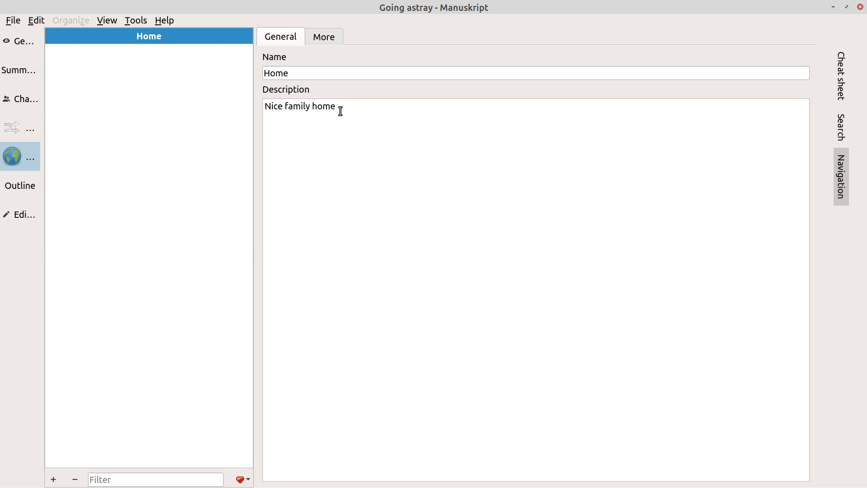
mouse_move(60, 471)
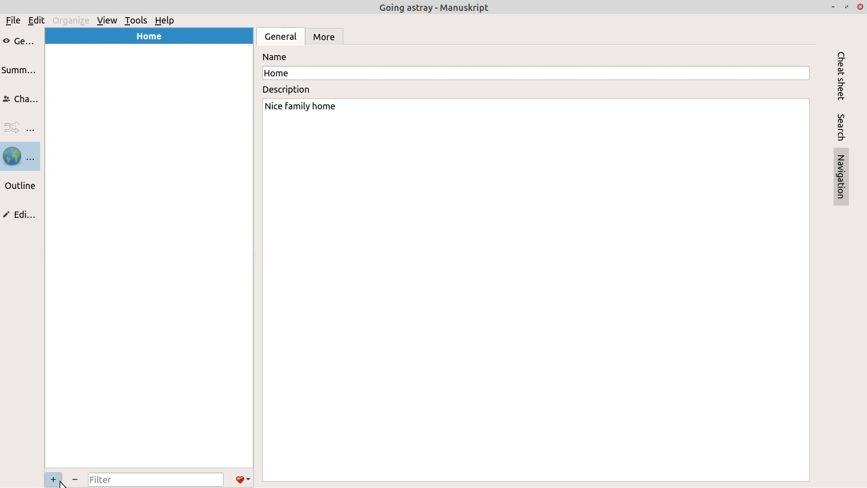
mouse_move(111, 129)
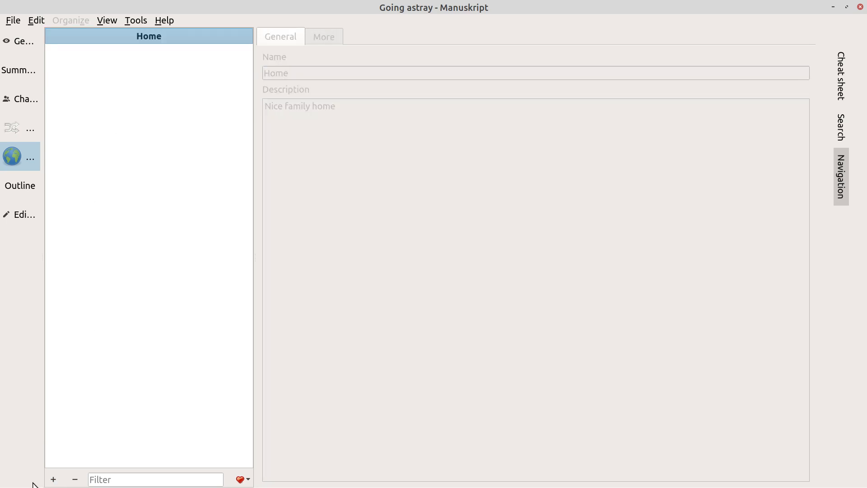
Step: Create a second world item named 'Gym -- Fitness World', saving the project
click(54, 478)
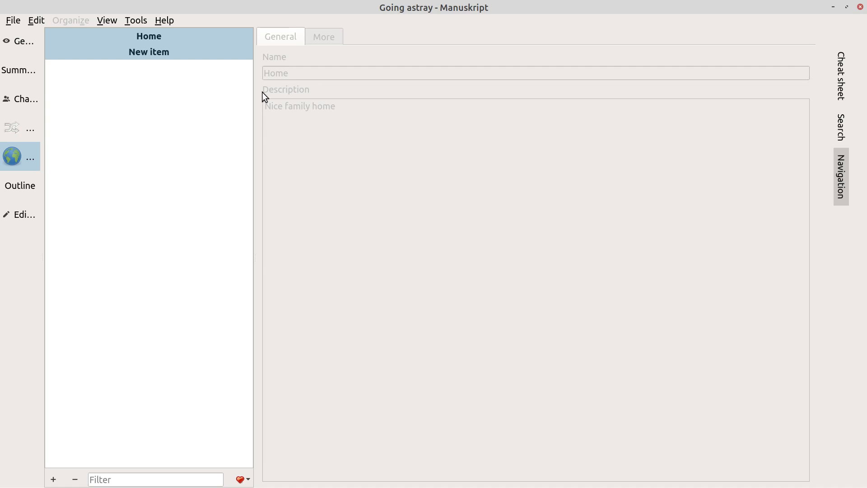
click(148, 51)
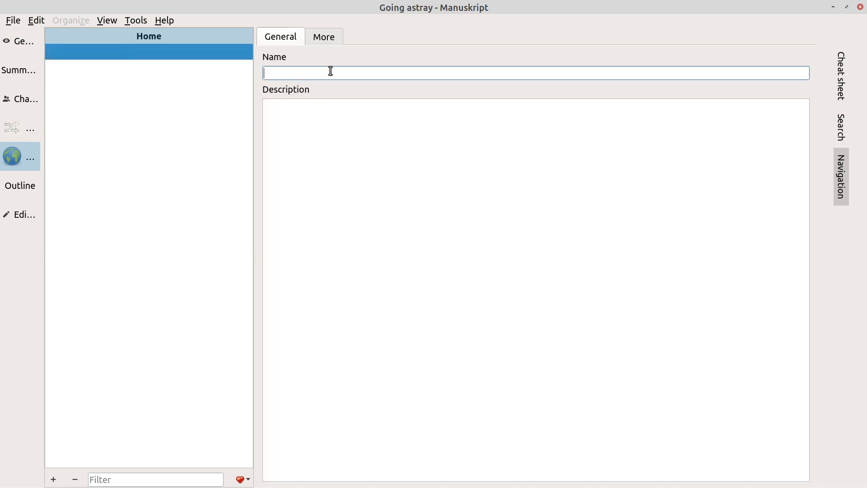
text(Gym)
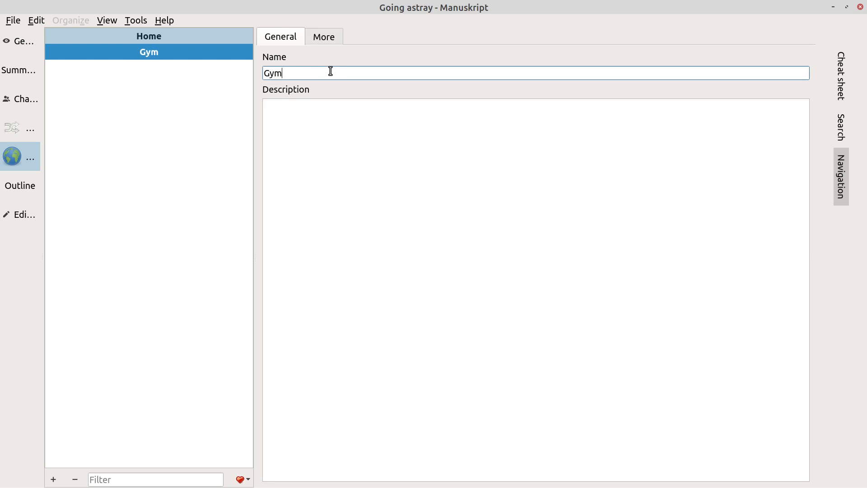
text(--)
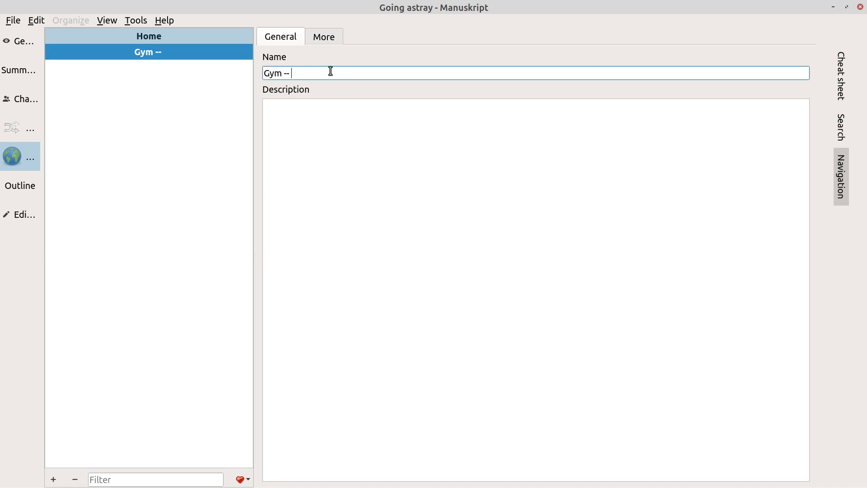
key(ctrl+s)
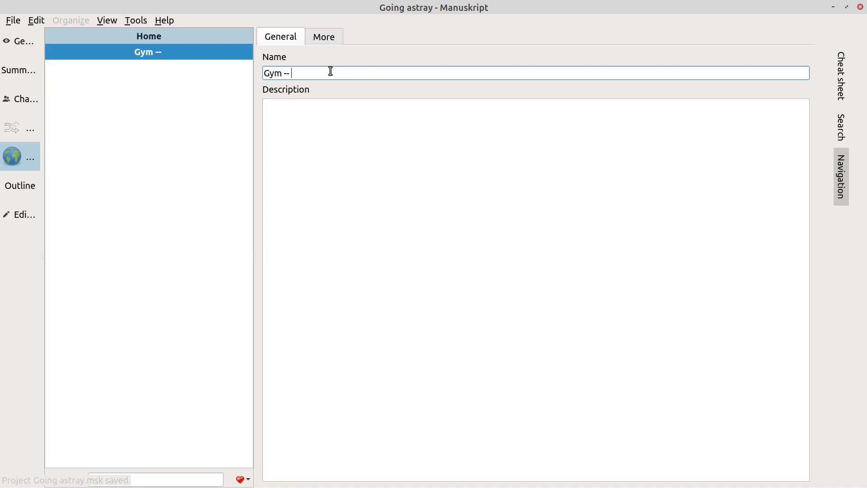
text(Fitness World)
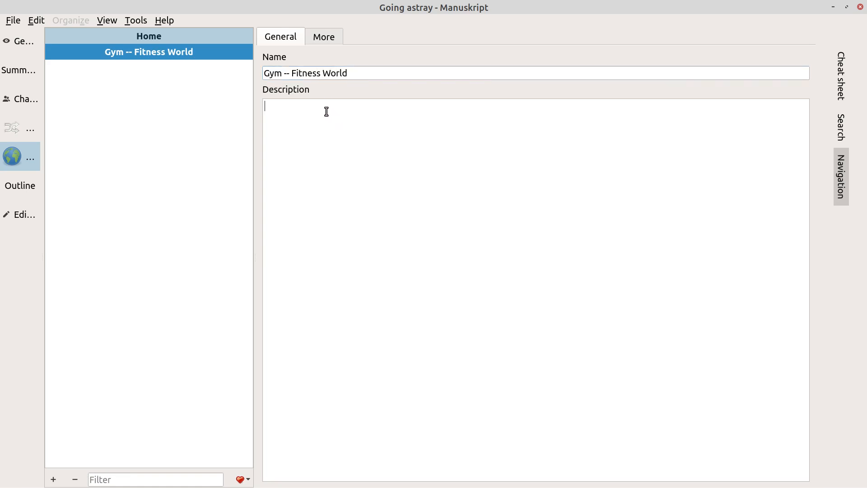
Step: Describe the gym as 'Typical gym with modern equipment'
text(Ty)
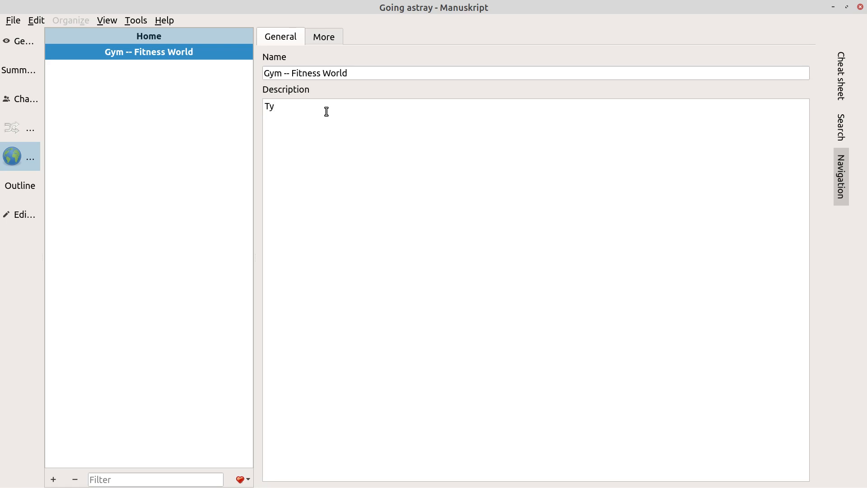
text(pi)
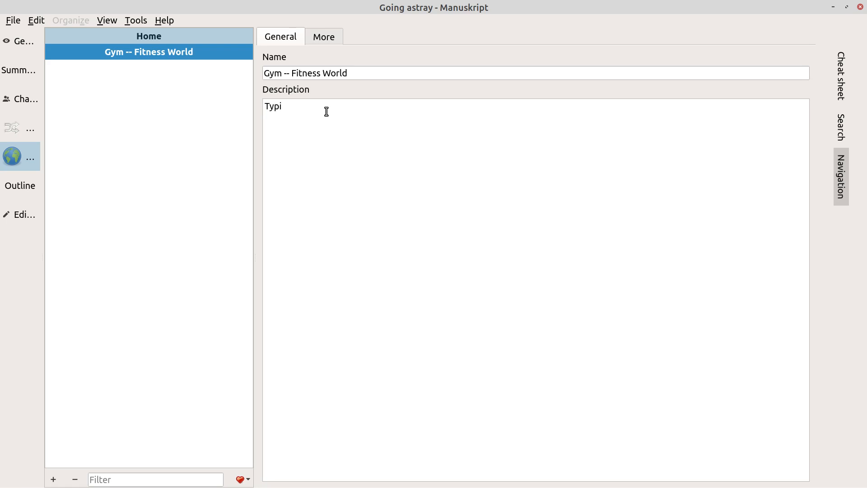
text(cal)
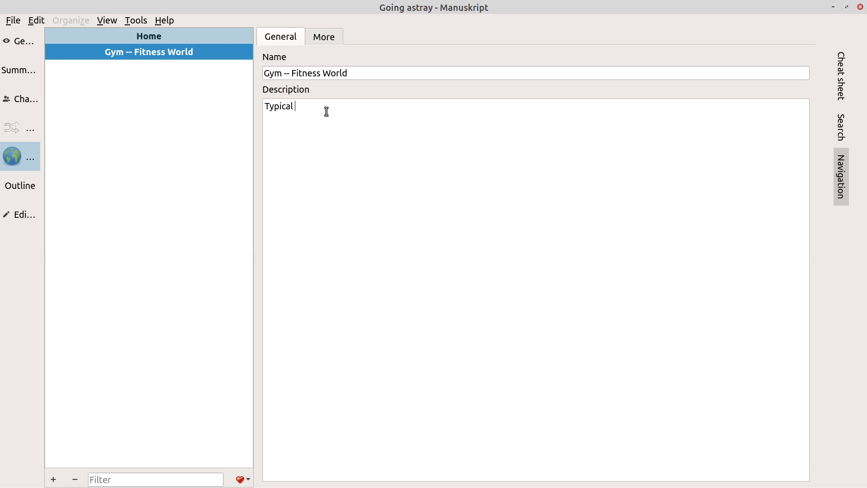
text(gym with modern equ)
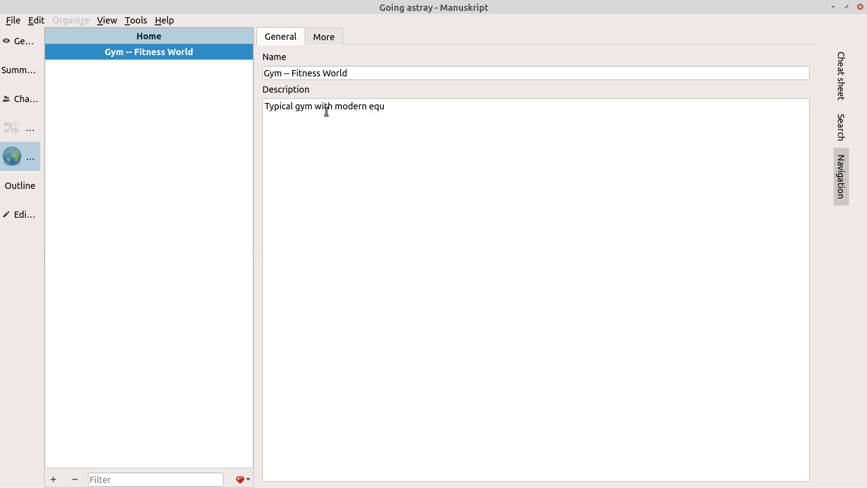
text(ipment)
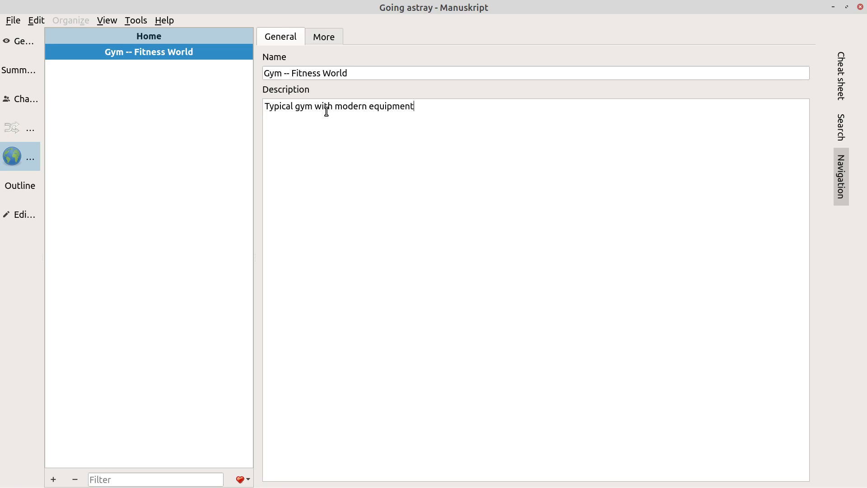
mouse_move(41, 135)
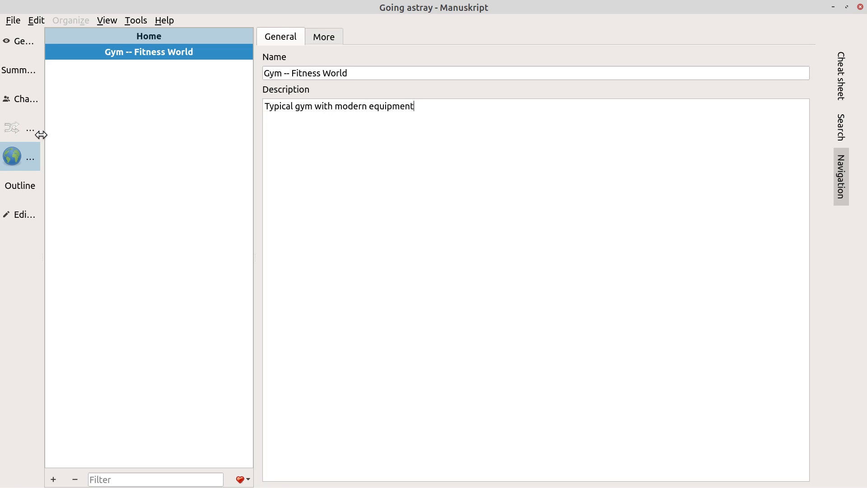
Step: In the Outline, select Chapter 1 and start its one-line summary with 'Joe'
click(20, 185)
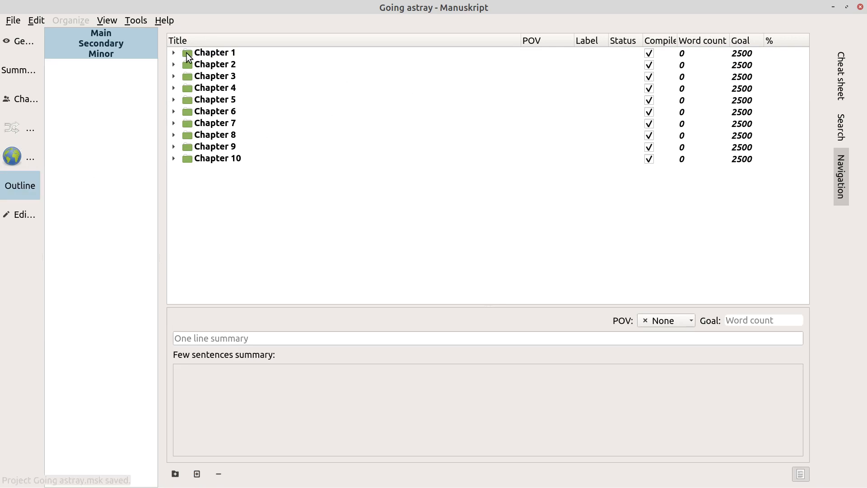
click(215, 52)
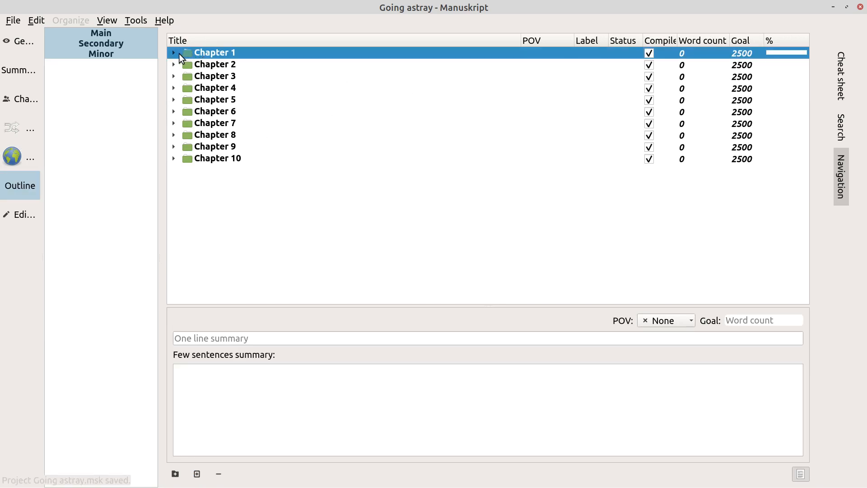
mouse_move(267, 320)
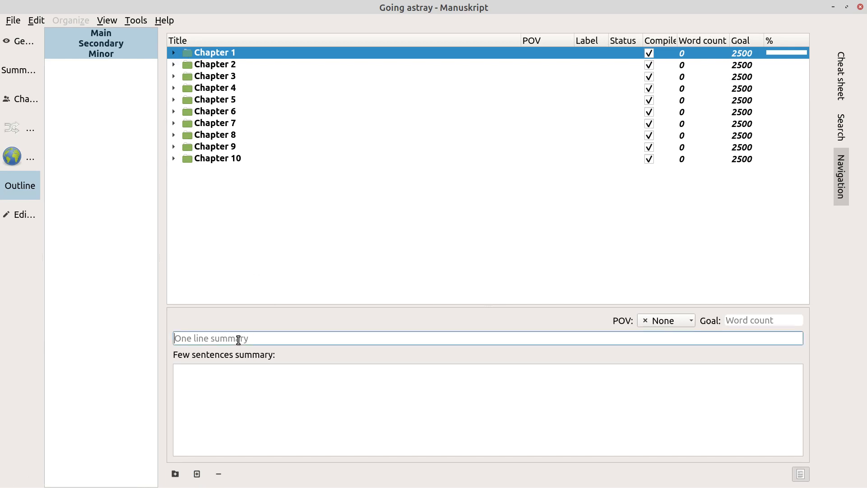
text(Jo)
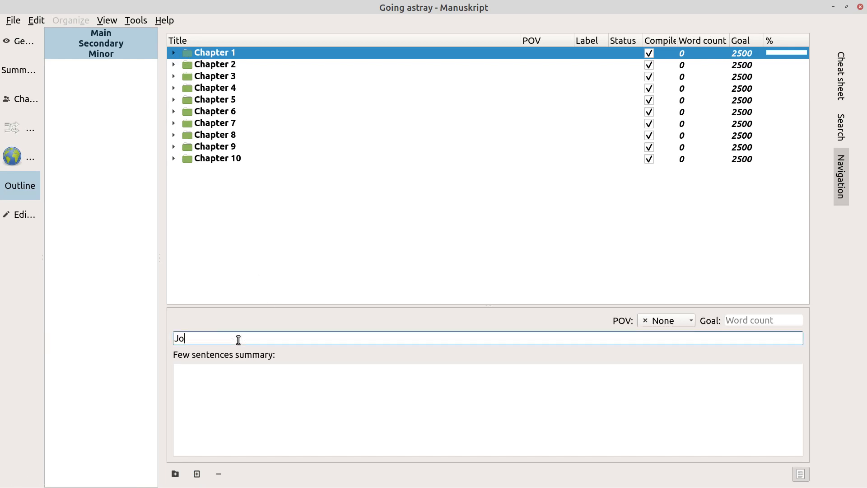
text(e)
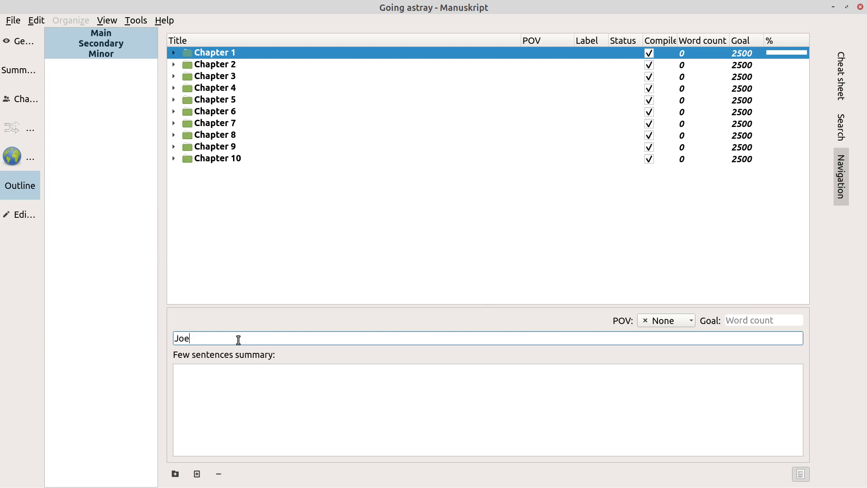
mouse_move(833, 83)
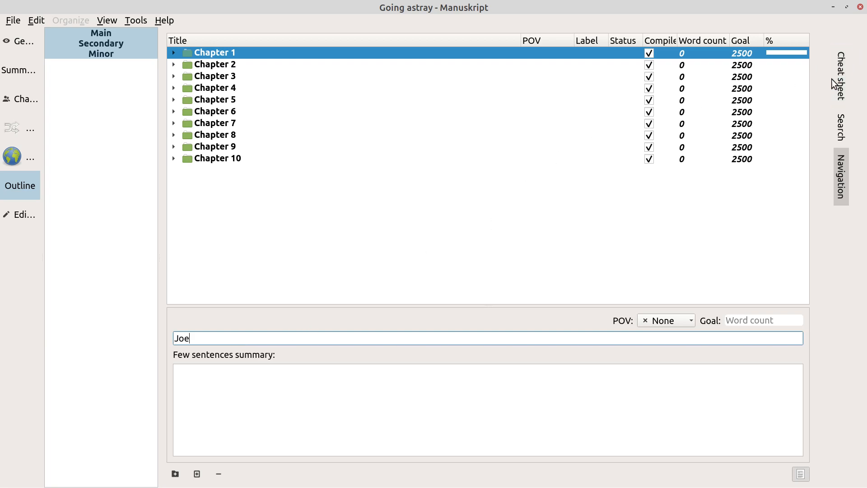
mouse_move(839, 75)
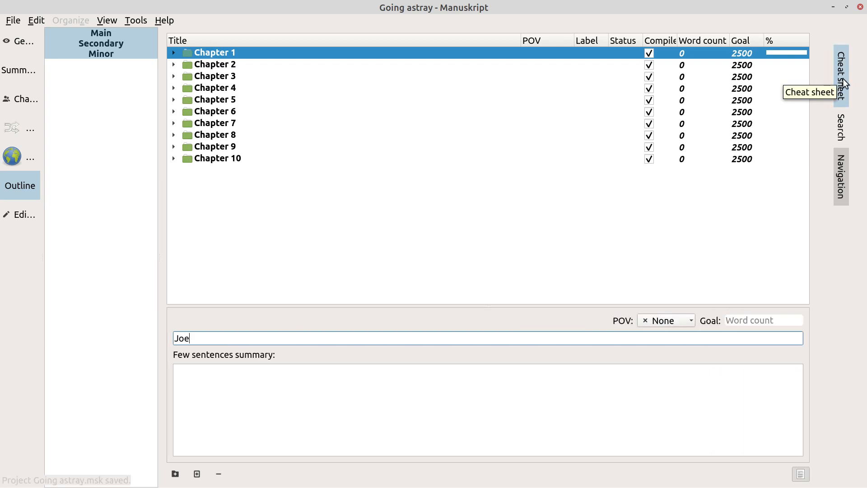
Step: Show the Cheat sheet panel and load its list of characters and texts
click(841, 72)
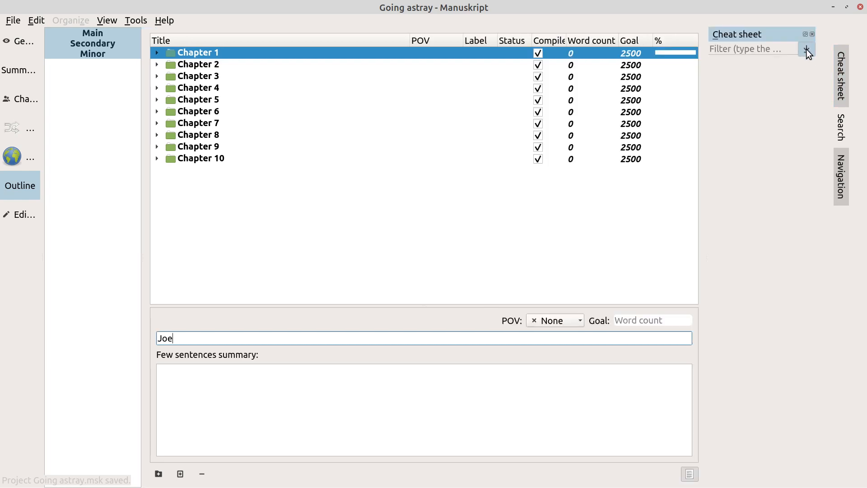
click(807, 49)
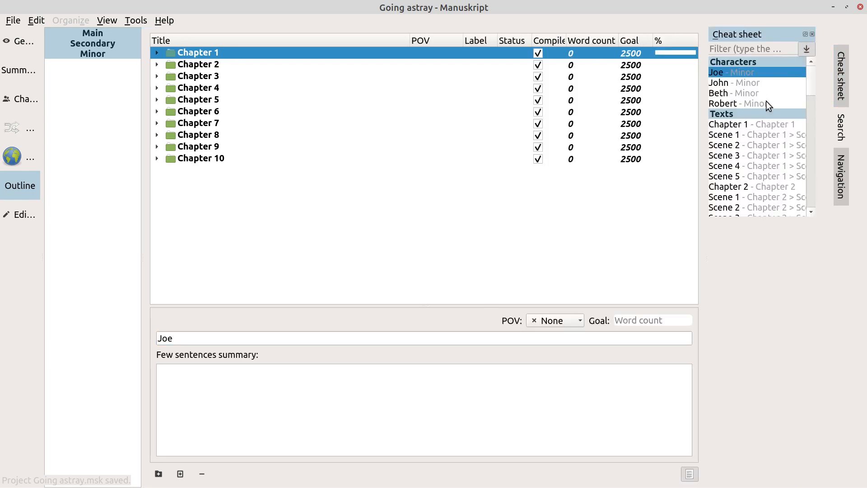
mouse_move(747, 76)
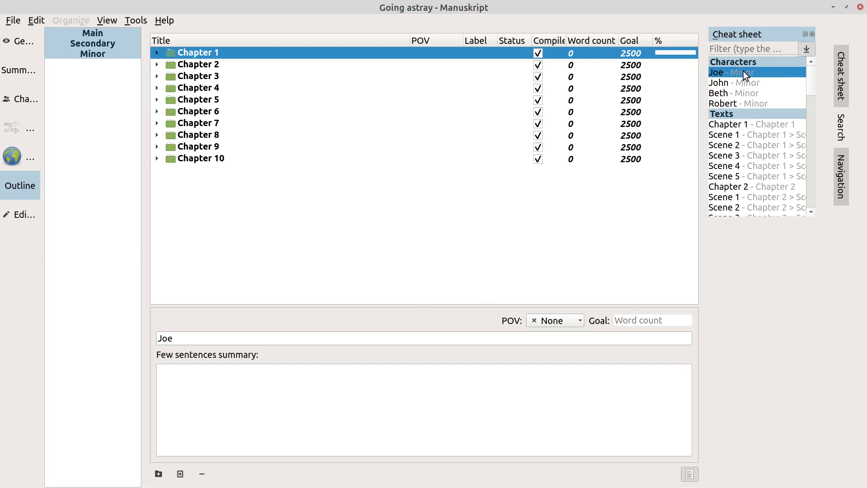
mouse_move(391, 331)
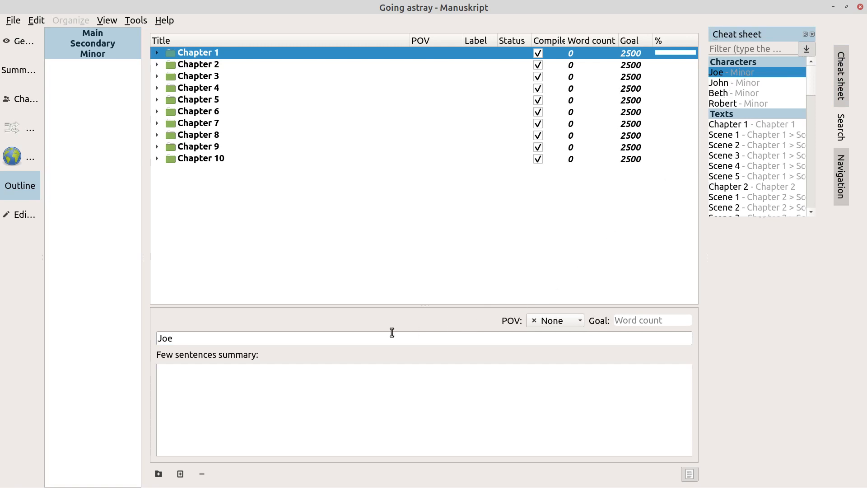
Step: Continue Chapter 1's summary: 'Joe meets John and John expresses'
click(338, 338)
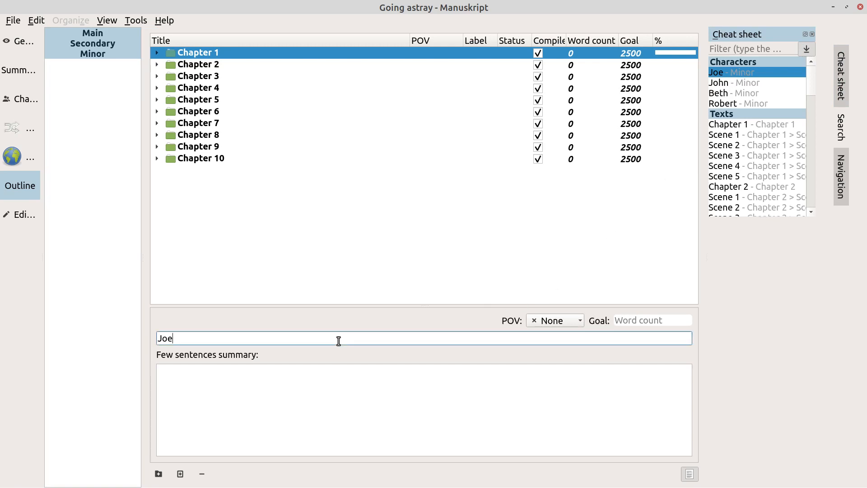
text(m)
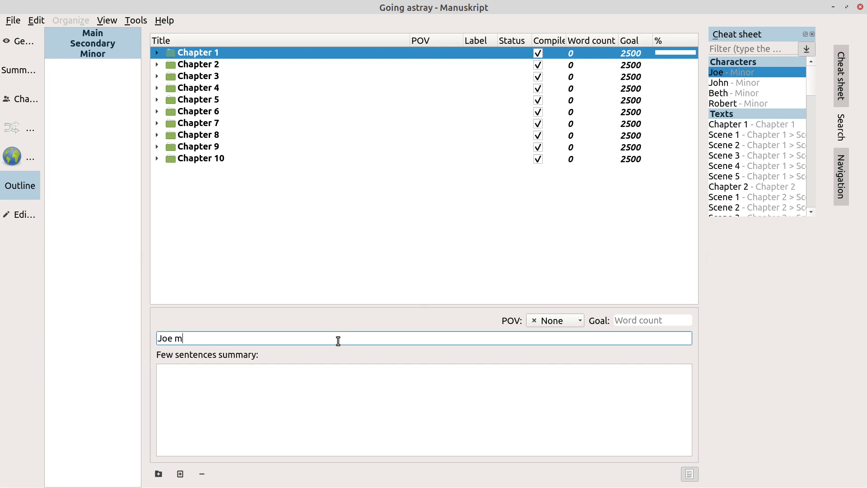
text(eans Joh)
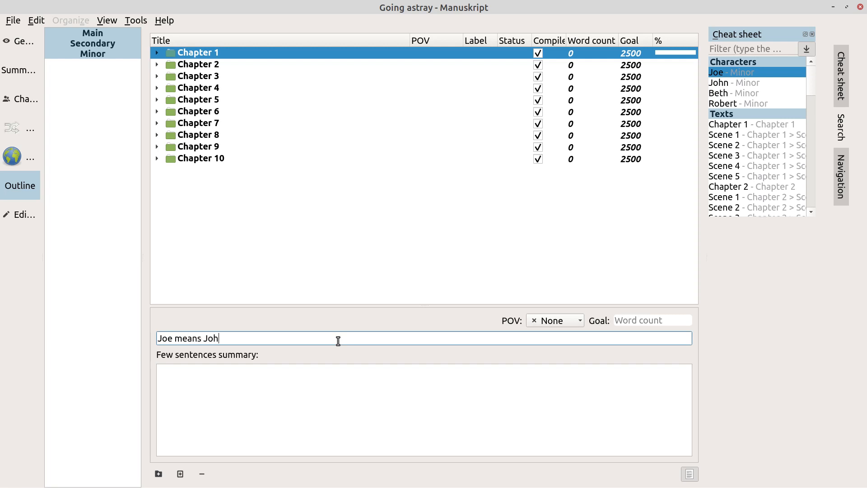
text(n.)
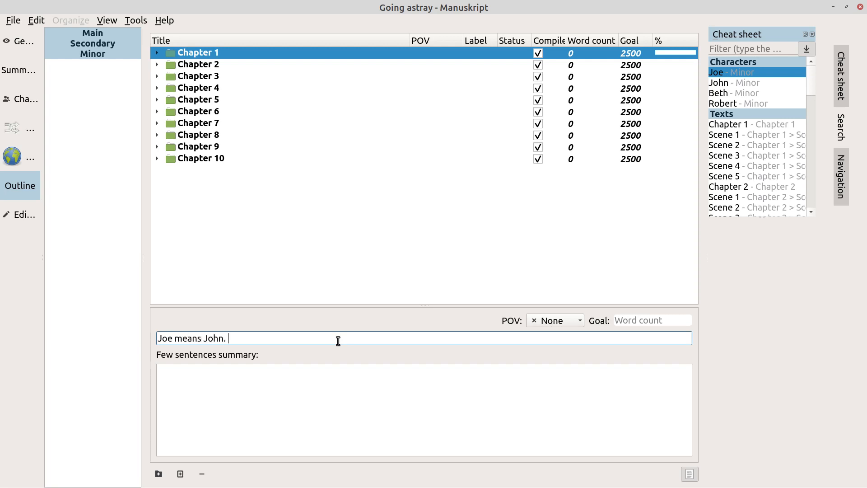
text(and)
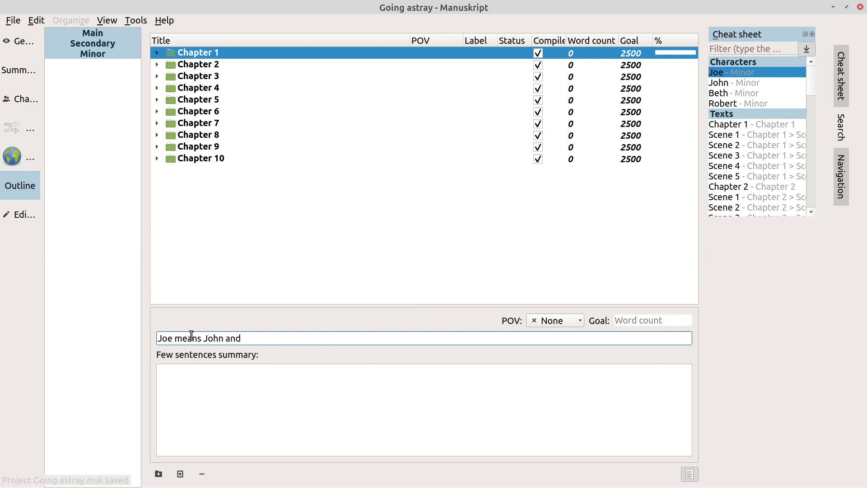
text(meets)
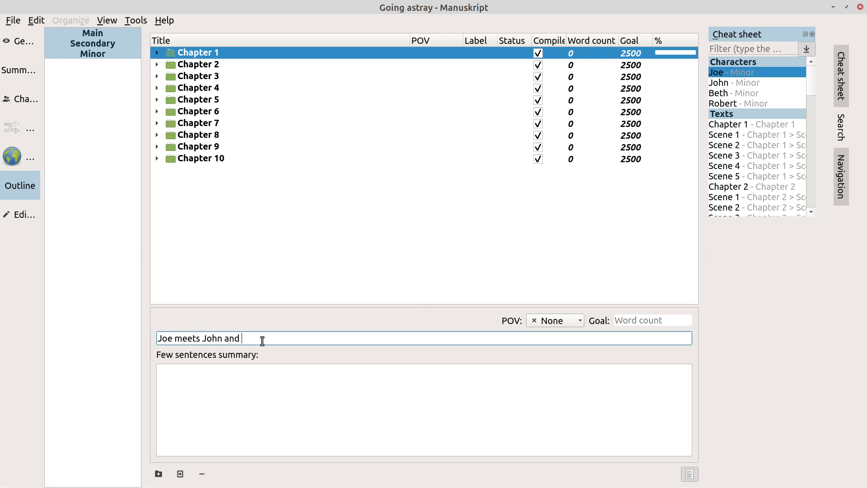
text(John)
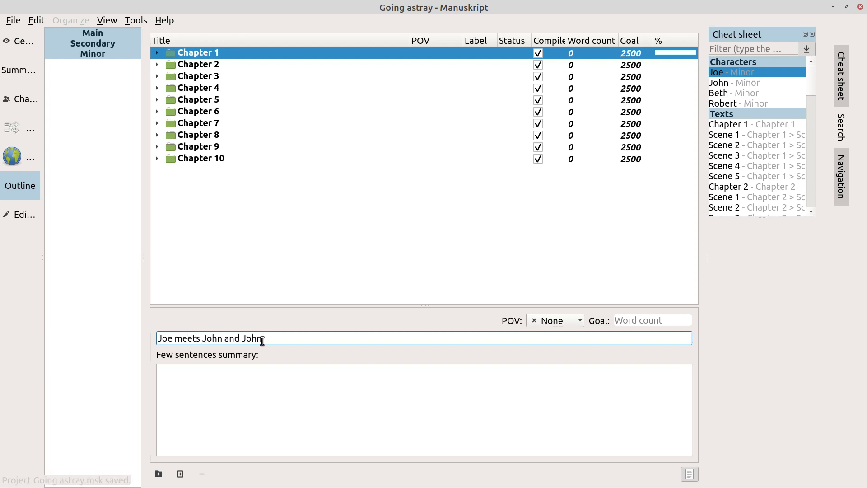
text(expresses too mu)
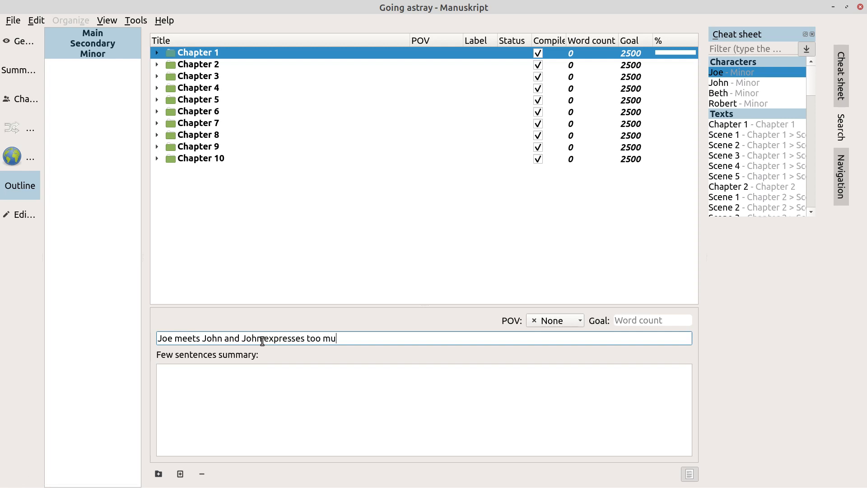
Step: Finish the summary with 'too much interest in getting to know Joe.', fixing the 'JOe' typo
text(ch interest)
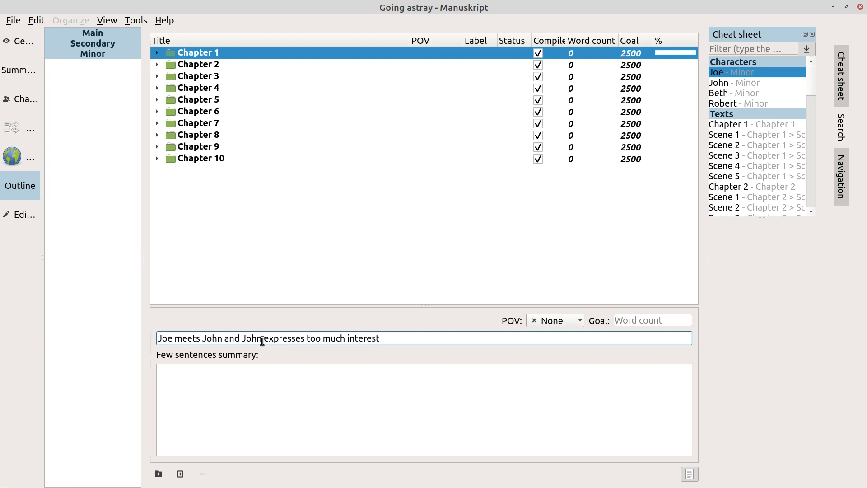
text(in JOe)
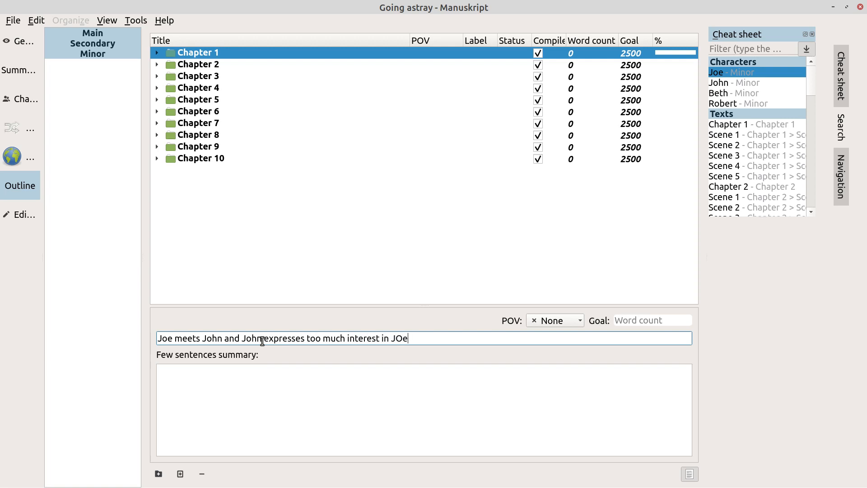
key(BackSpace)
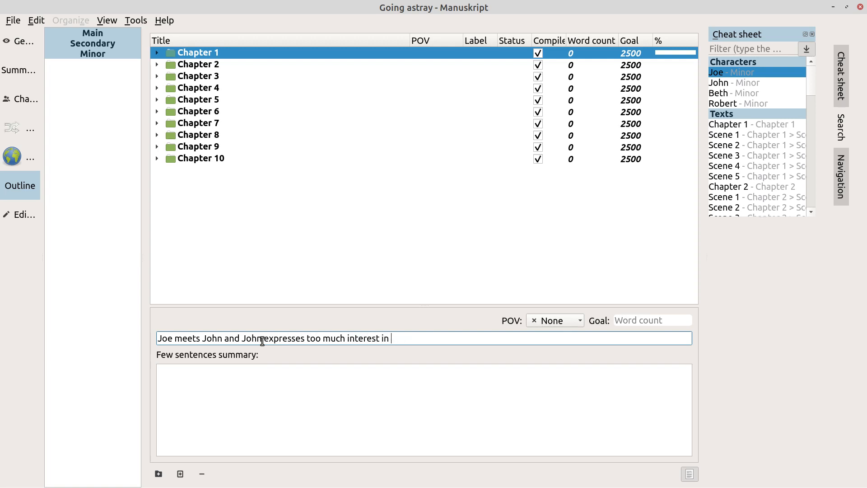
text(getting to know JO)
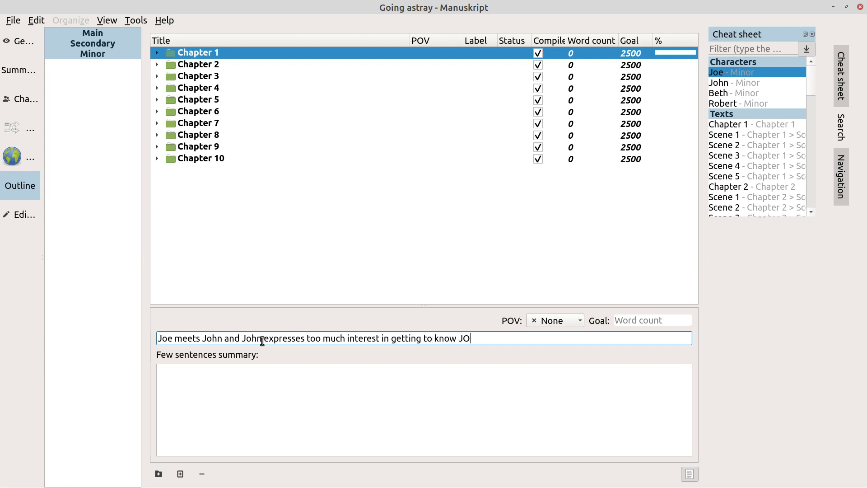
text(e.)
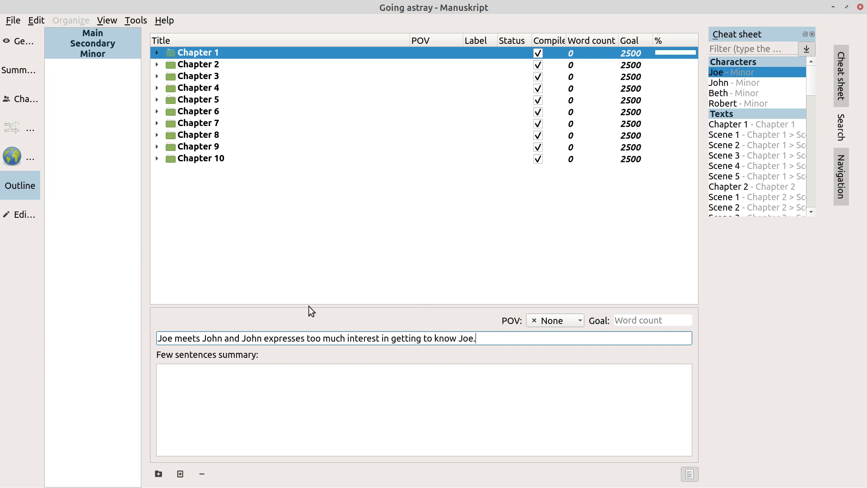
mouse_move(21, 40)
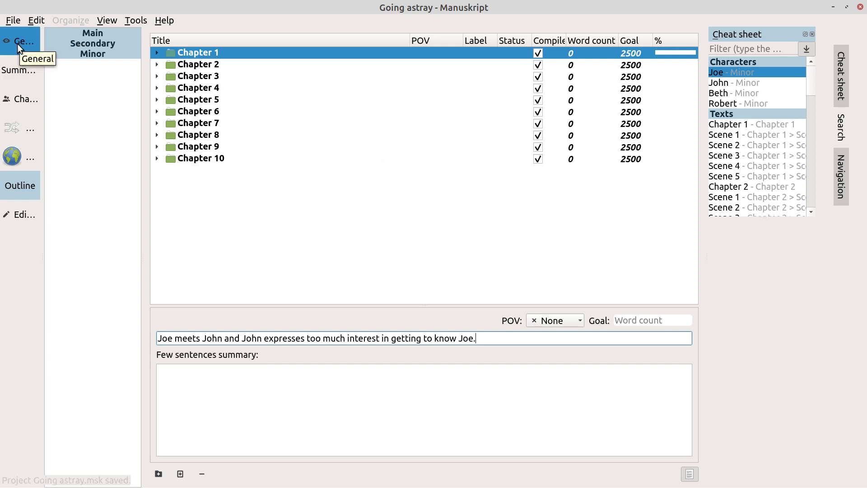
Step: Return via Summary to Characters, select the Main group and reopen Joe's record
click(19, 69)
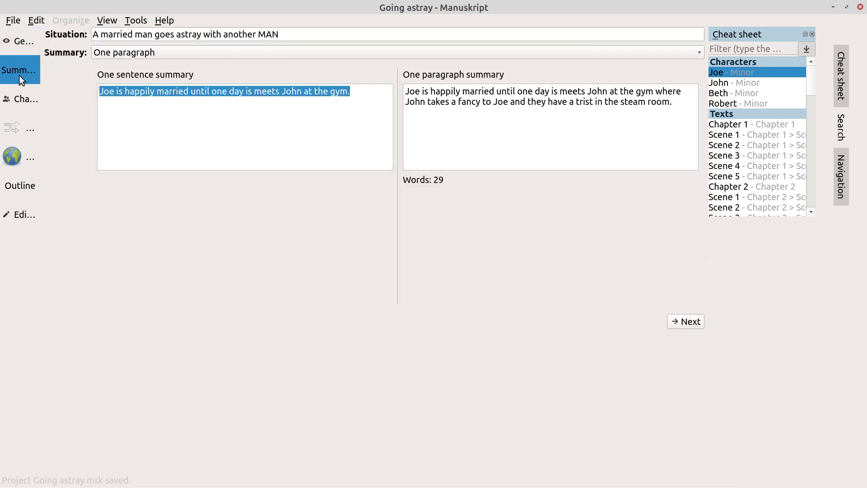
click(22, 98)
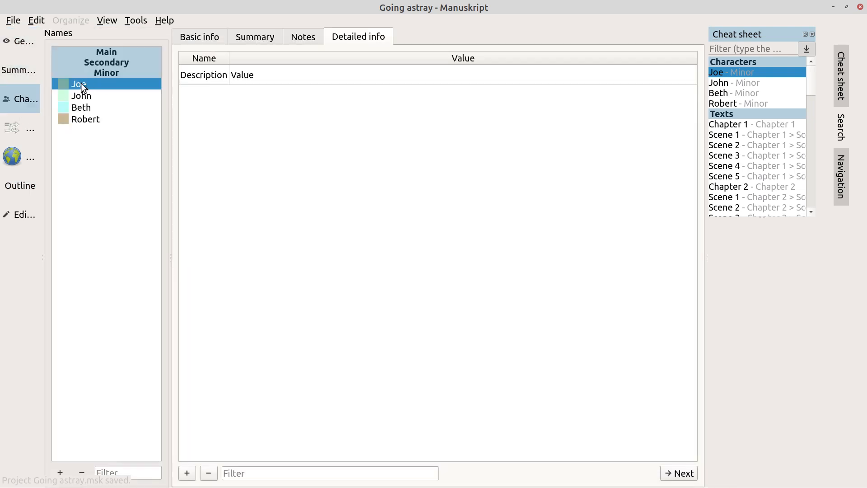
click(107, 52)
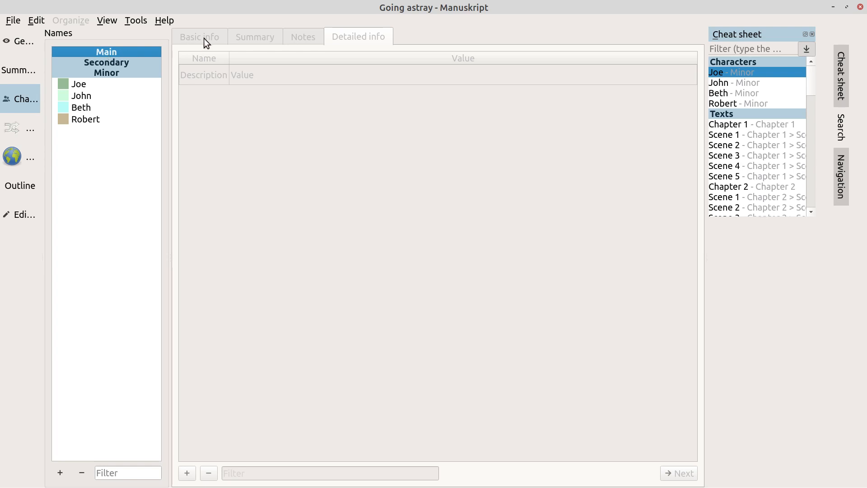
mouse_move(64, 451)
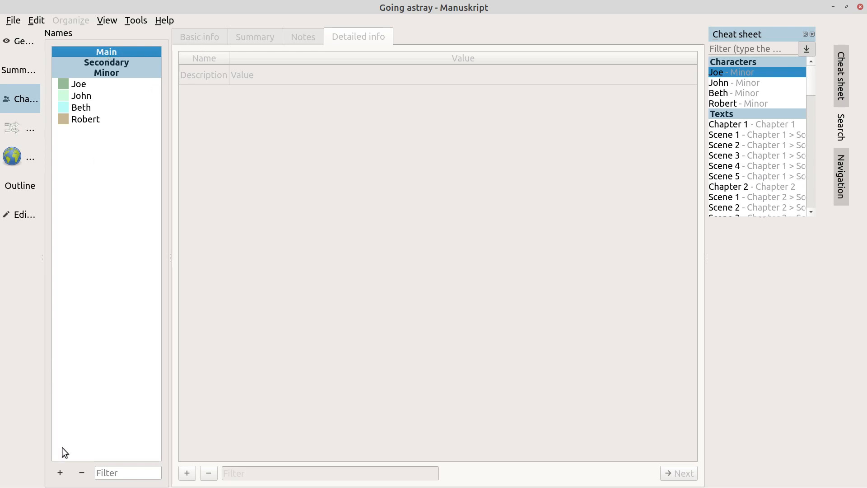
mouse_move(80, 86)
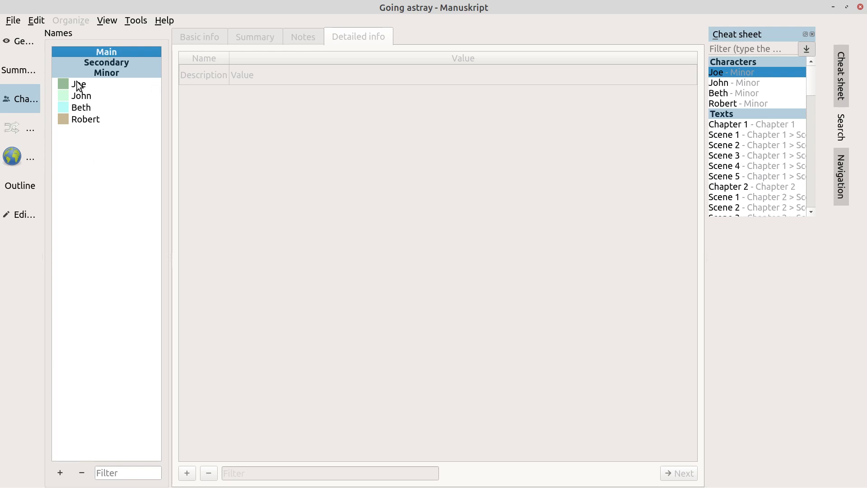
click(78, 83)
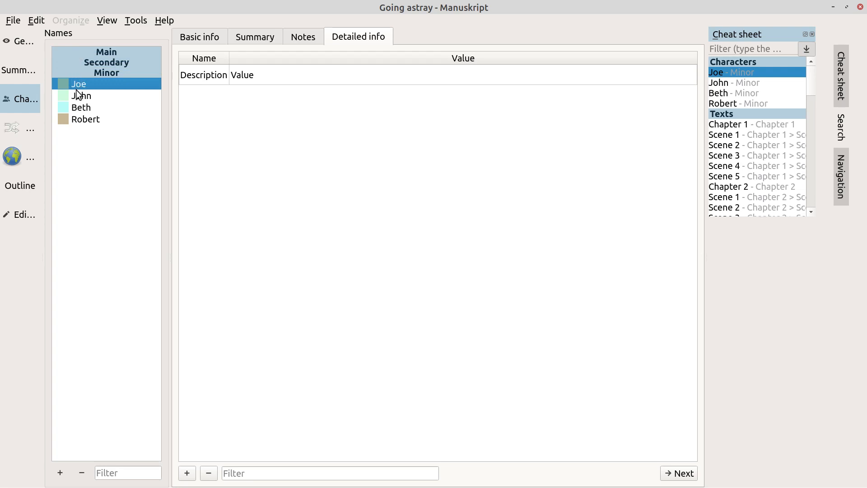
mouse_move(65, 302)
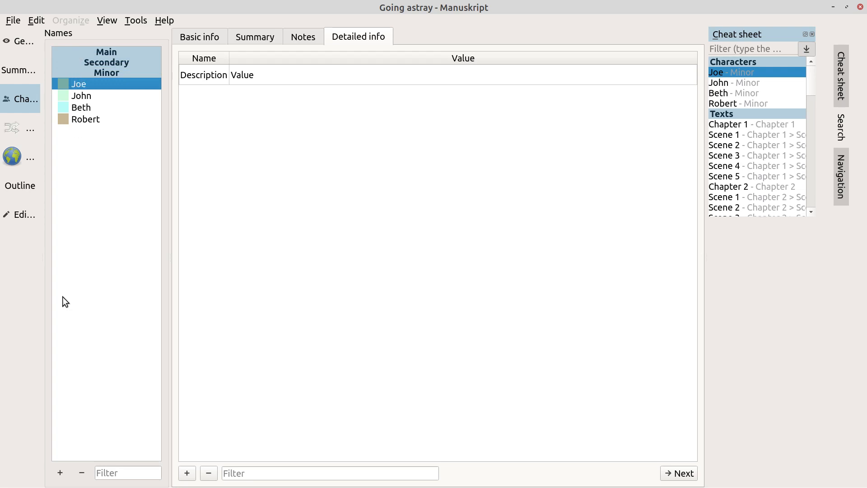
mouse_move(87, 431)
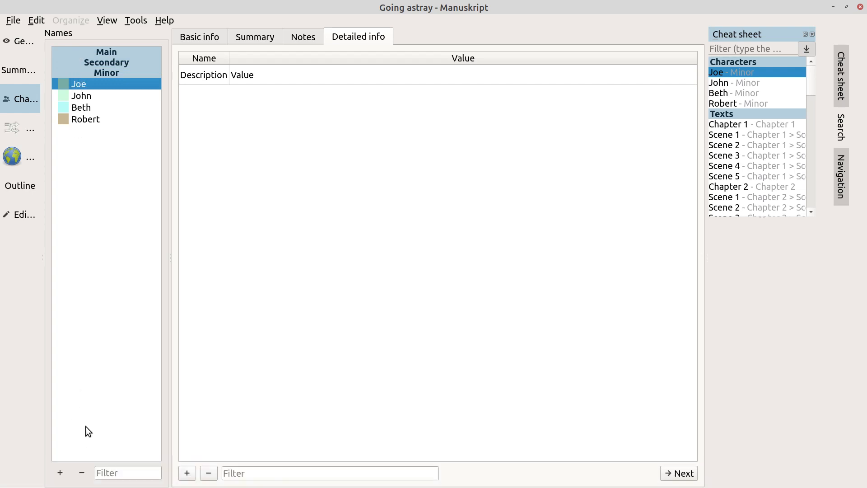
Step: Set Importance to Main for John and Joe, Secondary for Beth and Robert
click(82, 95)
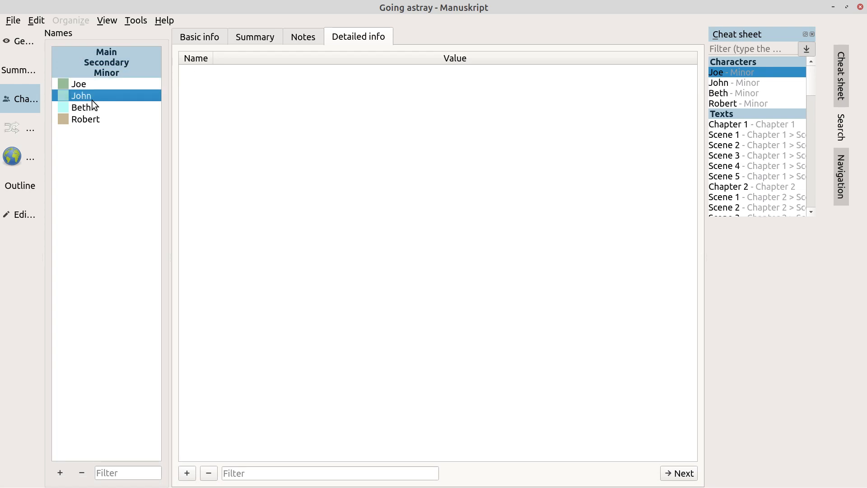
click(199, 36)
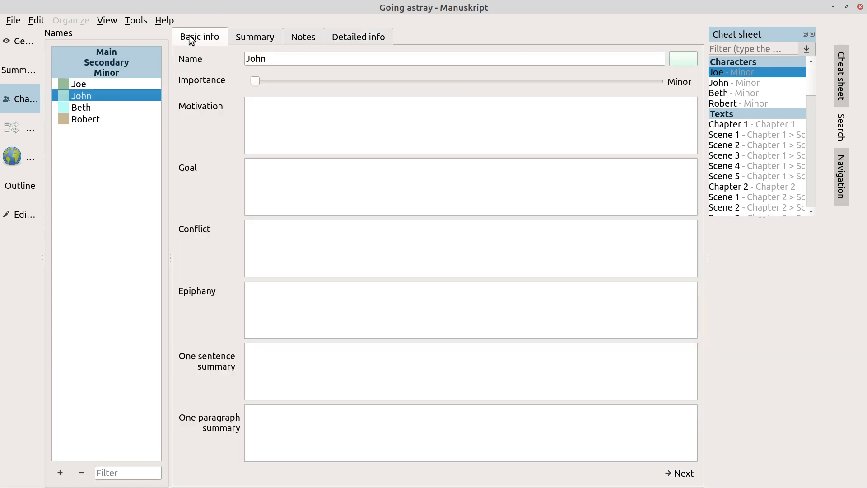
mouse_move(259, 86)
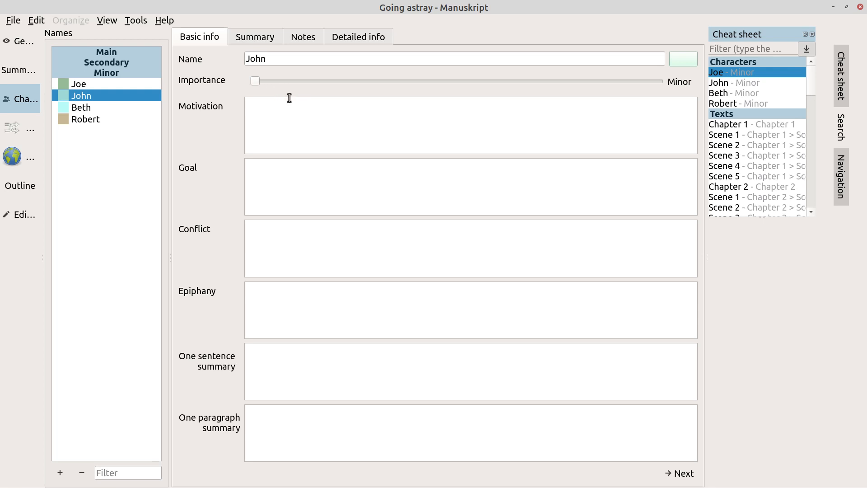
mouse_move(340, 65)
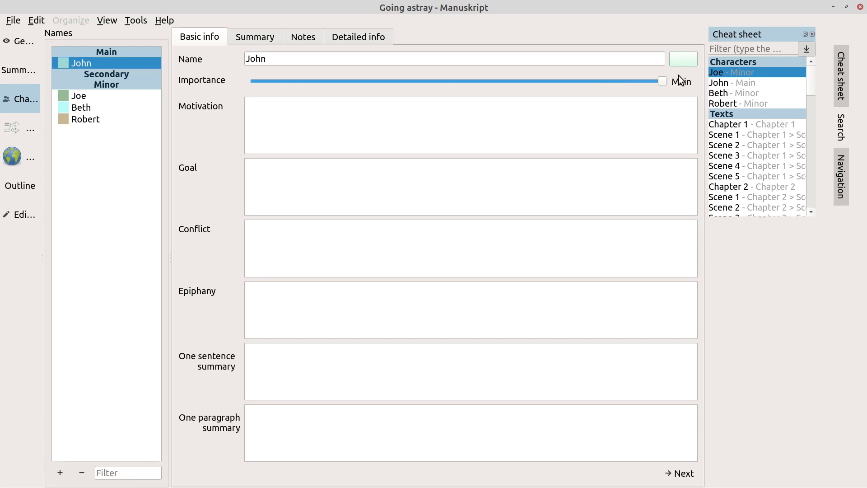
mouse_move(341, 89)
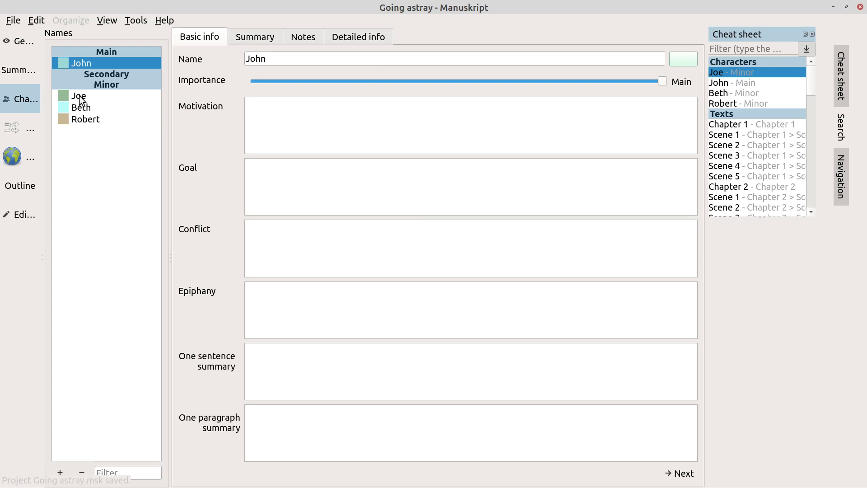
click(78, 95)
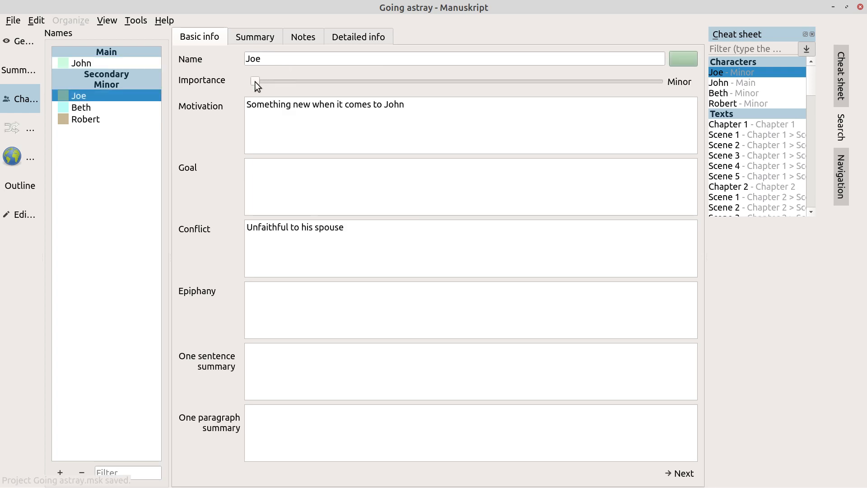
mouse_move(675, 89)
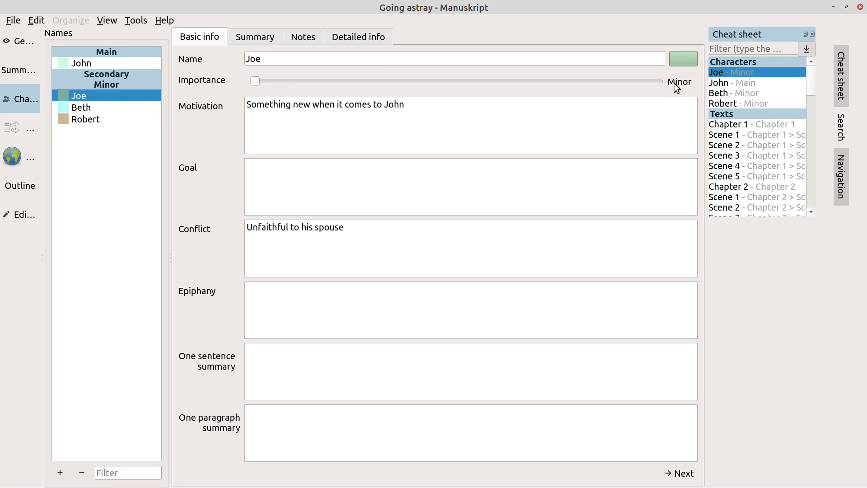
mouse_move(261, 84)
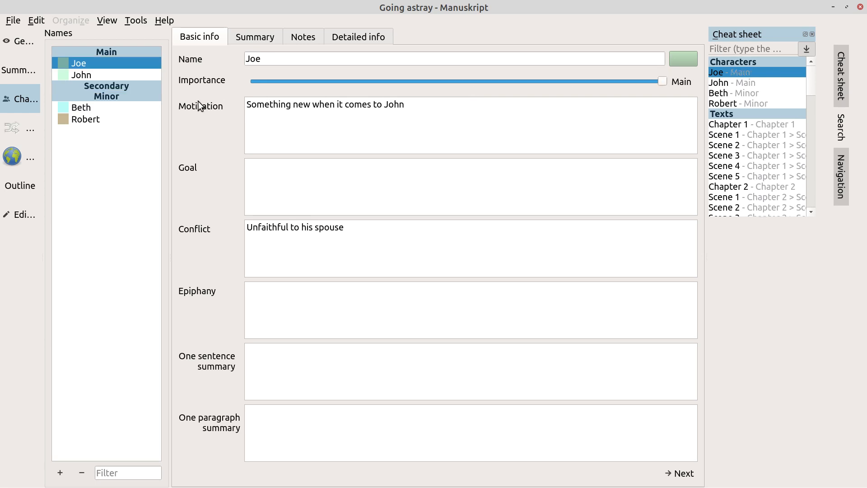
click(81, 107)
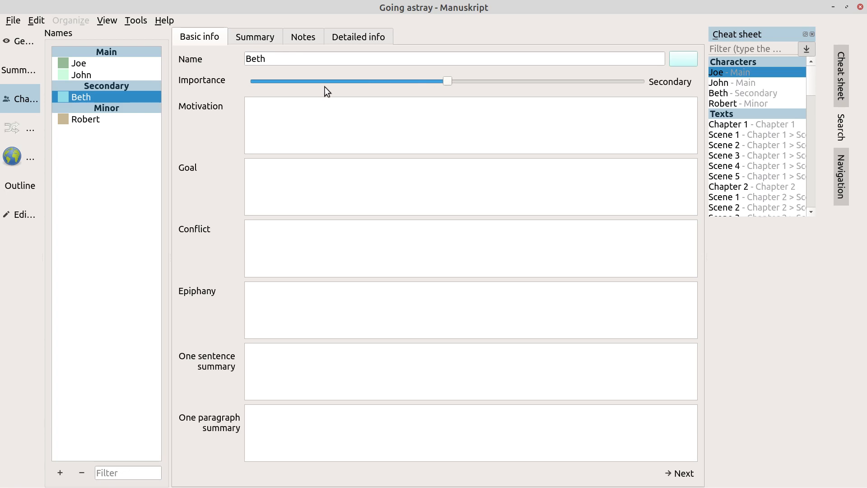
click(84, 119)
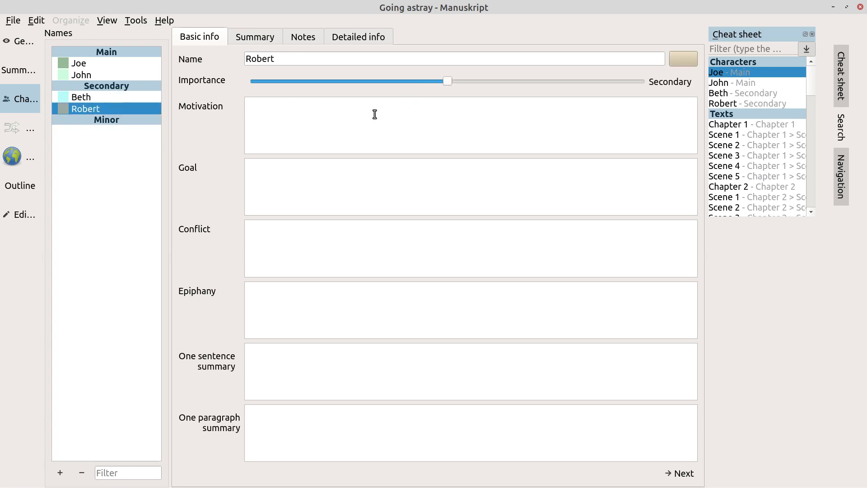
mouse_move(217, 195)
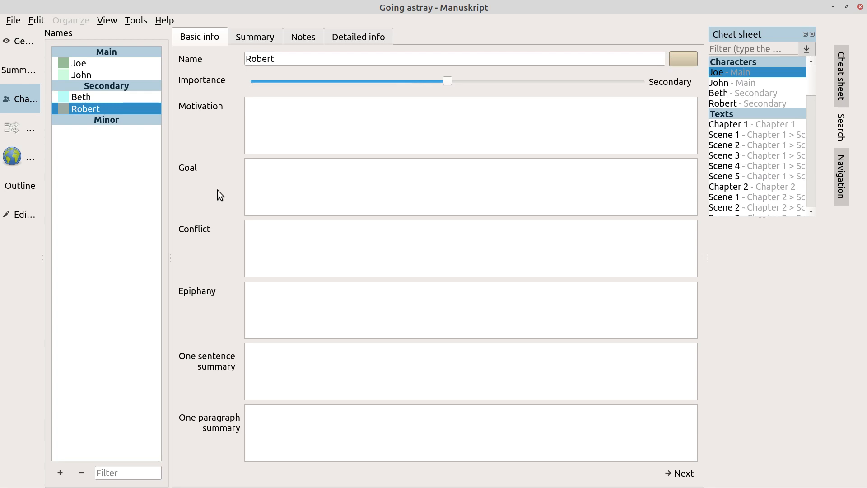
mouse_move(111, 131)
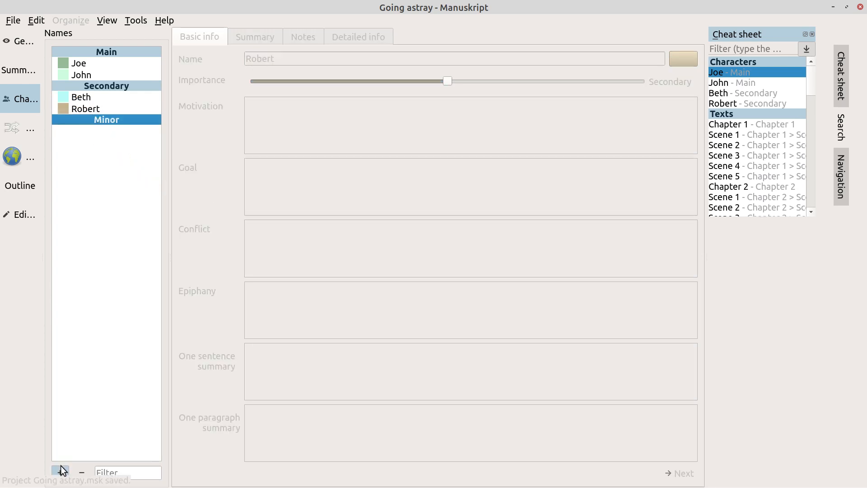
Step: Add a new minor character and name him Todd, saving the project
click(61, 473)
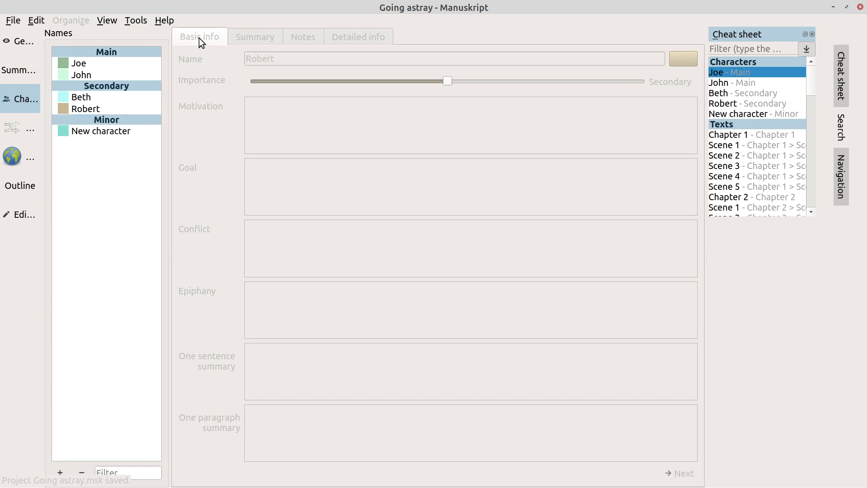
click(100, 131)
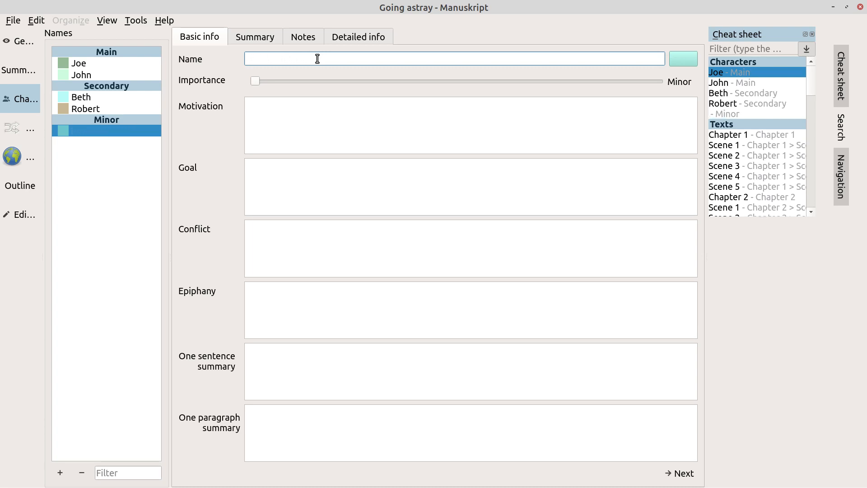
text(Todd)
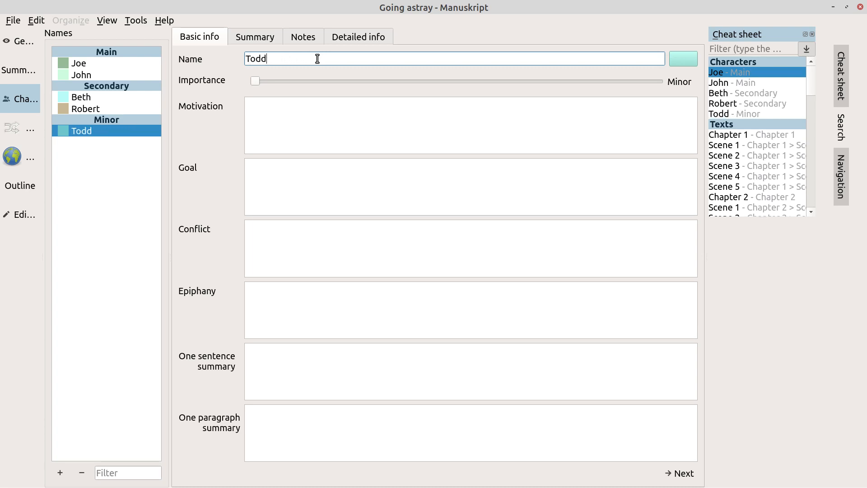
mouse_move(291, 117)
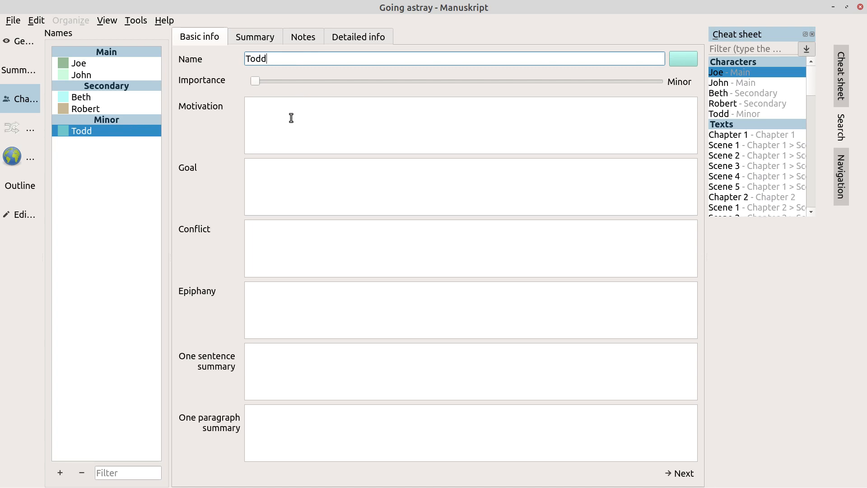
key(ctrl+s)
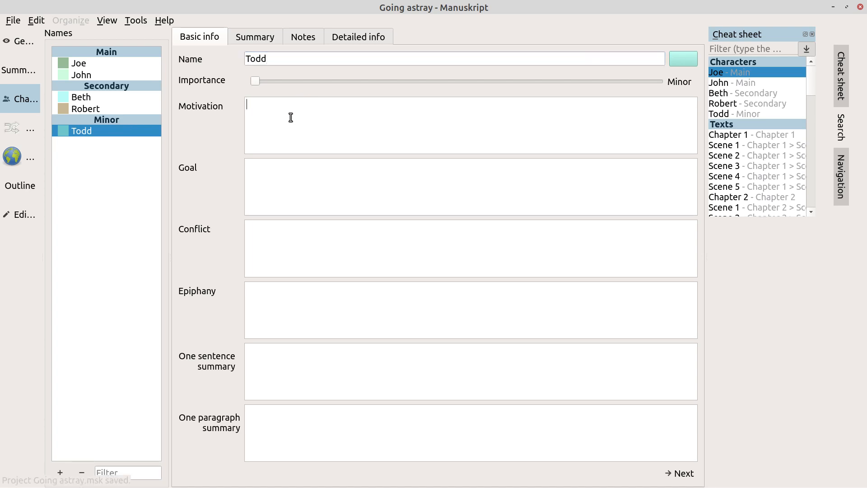
Step: Write "Gym employee" in Todd's notes
click(302, 36)
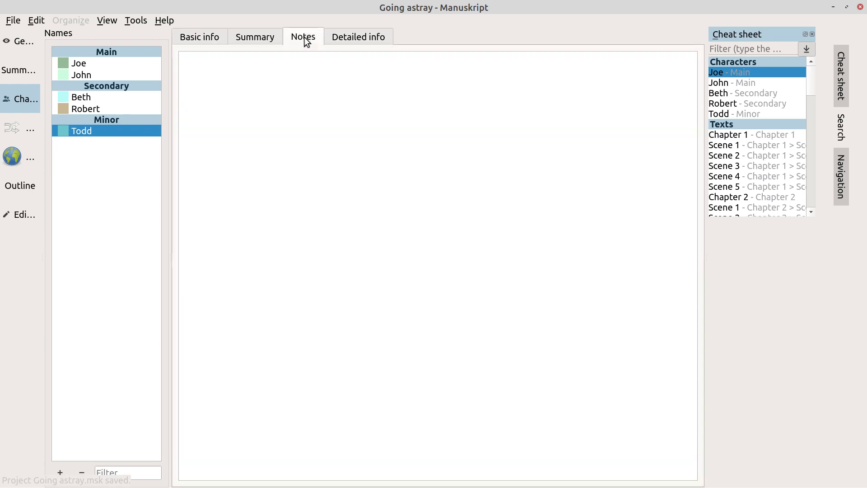
text(G)
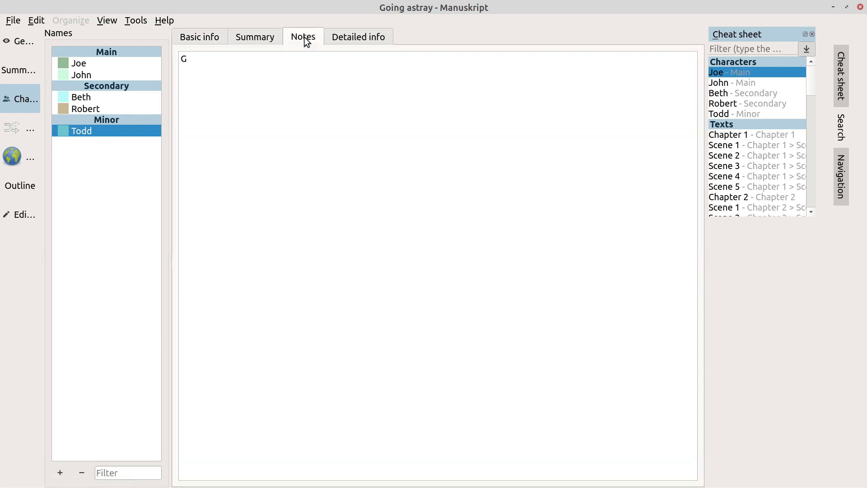
text(ym ep)
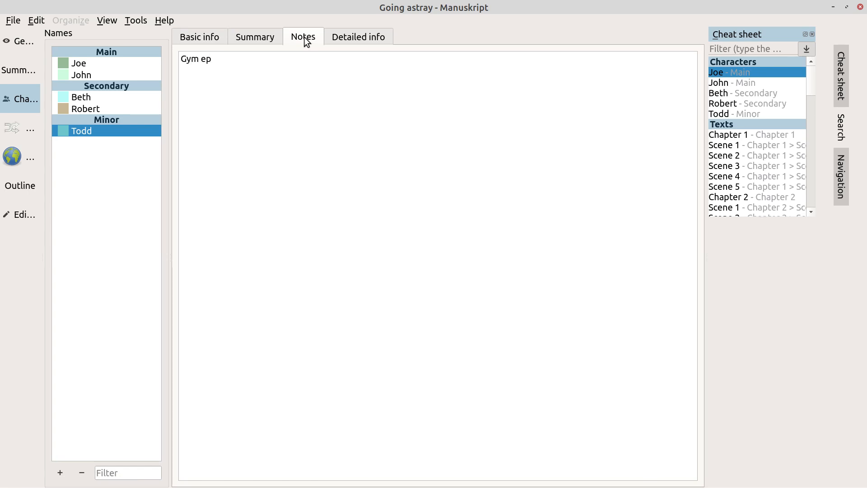
key(BackSpace)
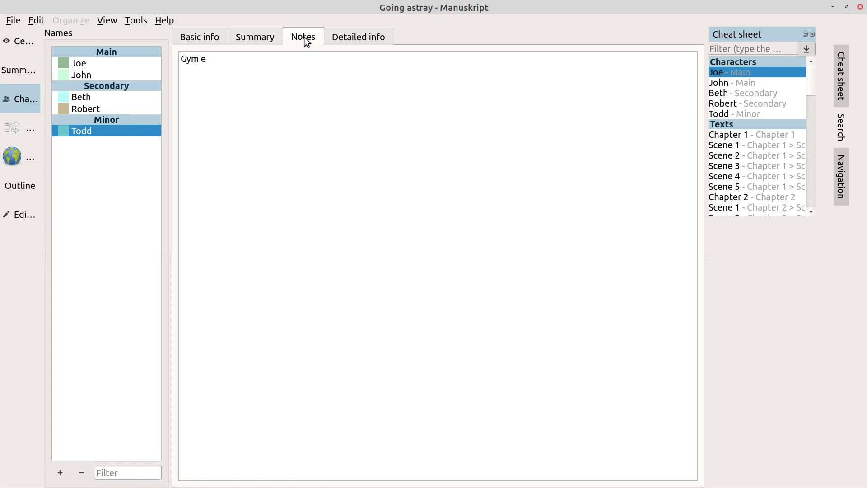
text(mploy)
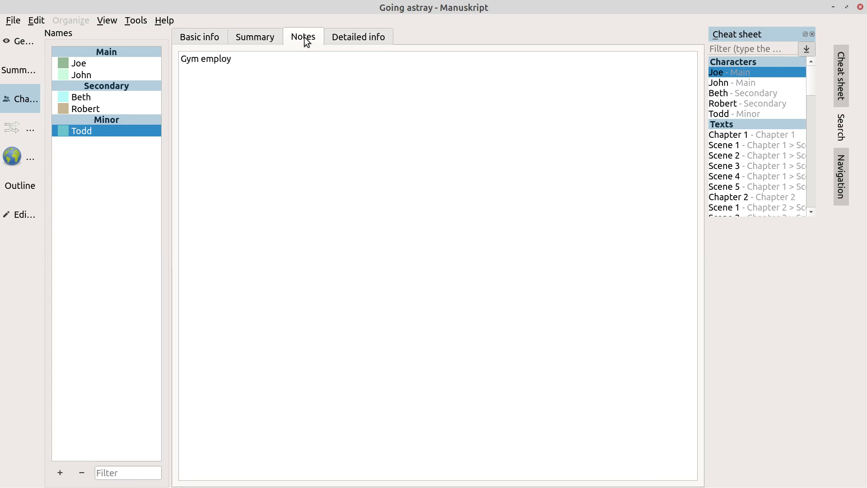
text(ee)
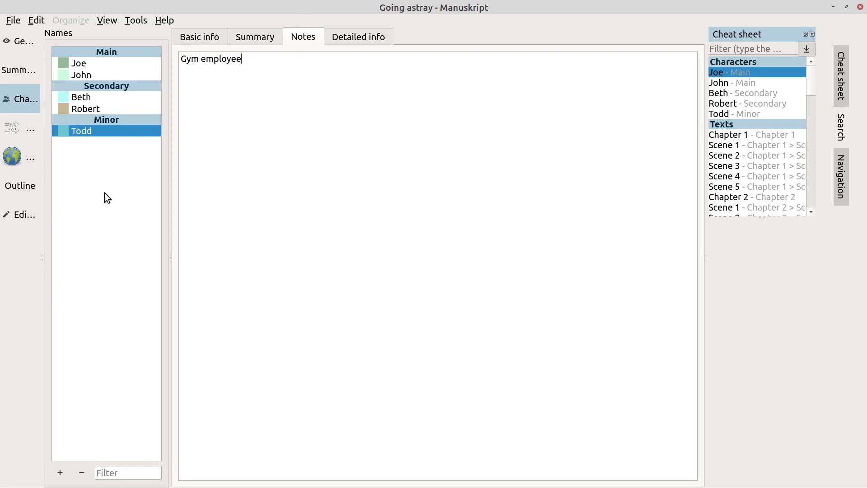
mouse_move(77, 455)
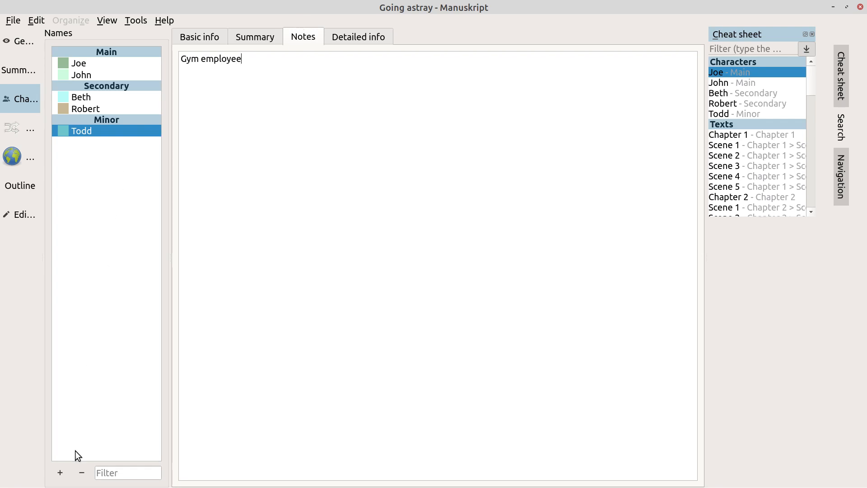
Step: Add another minor character and name her Susie
click(61, 472)
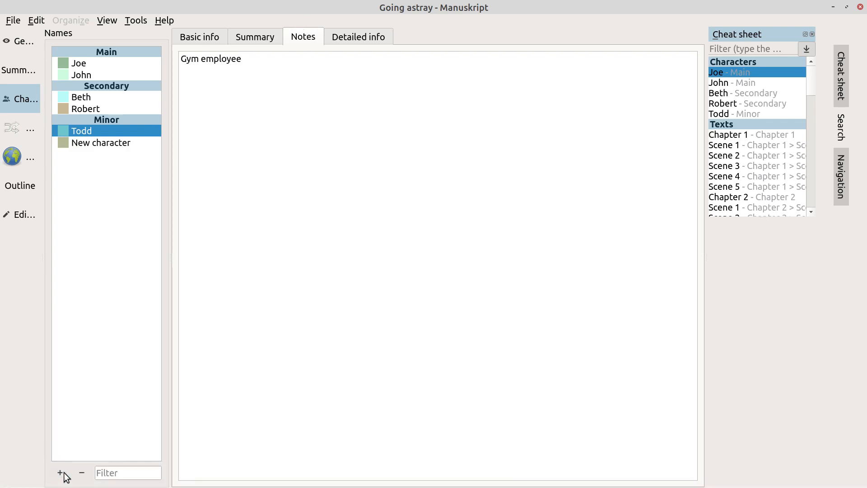
click(198, 36)
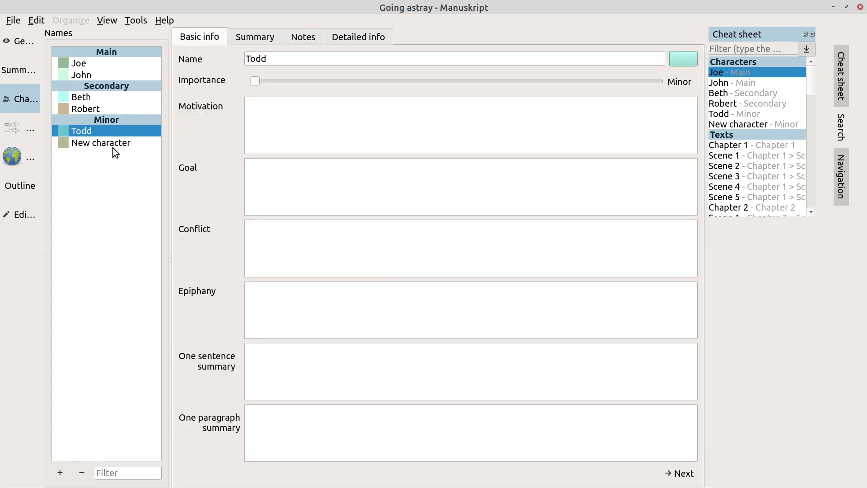
click(101, 142)
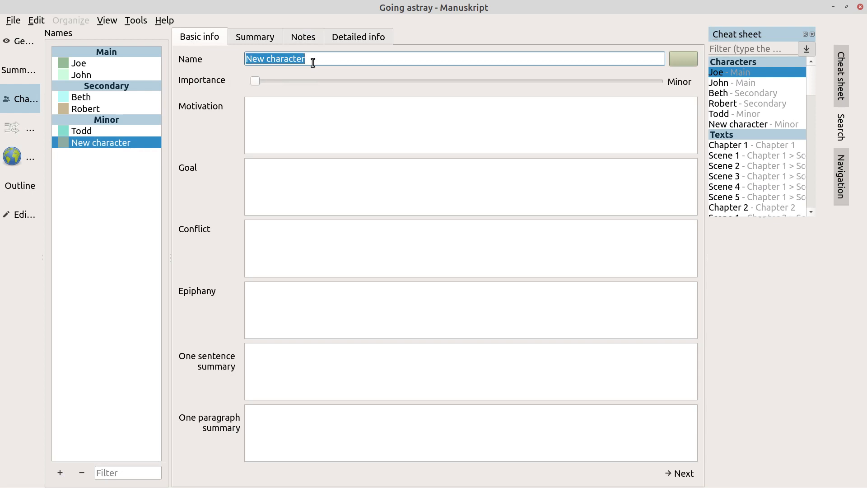
text(Susi)
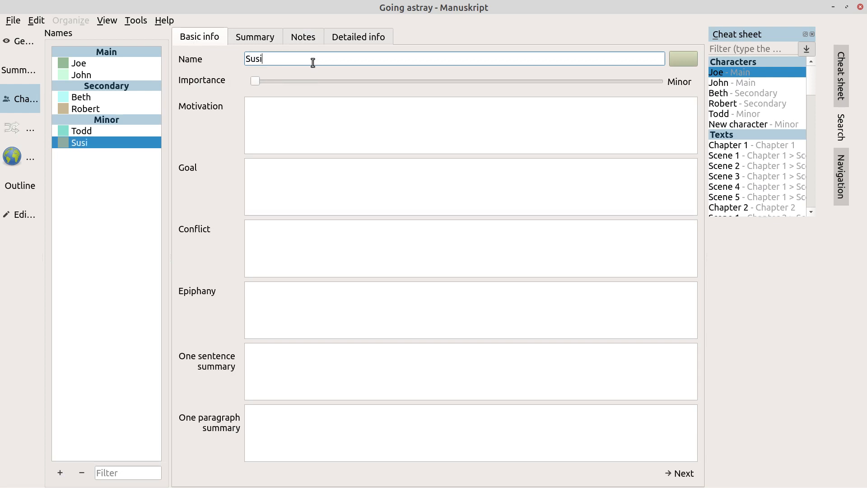
text(e)
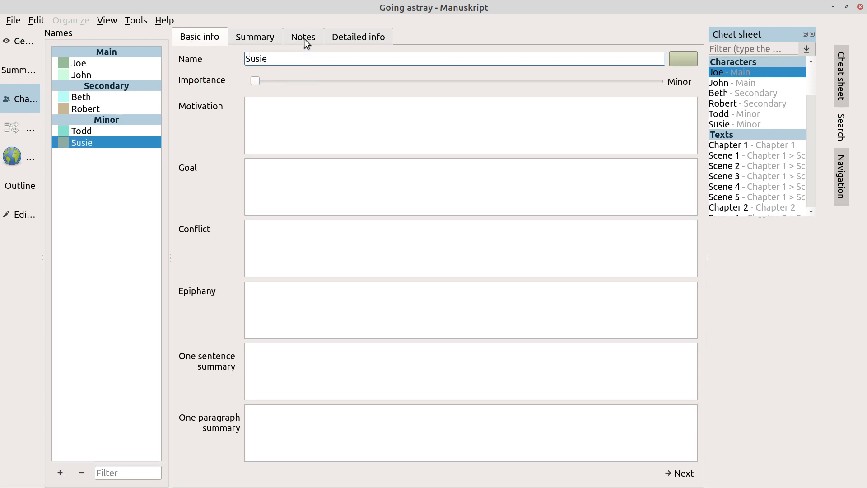
Step: Write "Gym employee" in Susie's notes, return to her basic info and save
click(303, 36)
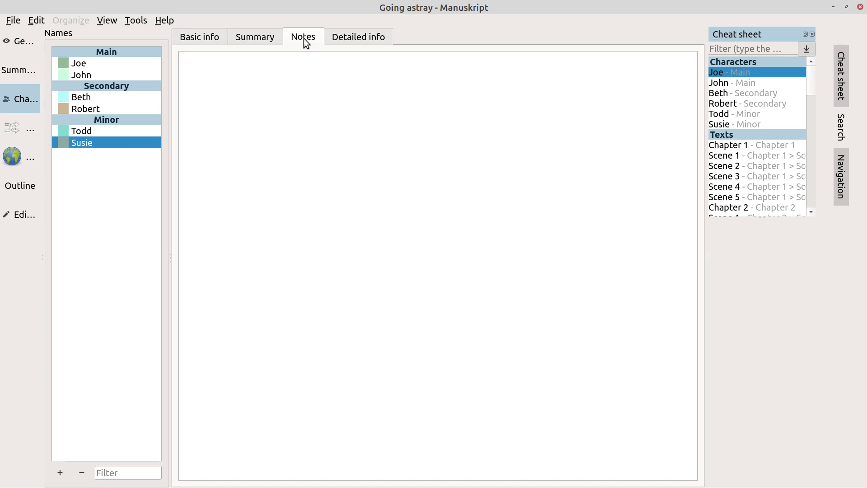
text(Gym)
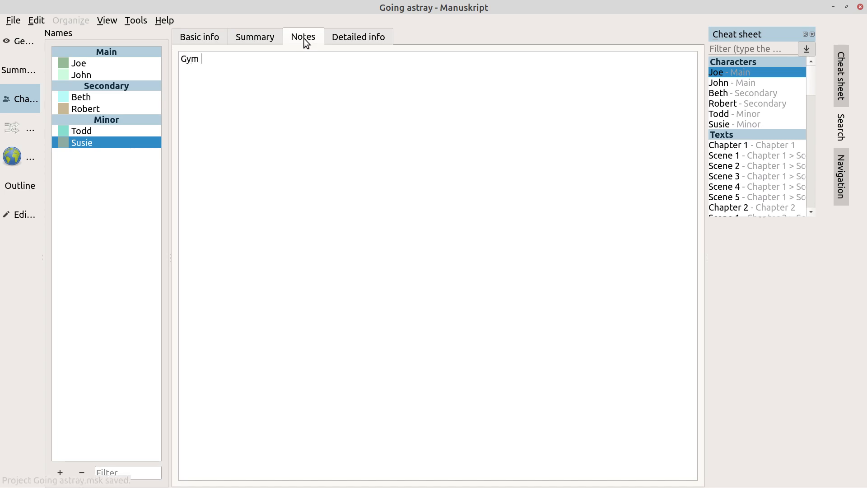
text(employ)
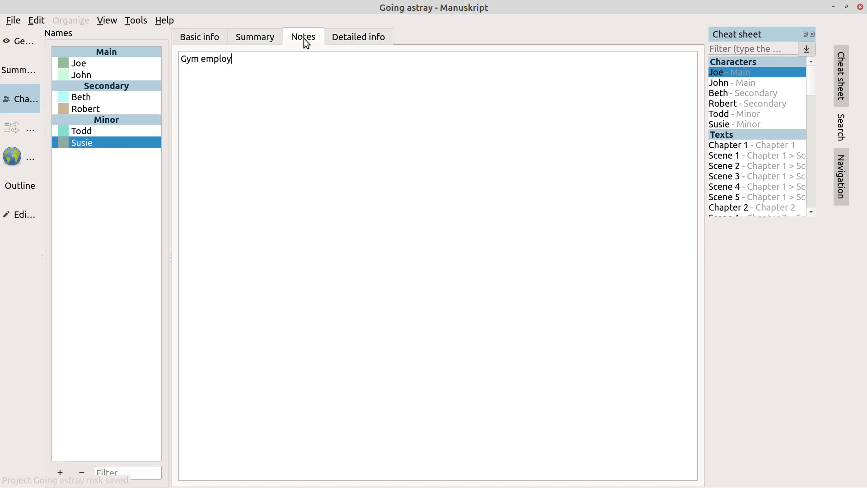
text(ee)
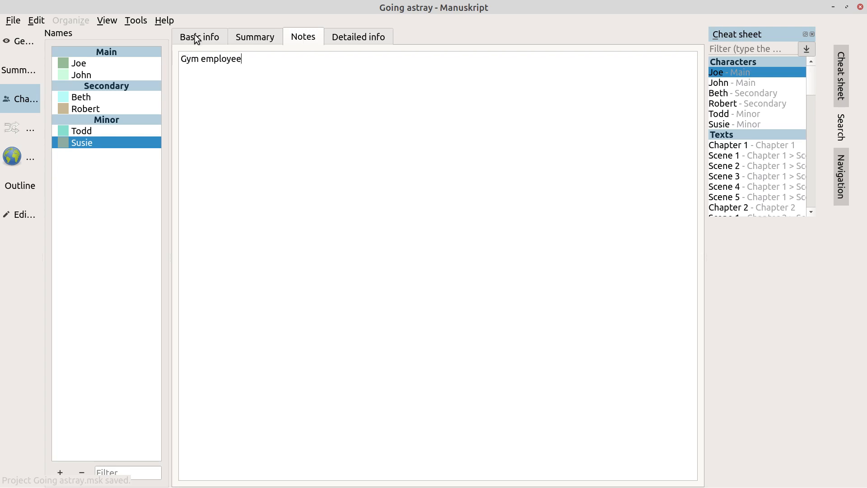
click(198, 36)
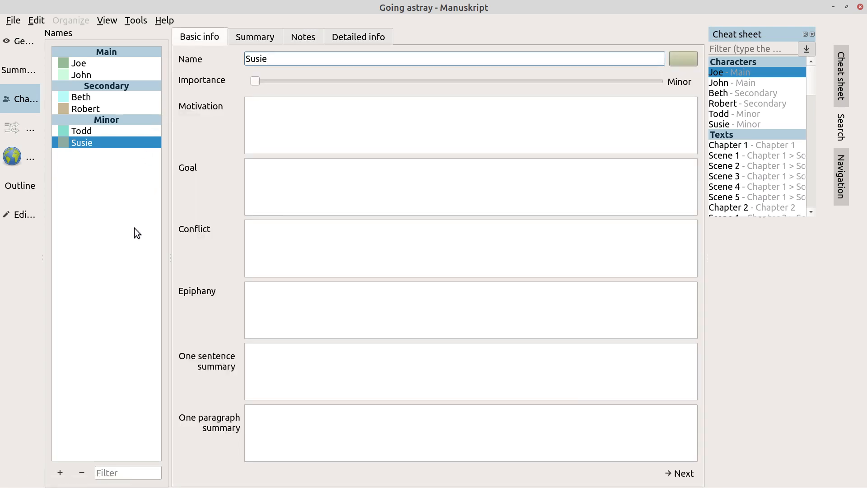
key(ctrl+s)
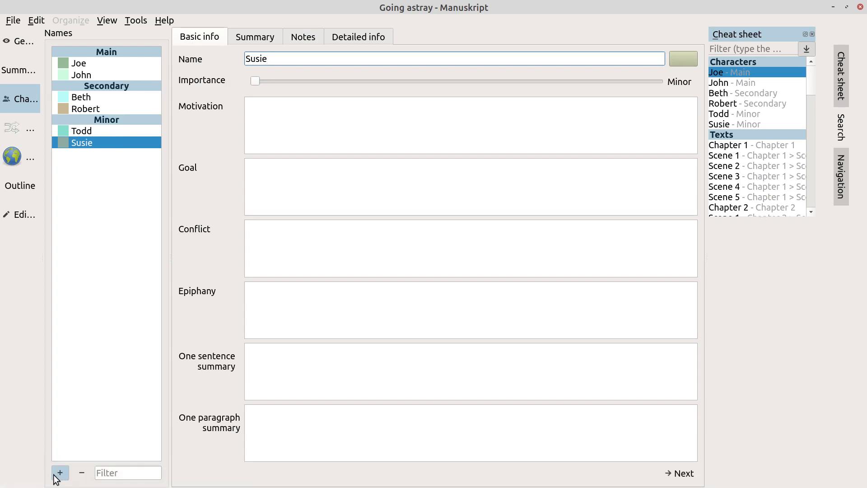
Step: Add a third character and rename the placeholder to Burl
click(60, 472)
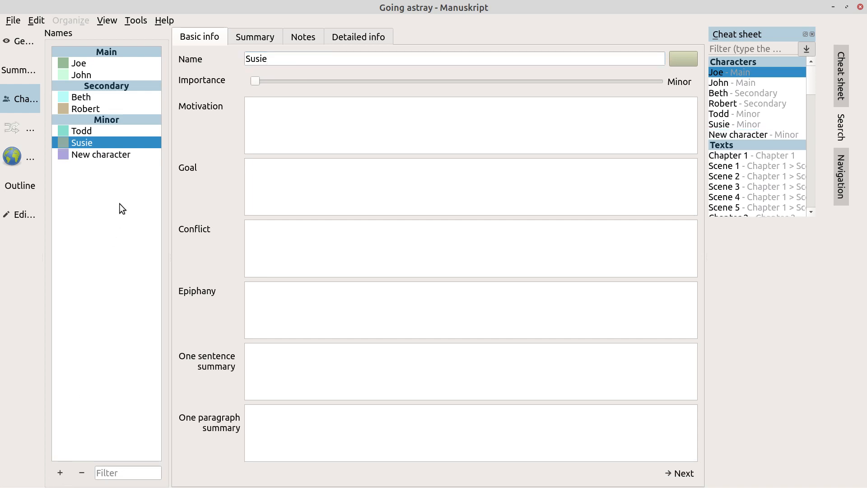
click(100, 155)
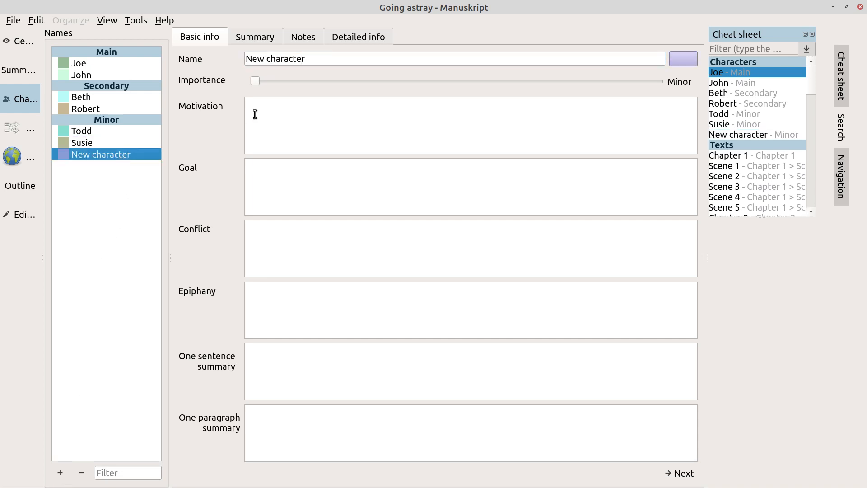
click(323, 59)
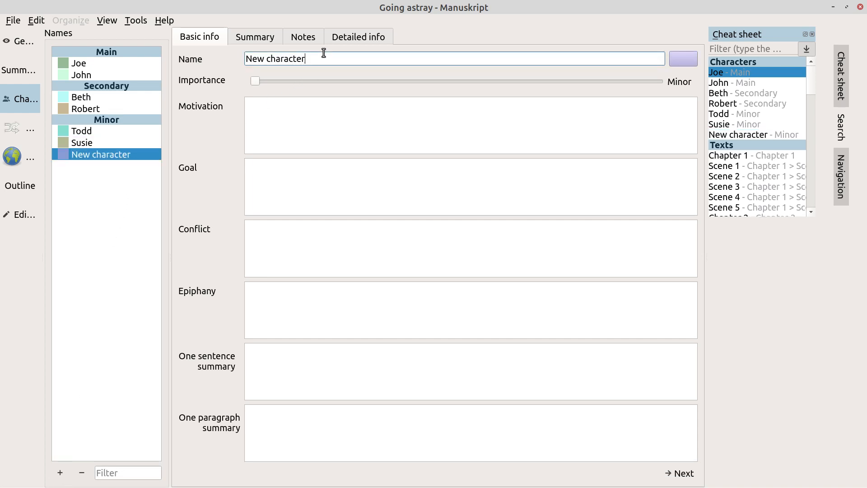
key(ctrl+a)
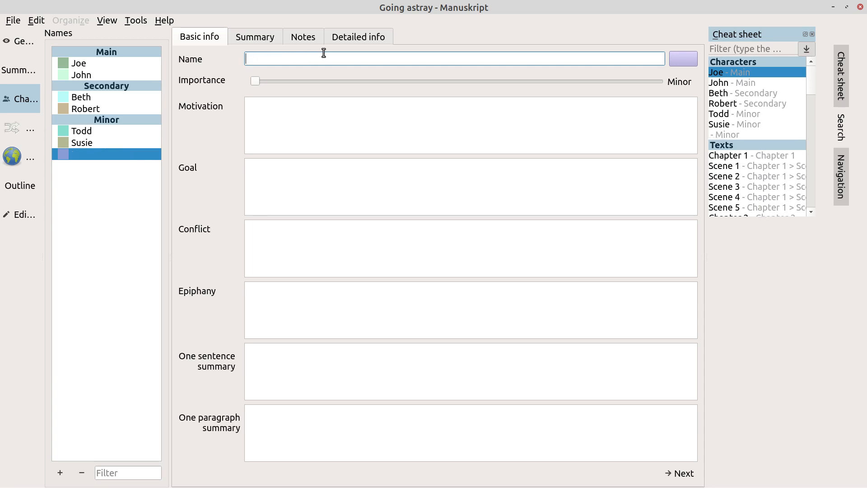
text(Bu)
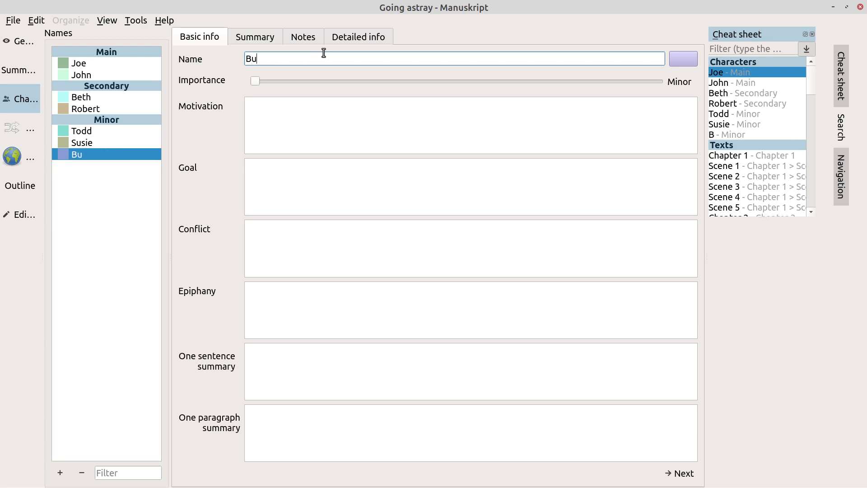
text(rl)
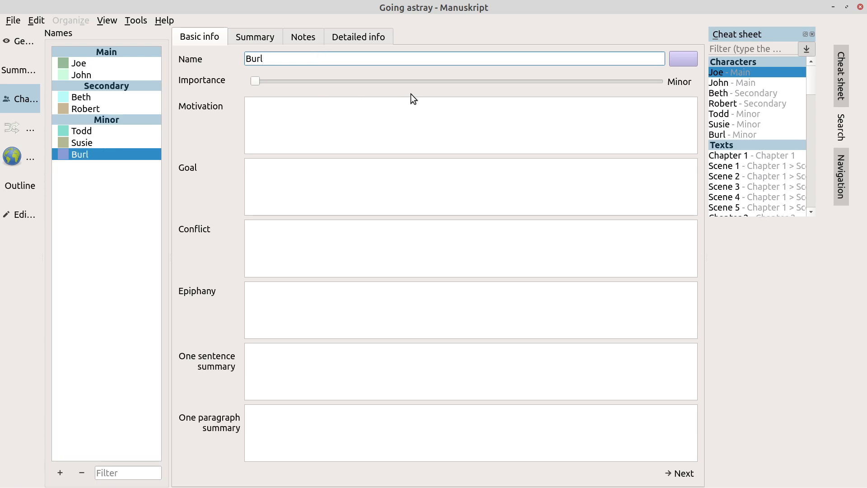
mouse_move(453, 86)
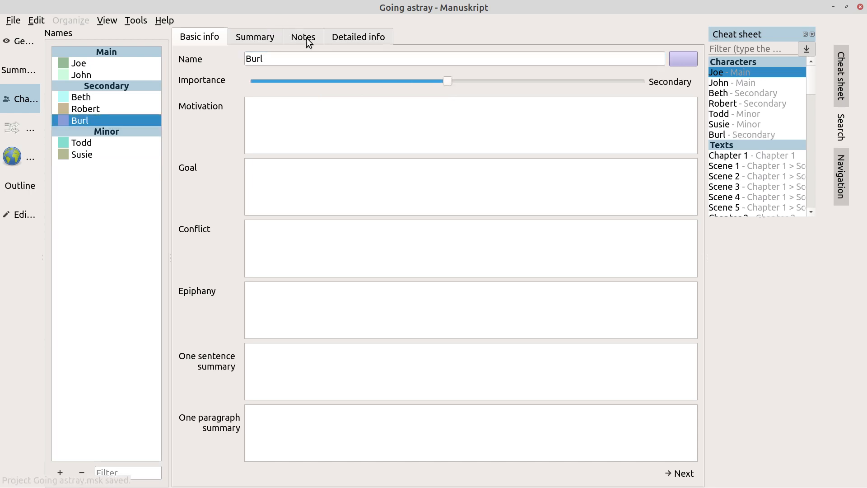
Step: Start Burl's notes with "Joe and Beth"
click(302, 36)
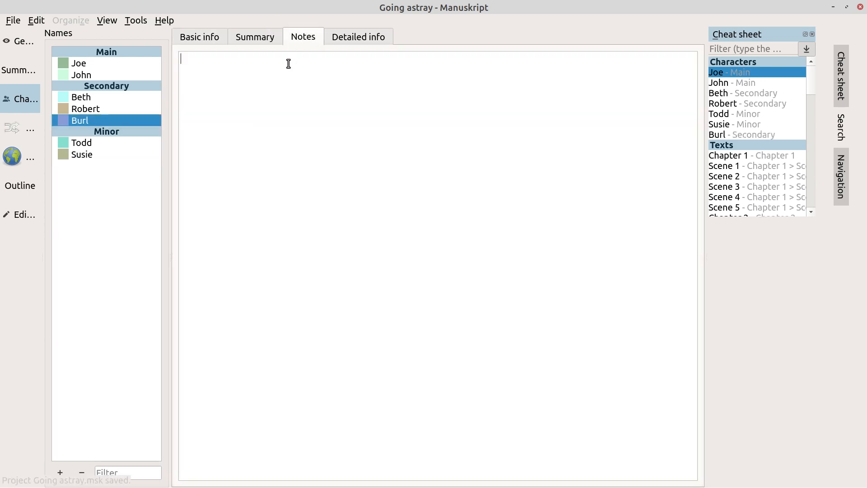
text(Joe and)
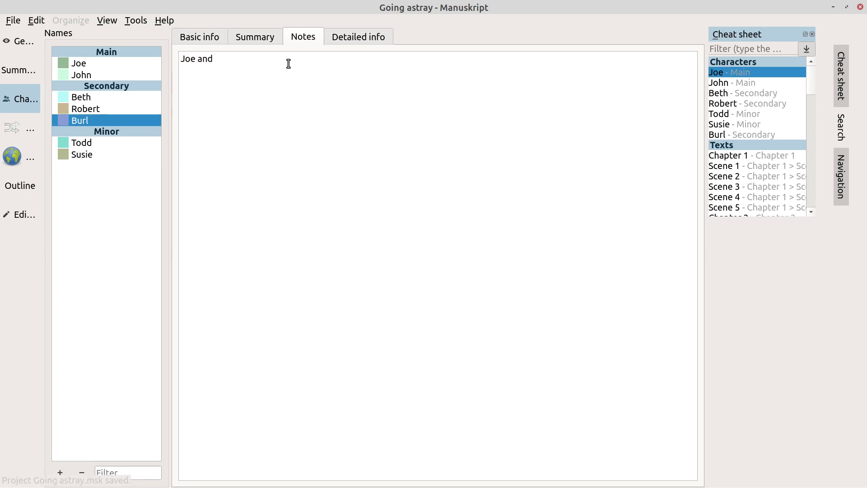
text(Beth)
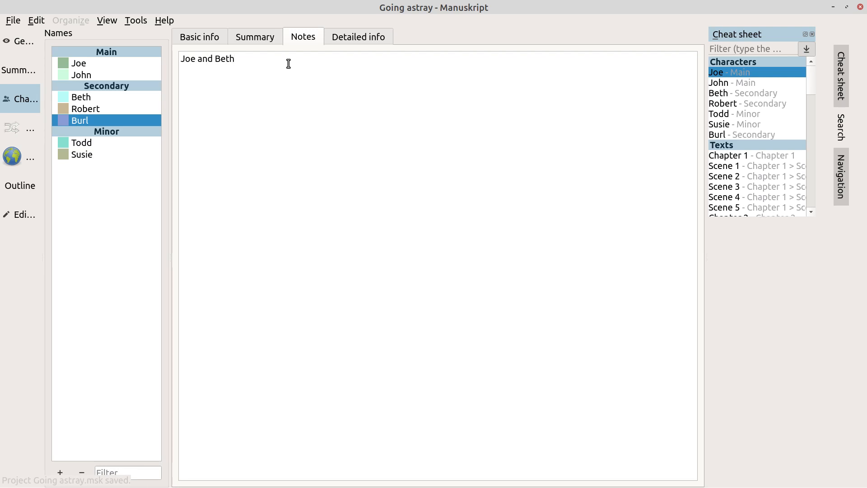
Step: Complete Burl's notes as "Joe and Beth's son" and show his basic info
text('s son)
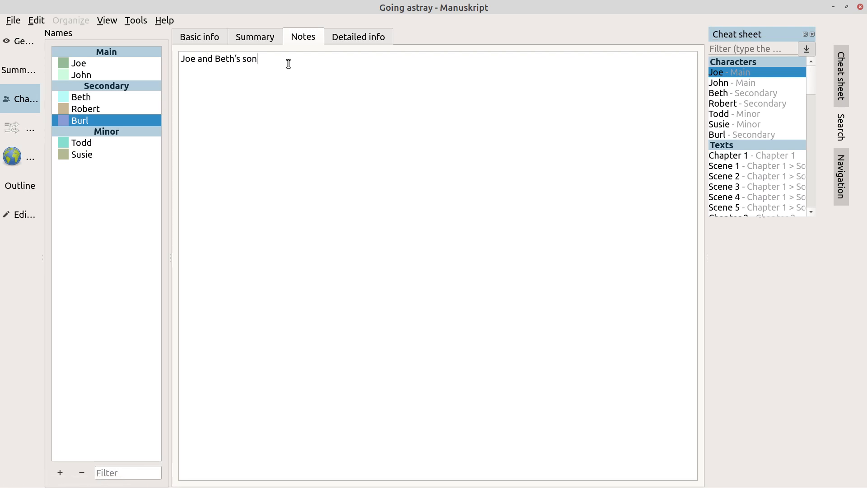
mouse_move(201, 240)
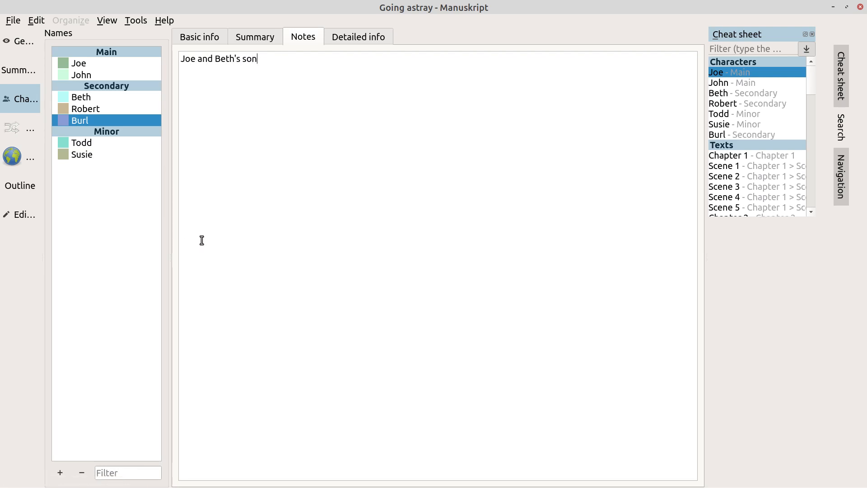
mouse_move(197, 48)
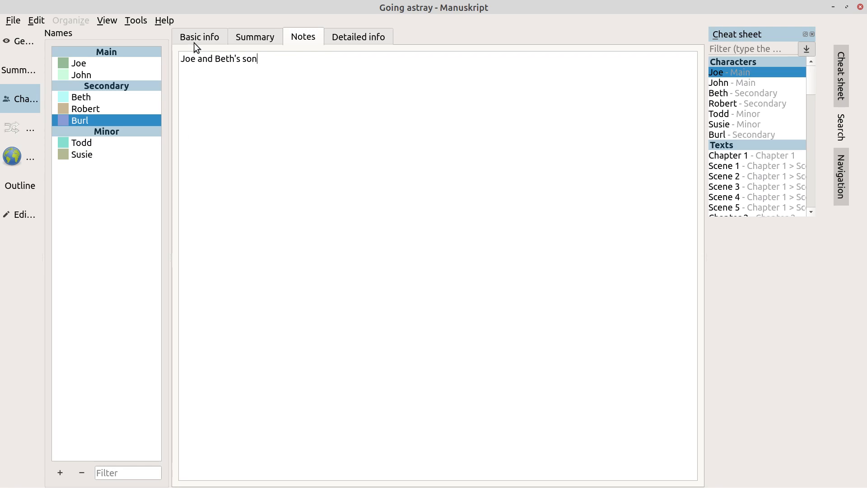
click(199, 36)
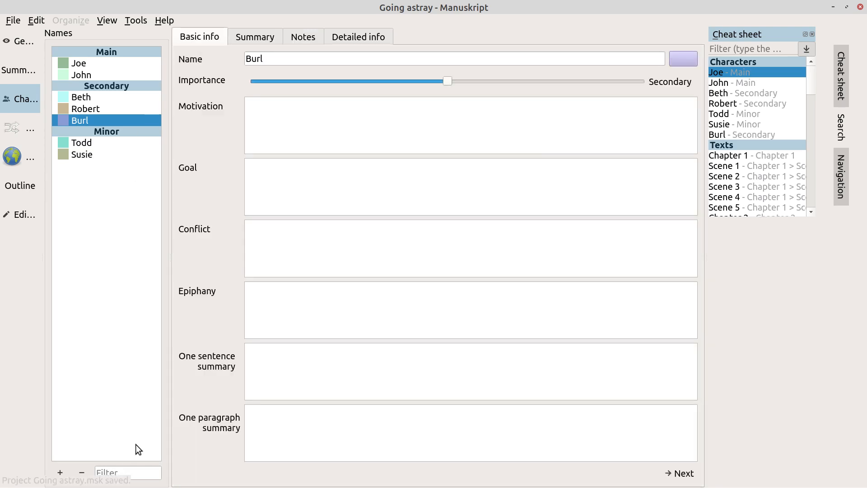
mouse_move(130, 410)
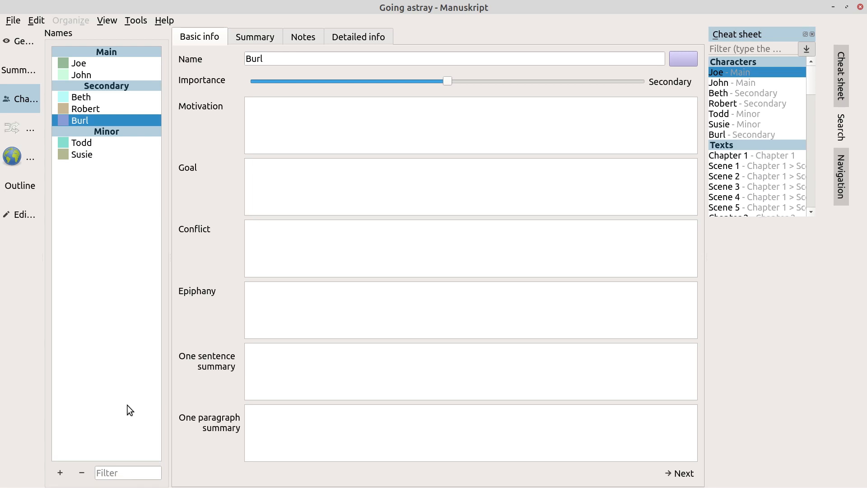
mouse_move(164, 170)
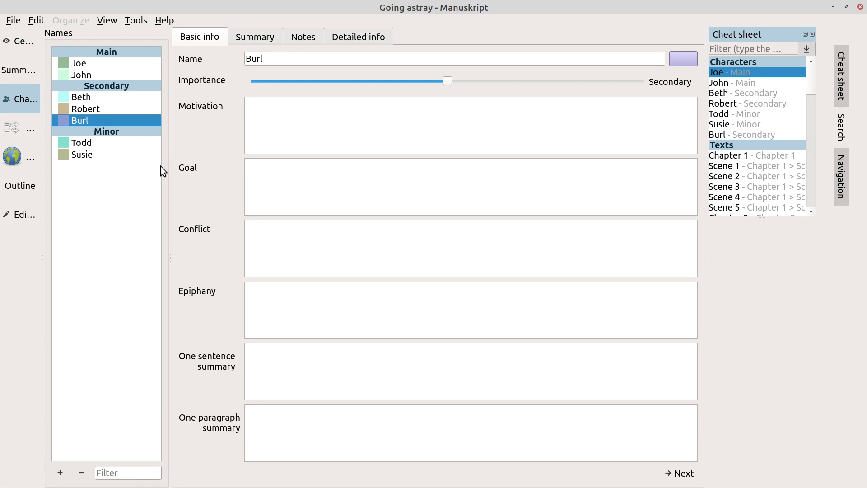
mouse_move(90, 105)
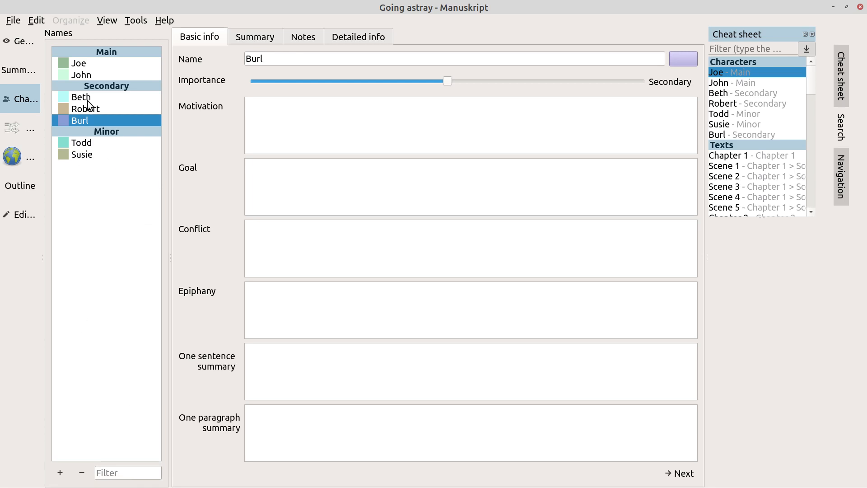
mouse_move(83, 135)
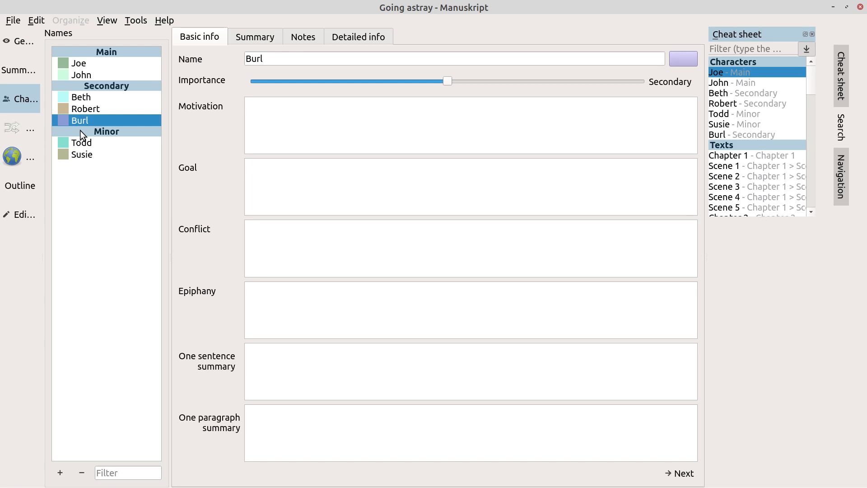
mouse_move(111, 260)
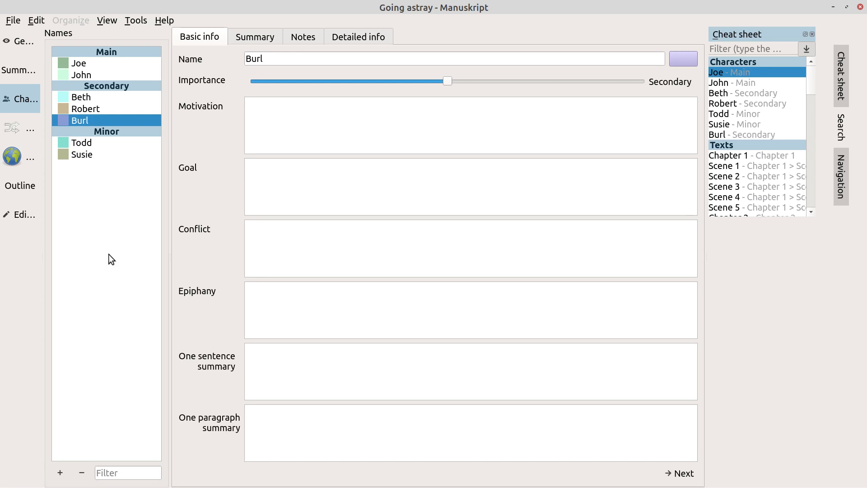
mouse_move(129, 188)
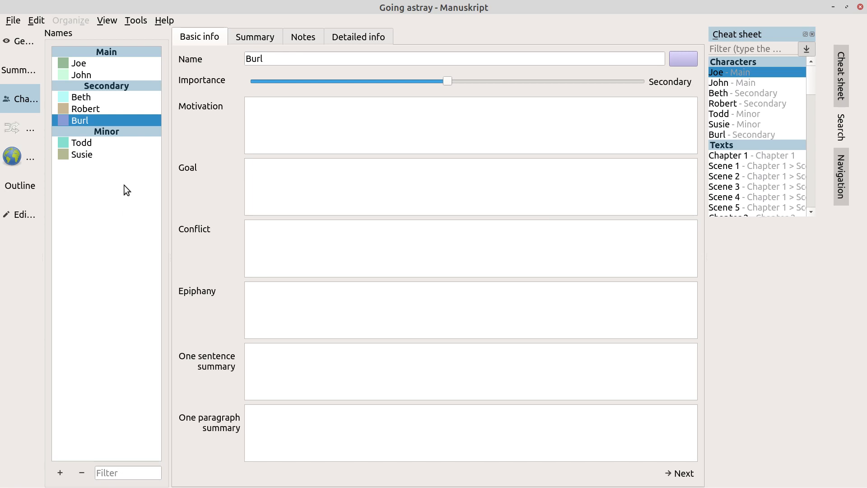
mouse_move(119, 201)
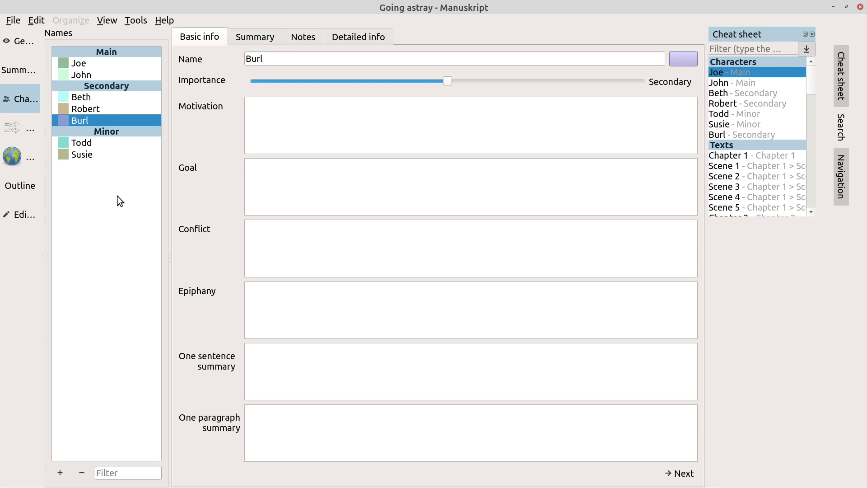
mouse_move(589, 149)
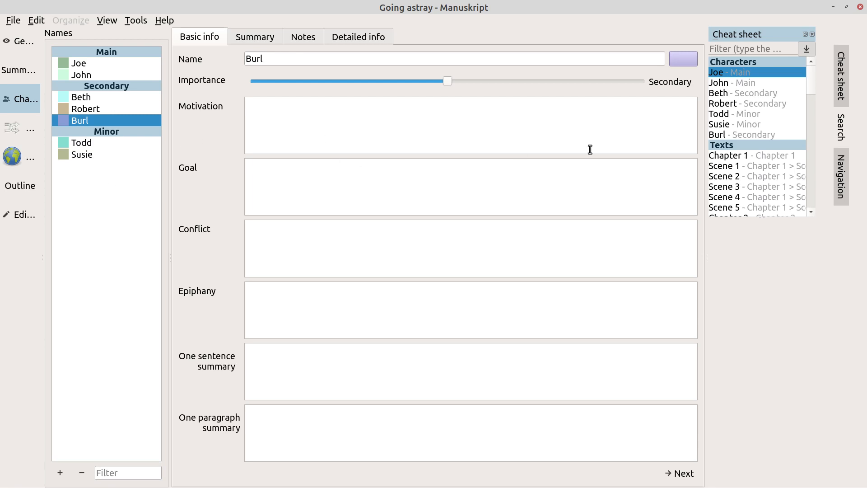
mouse_move(737, 78)
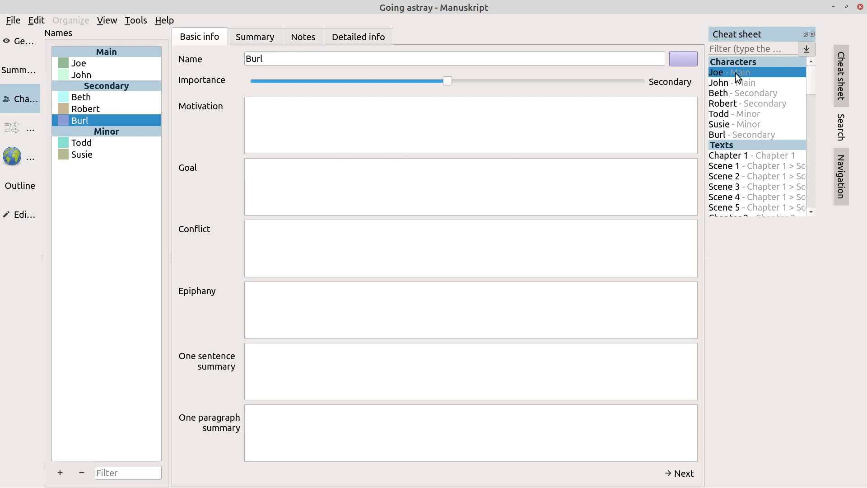
mouse_move(762, 87)
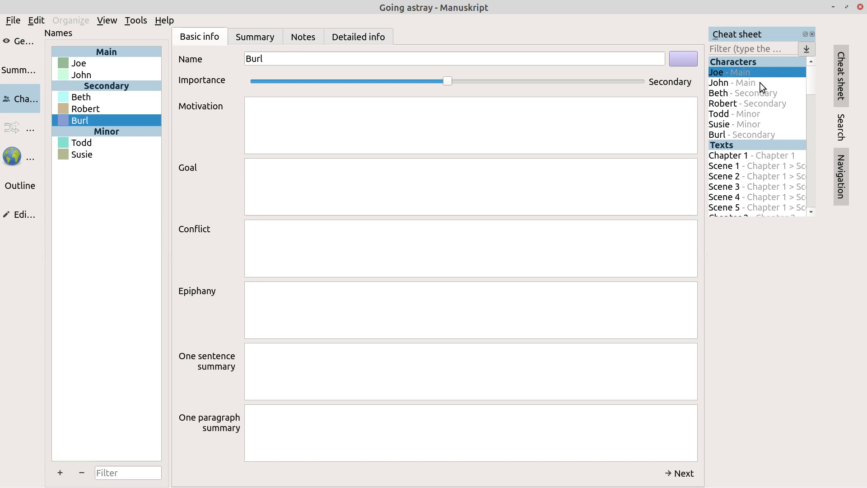
mouse_move(765, 113)
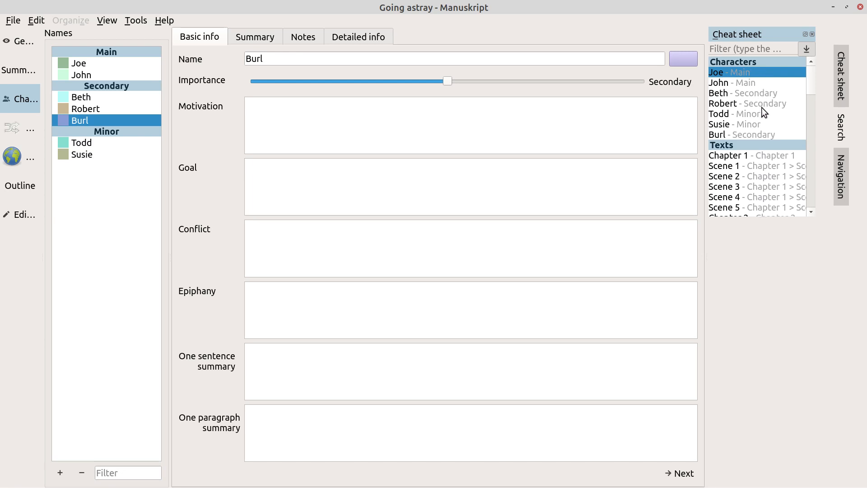
mouse_move(760, 134)
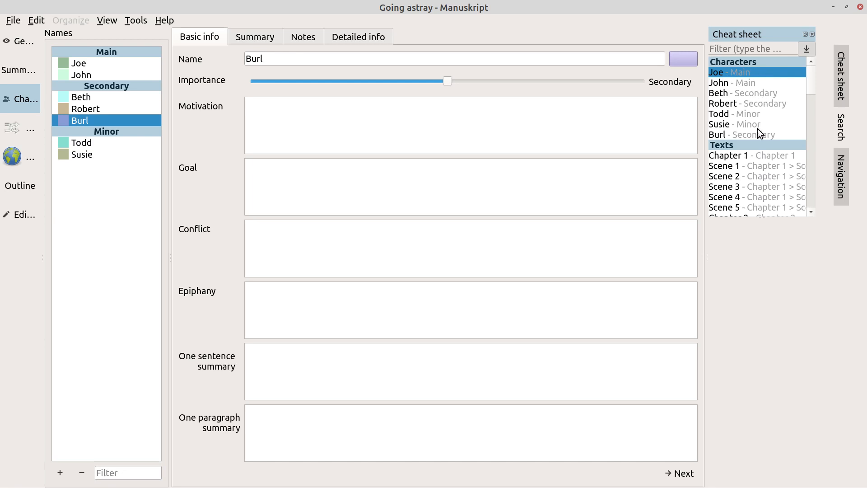
mouse_move(759, 70)
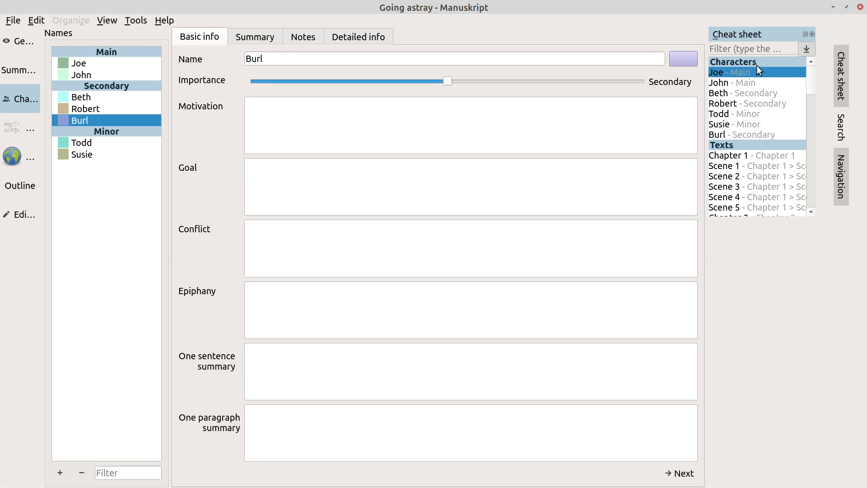
mouse_move(802, 133)
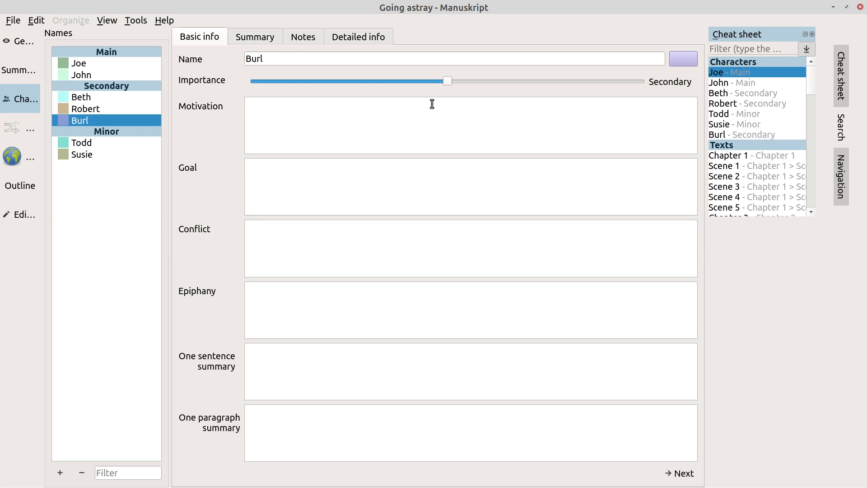
mouse_move(325, 153)
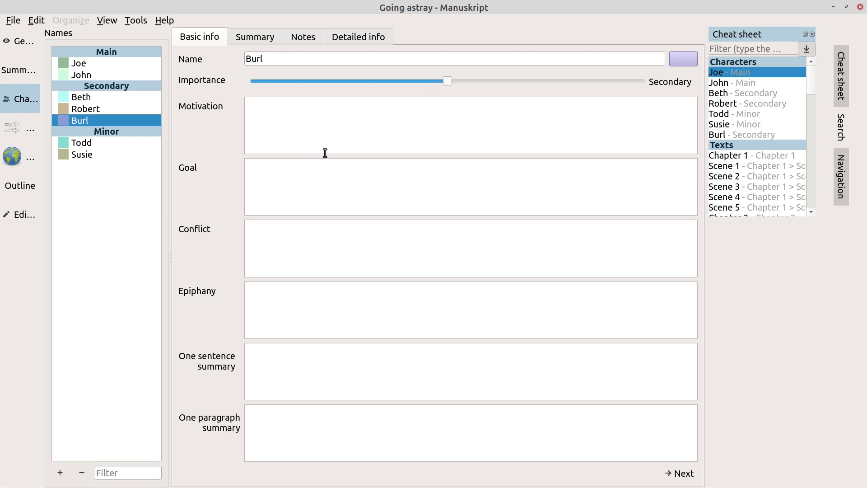
Step: Add two detailed-info entries for Burl and rename the first one "Red hair"
click(358, 37)
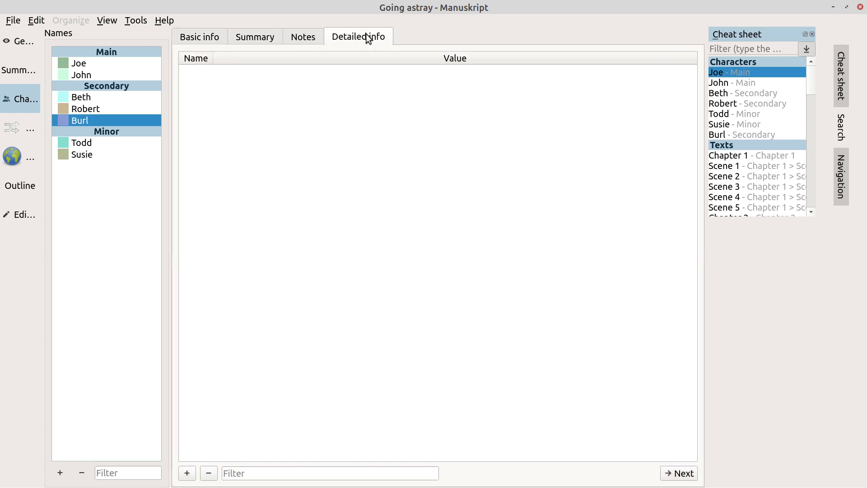
mouse_move(186, 472)
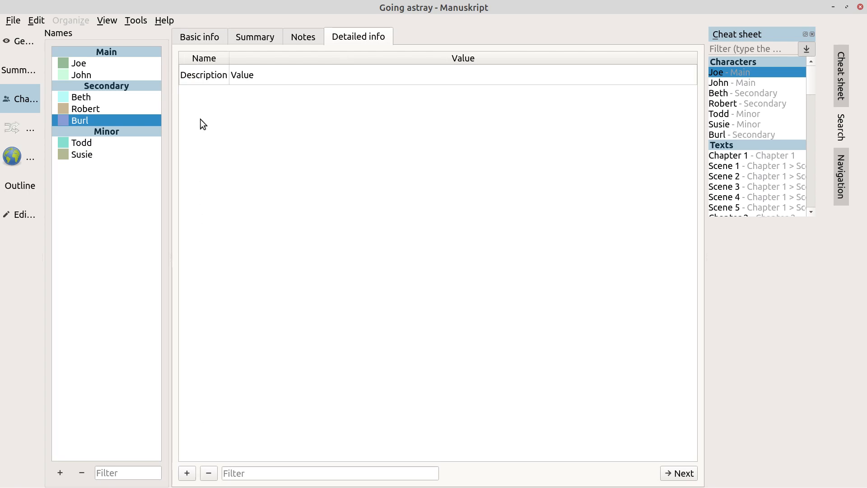
click(203, 75)
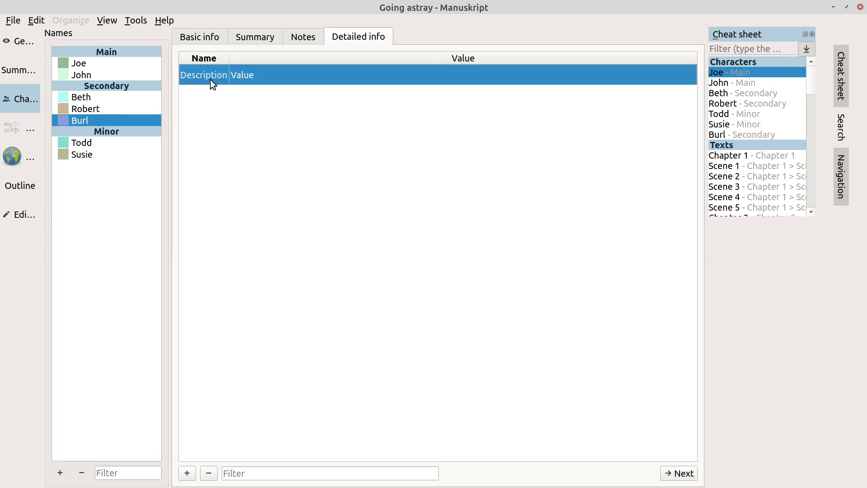
click(187, 472)
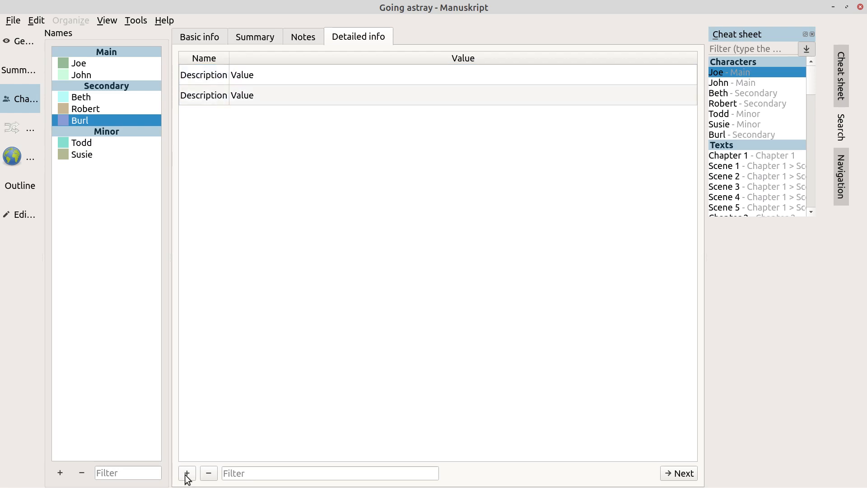
mouse_move(208, 82)
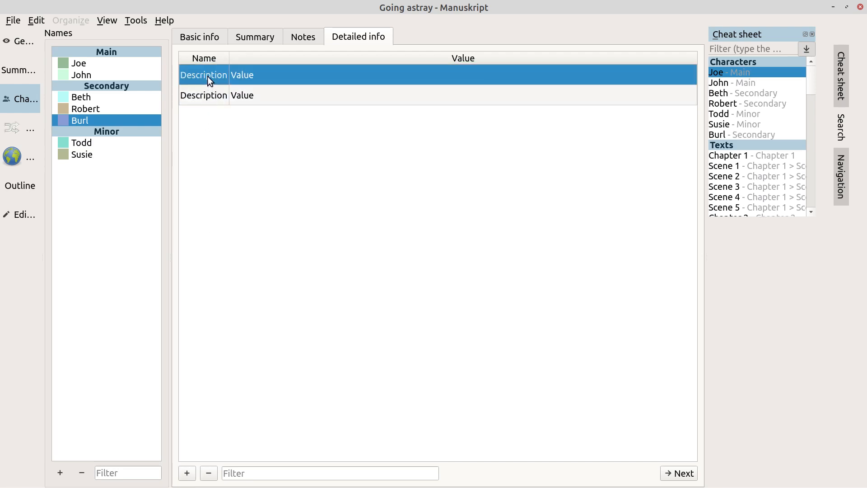
text(Red)
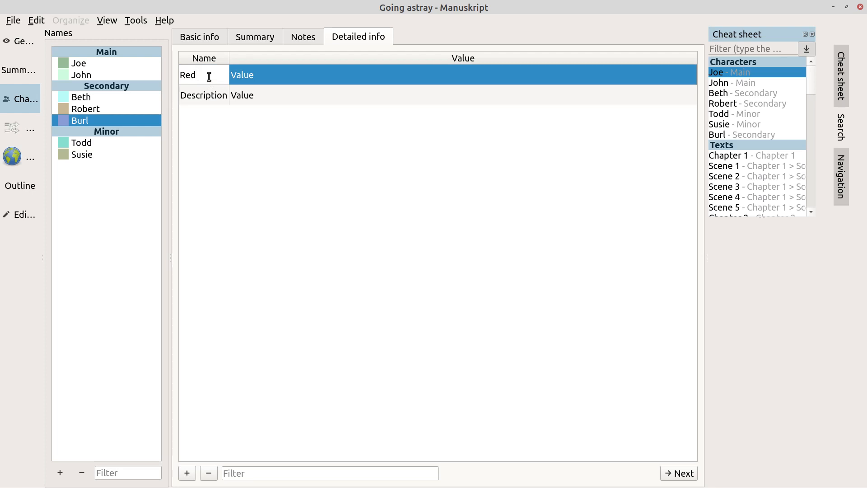
text(hair)
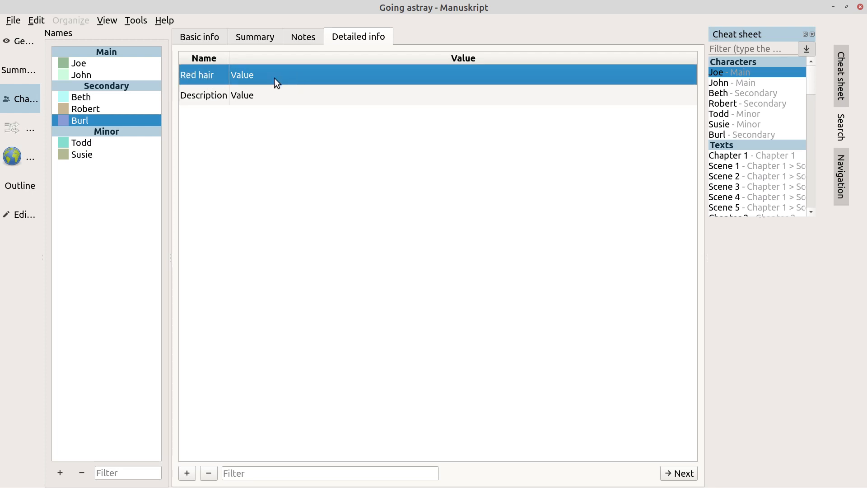
click(203, 95)
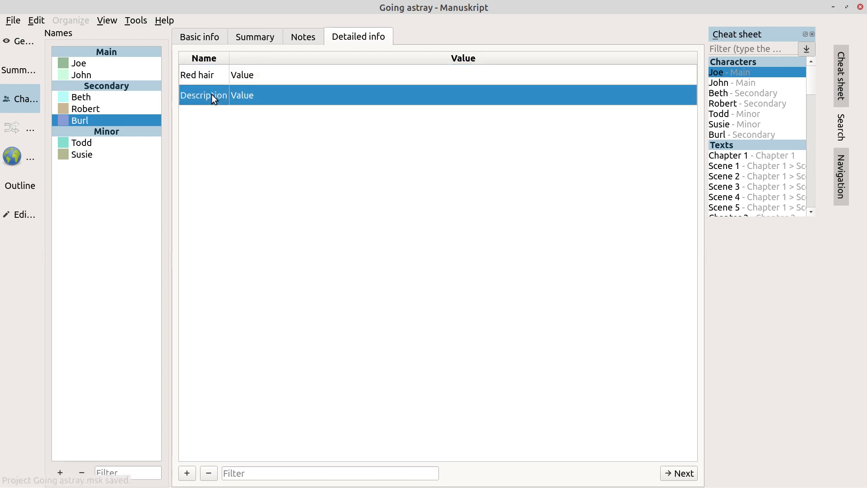
click(164, 21)
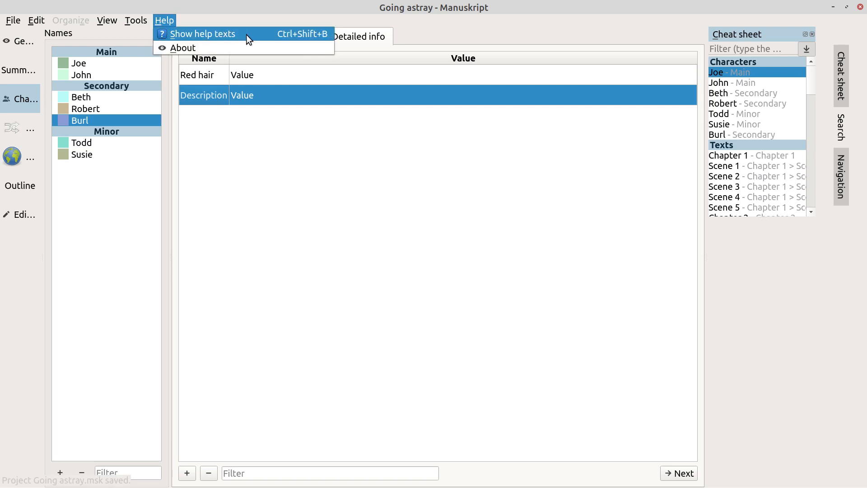
Step: Switch on Manuskript's help texts and select the Red hair entry
click(202, 34)
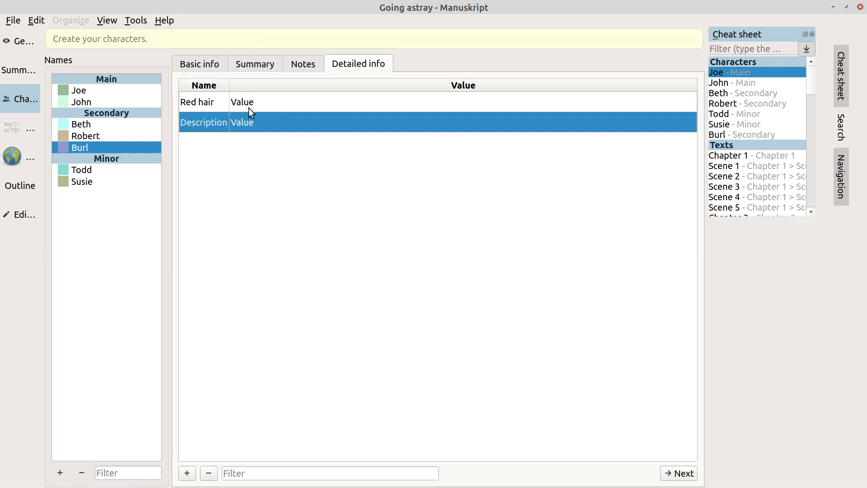
click(243, 102)
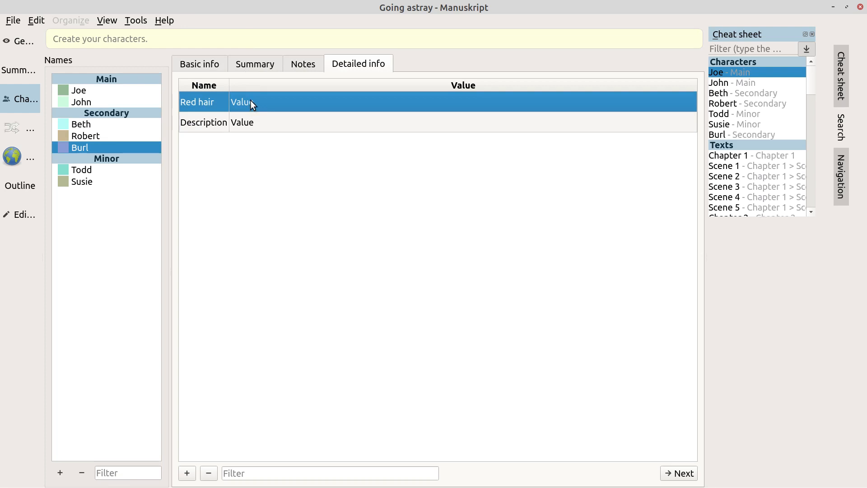
mouse_move(267, 138)
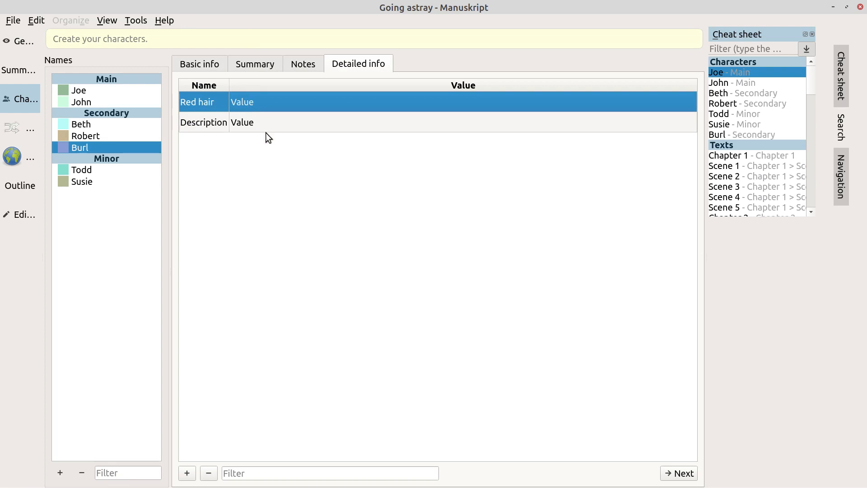
mouse_move(139, 45)
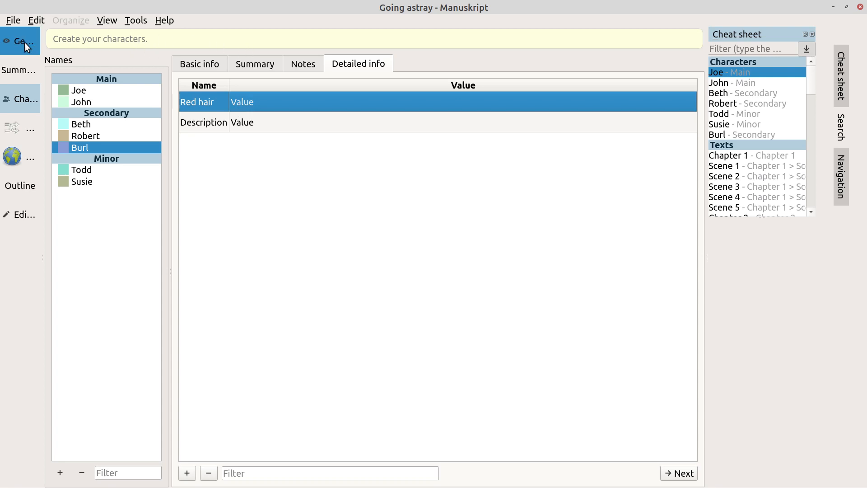
mouse_move(232, 125)
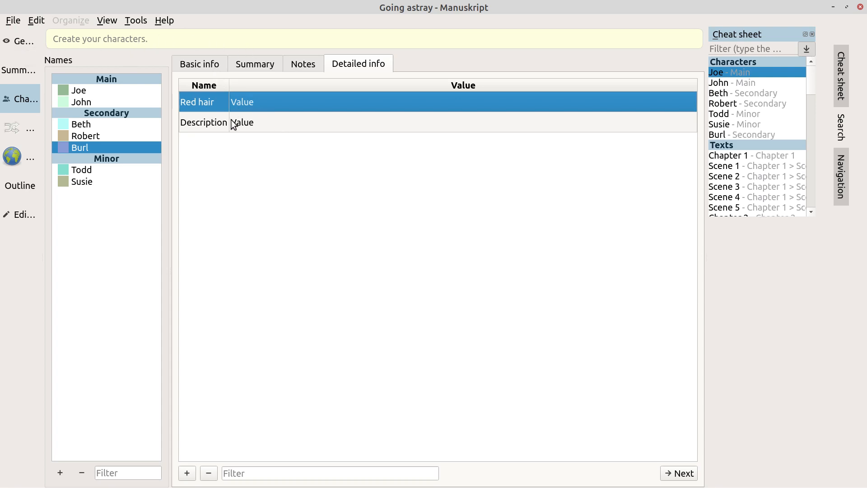
Step: Rename Burl's second detailed-info entry to "Blue eyes"
click(204, 121)
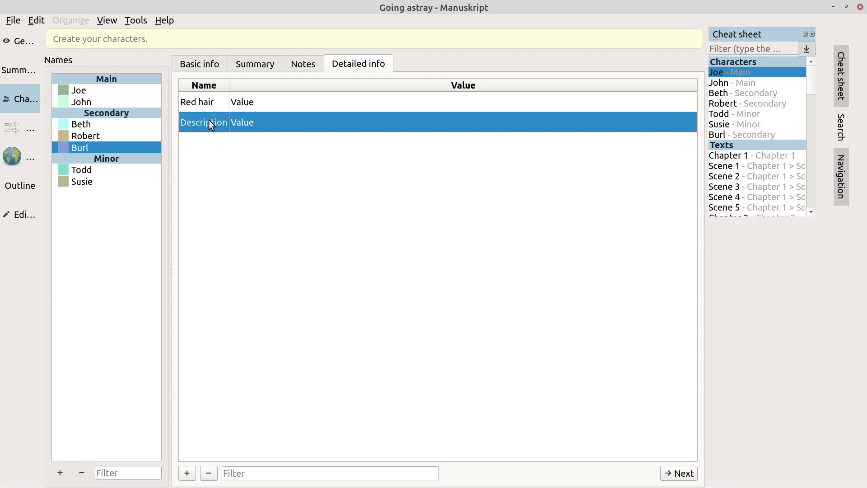
text(Blue)
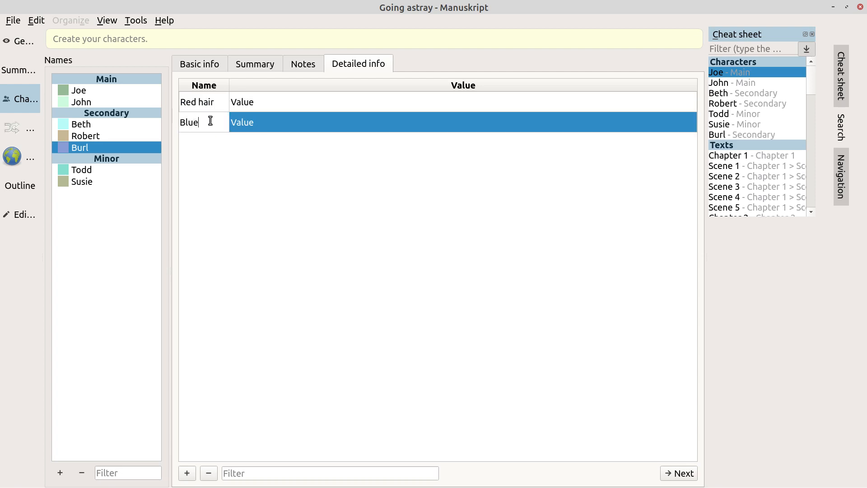
key(BackSpace)
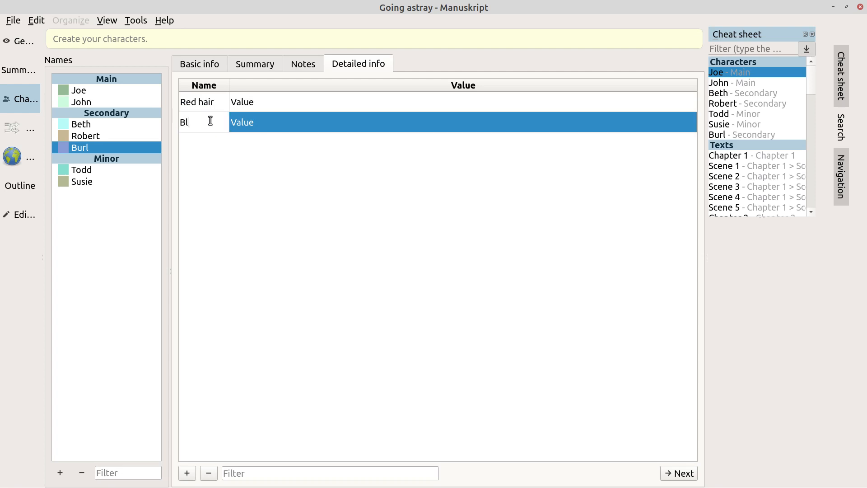
text(ue eyes)
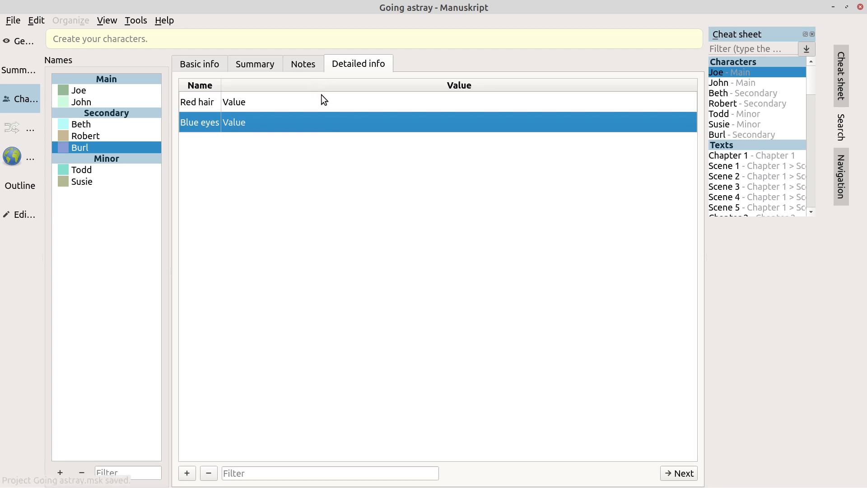
double_click(234, 122)
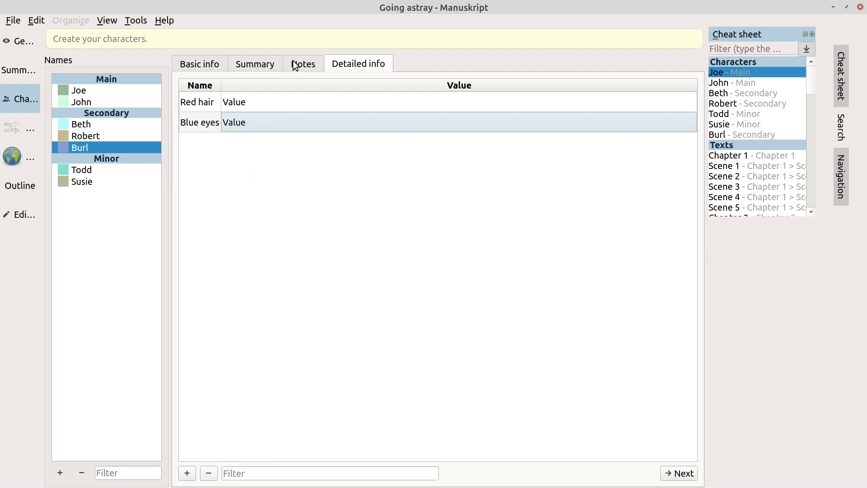
Step: Glance at Burl's summary and basic info, the Tools menu, and the novel's Summary section
click(255, 63)
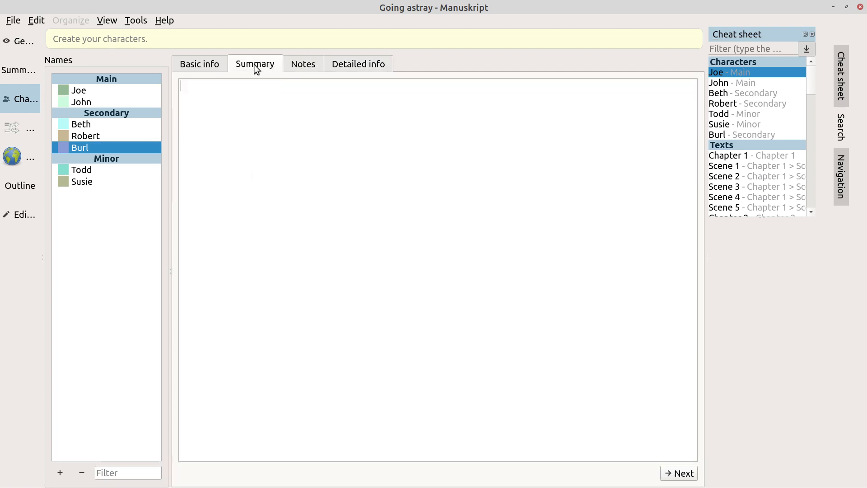
click(199, 63)
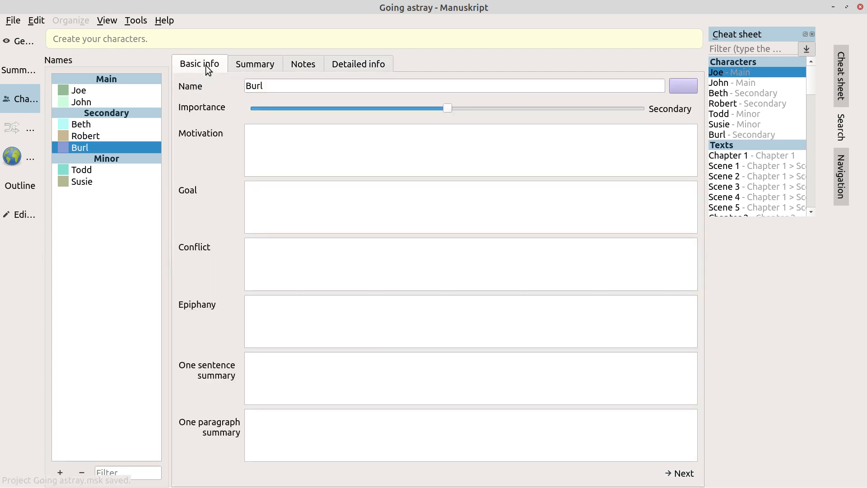
click(136, 21)
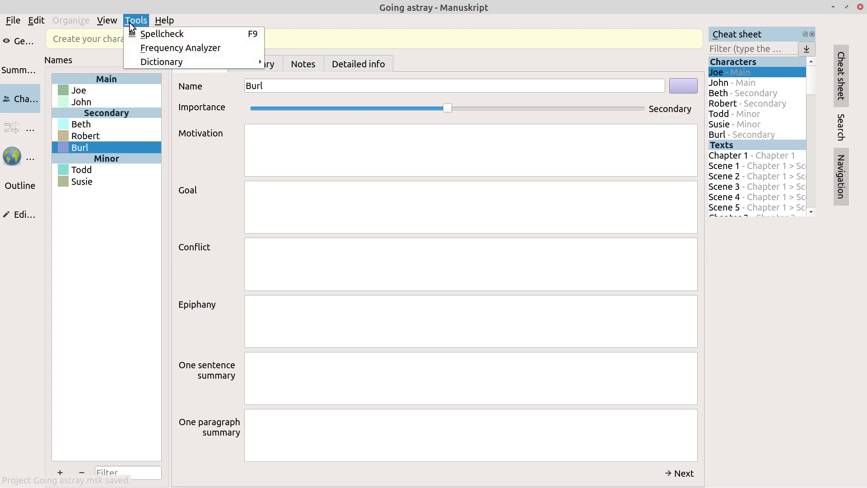
click(220, 28)
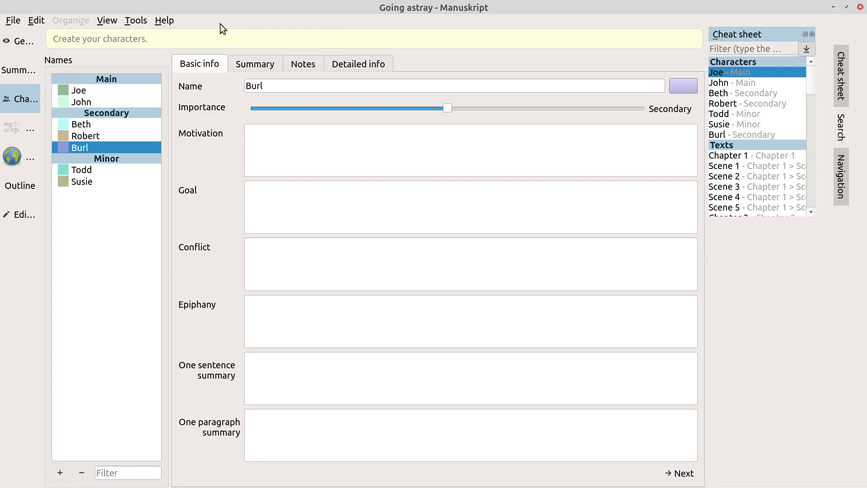
mouse_move(467, 80)
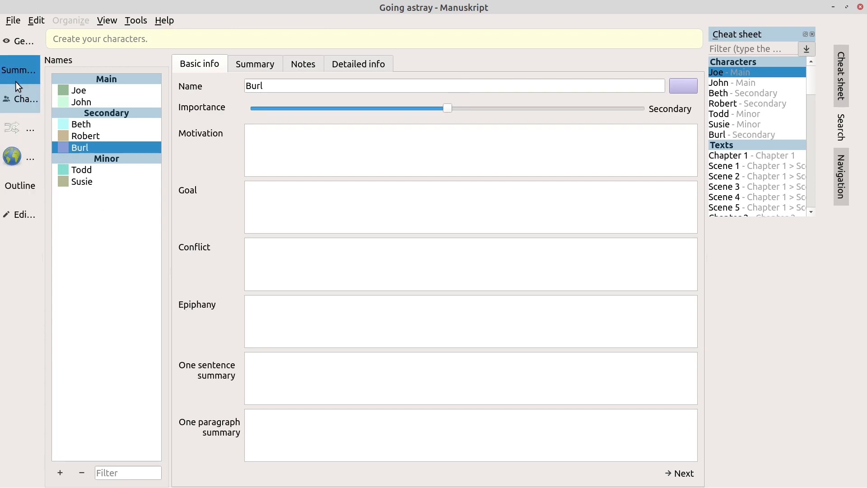
click(12, 157)
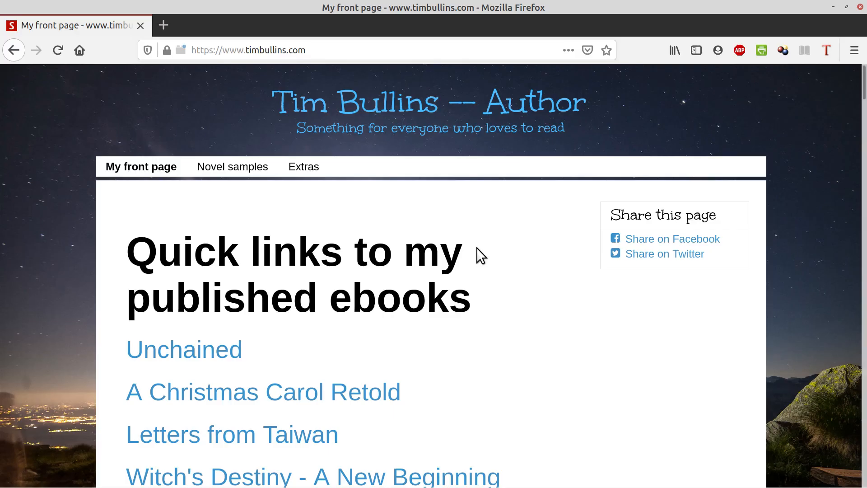
mouse_move(547, 295)
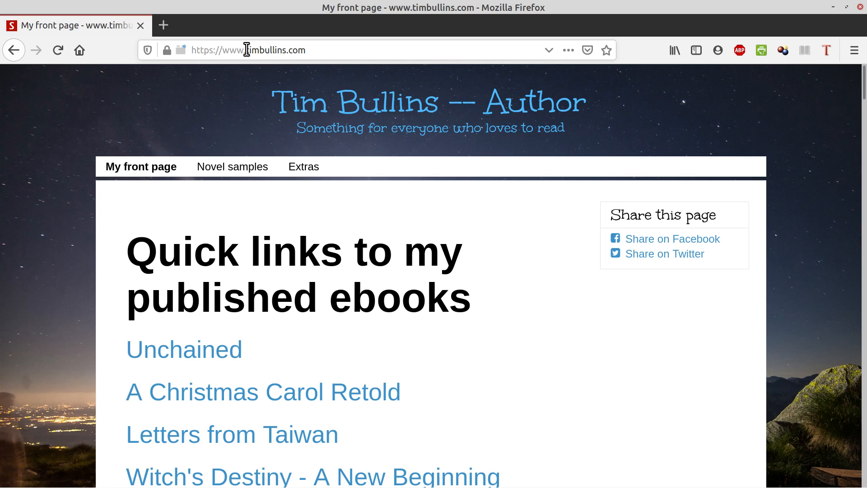
mouse_move(277, 49)
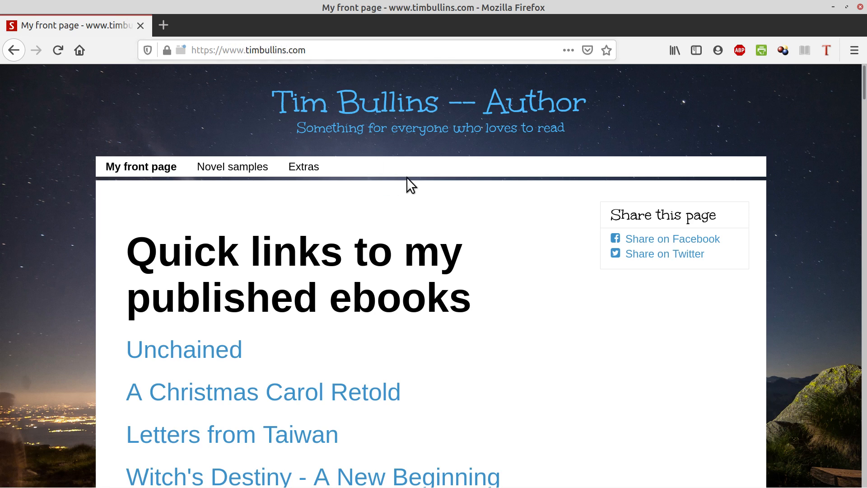
scroll(down, 3)
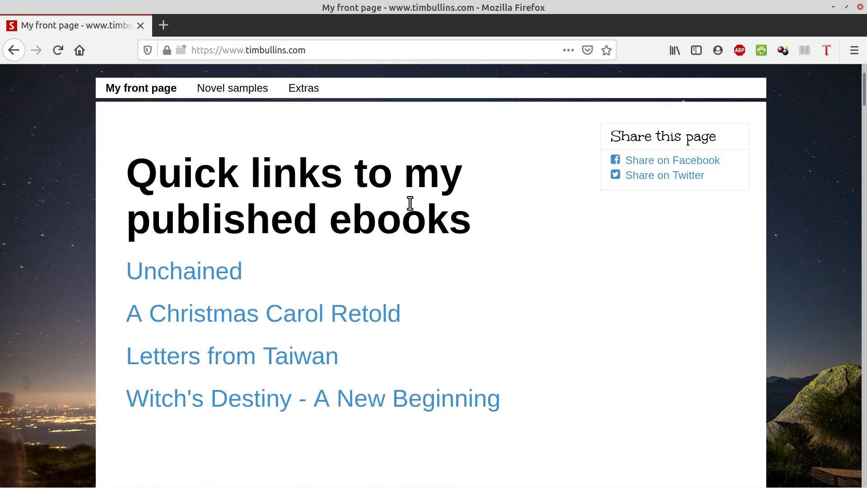
scroll(down, 3)
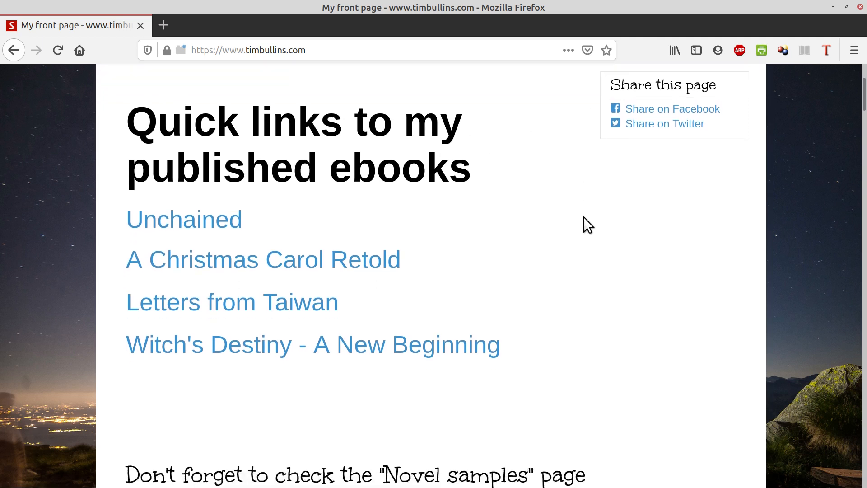
scroll(down, 3)
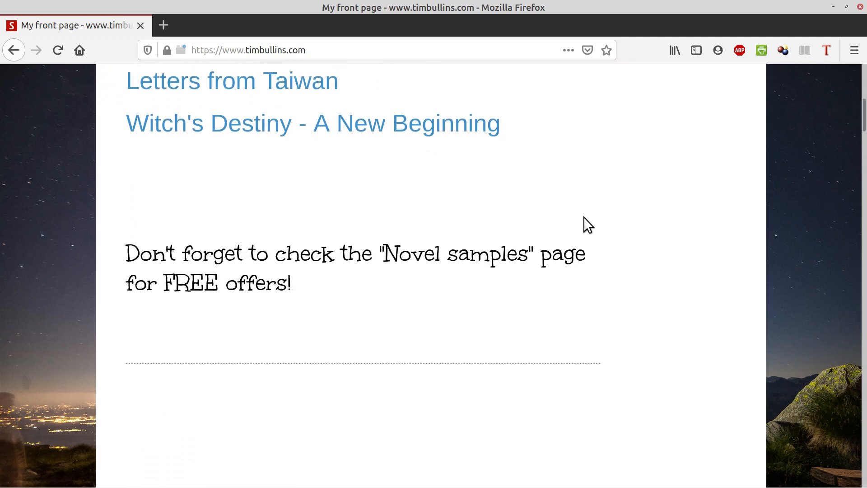
scroll(down, 3)
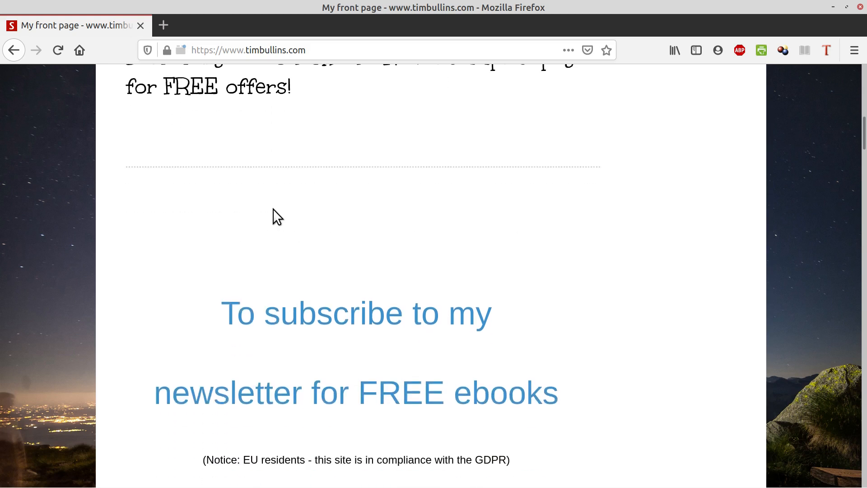
scroll(down, 3)
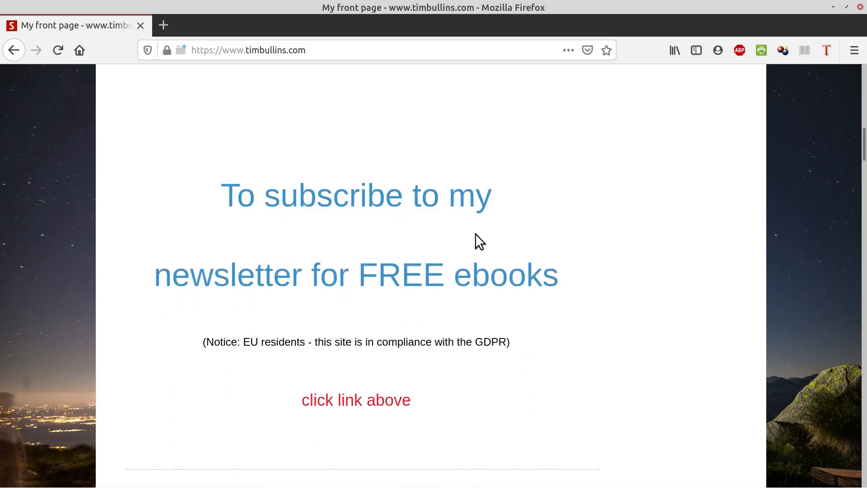
scroll(down, 3)
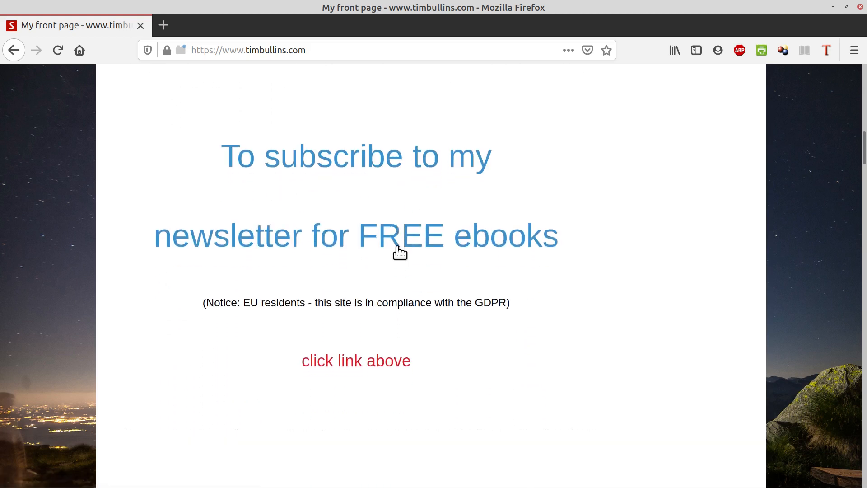
mouse_move(445, 252)
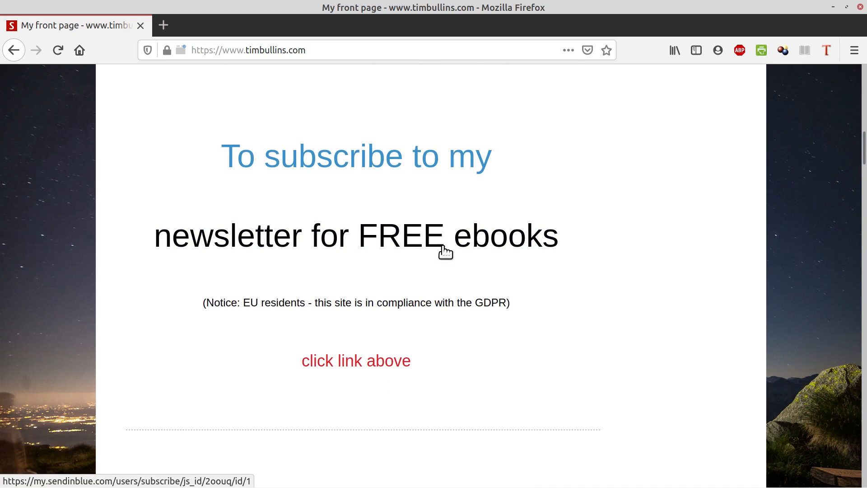
scroll(down, 3)
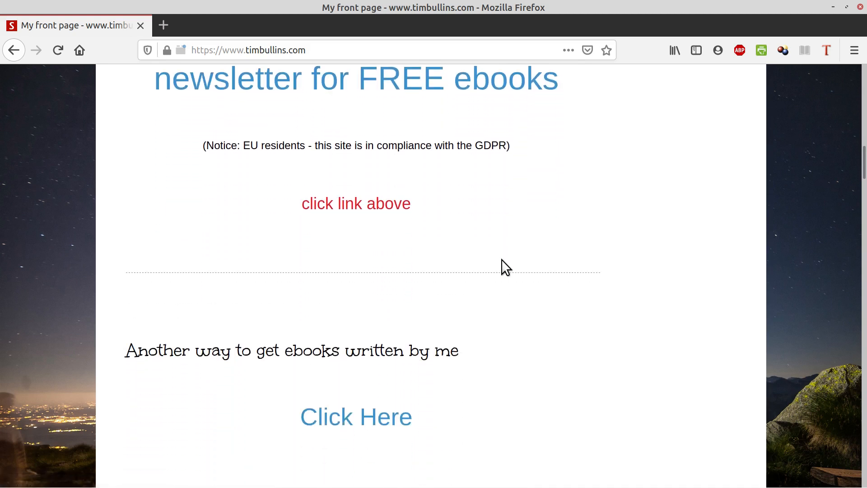
mouse_move(507, 262)
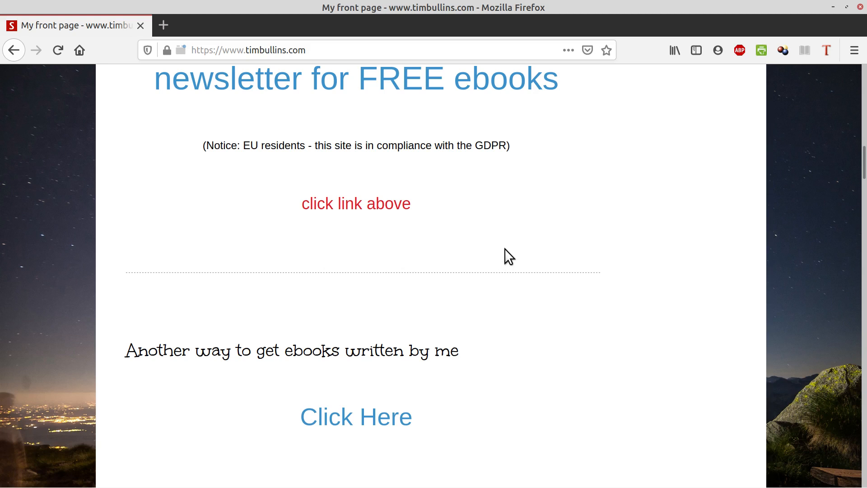
scroll(down, 3)
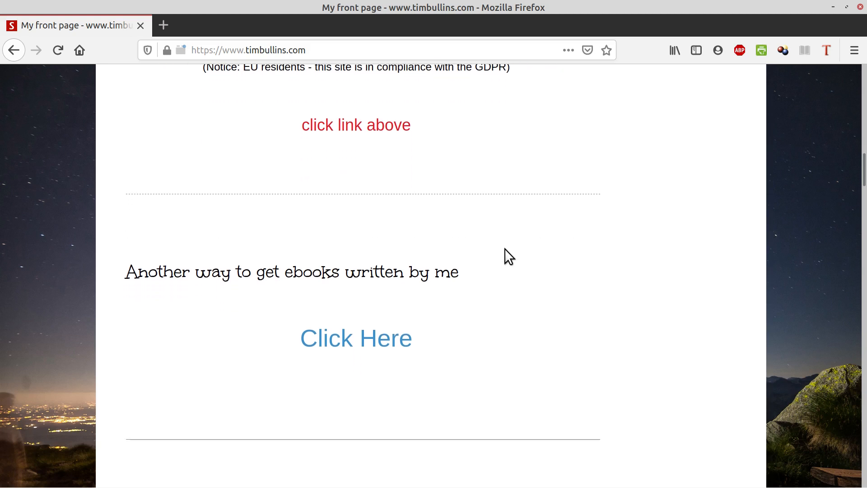
scroll(down, 3)
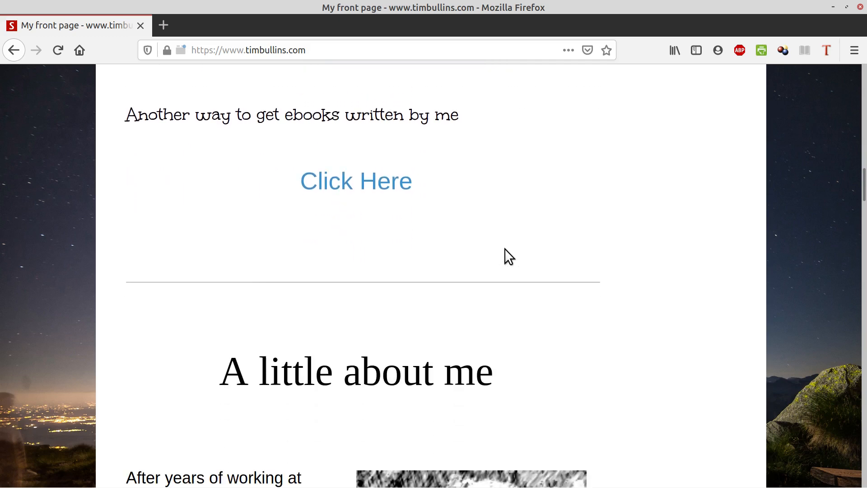
scroll(down, 3)
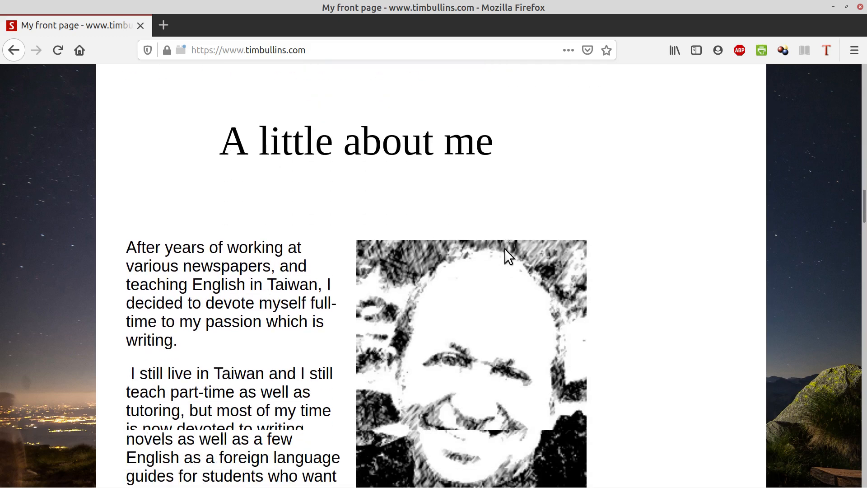
scroll(down, 3)
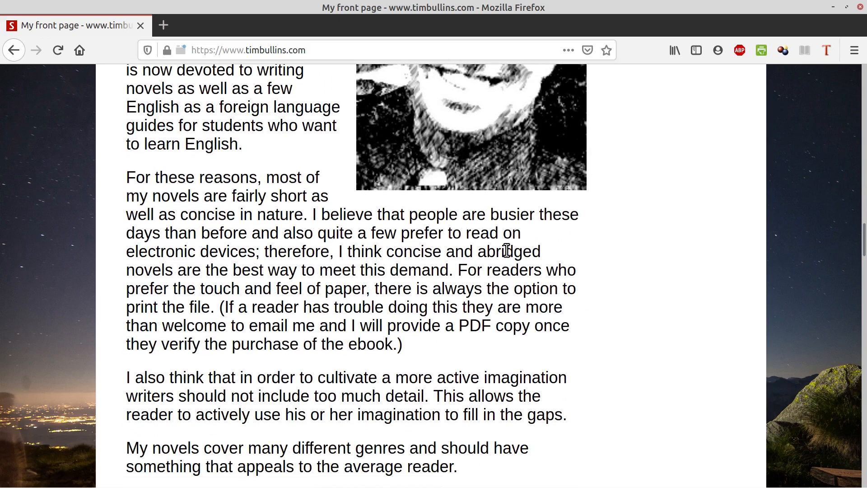
scroll(down, 3)
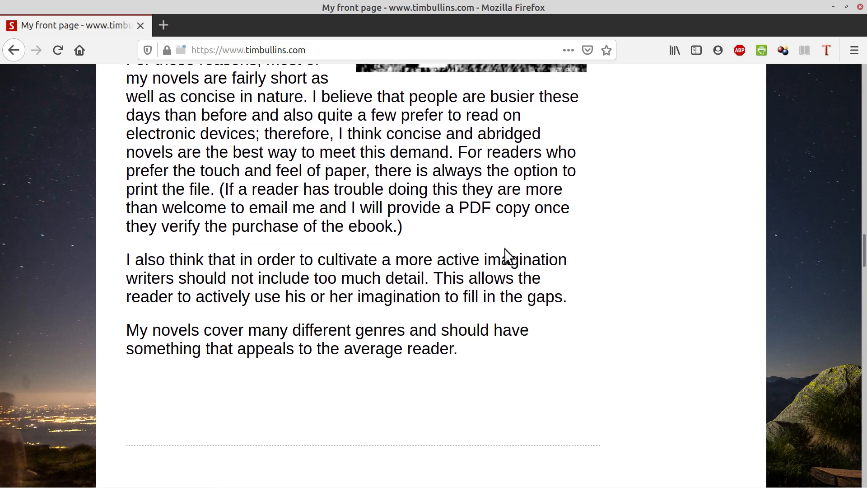
scroll(down, 3)
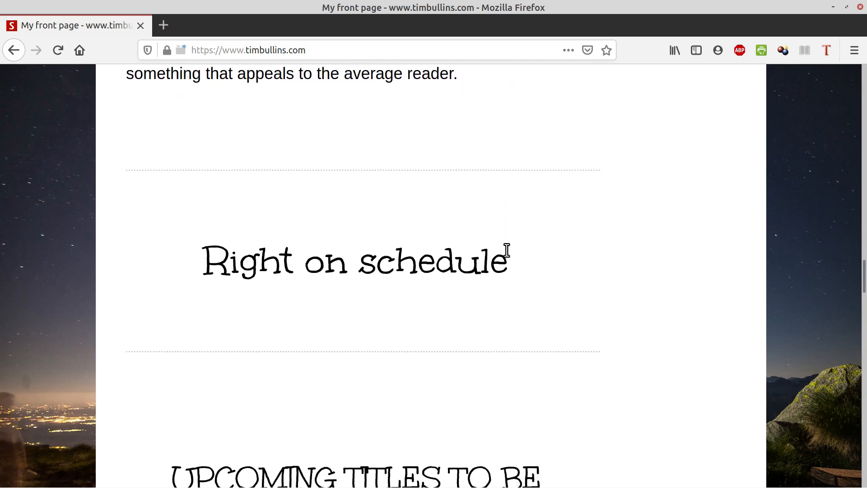
scroll(down, 3)
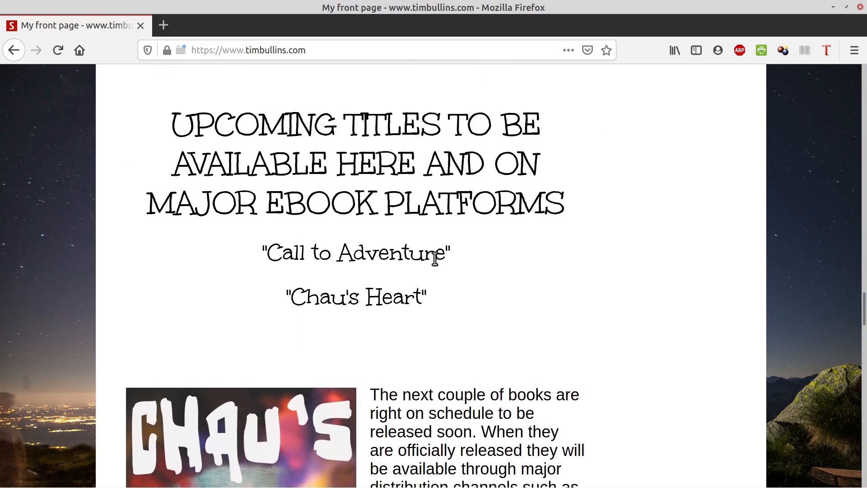
mouse_move(518, 266)
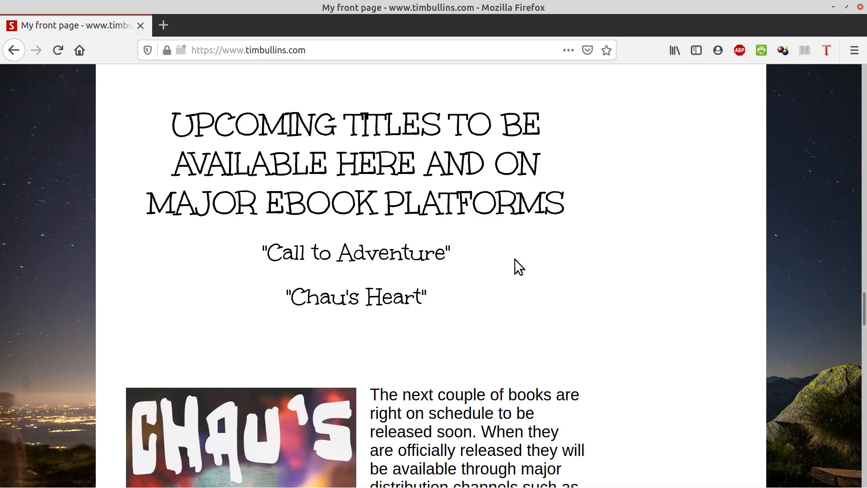
scroll(down, 3)
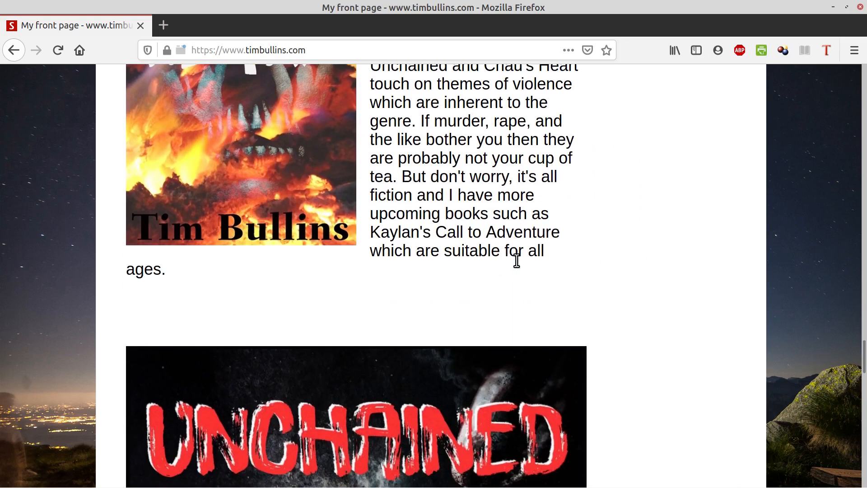
scroll(down, 3)
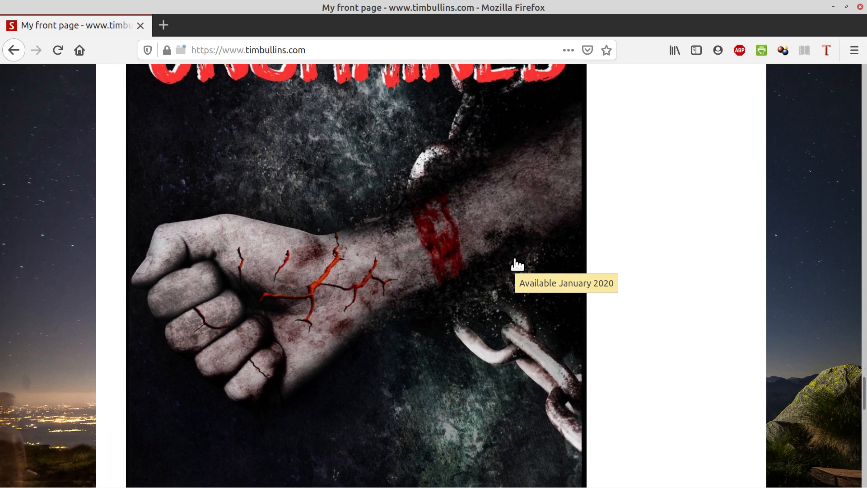
scroll(down, 3)
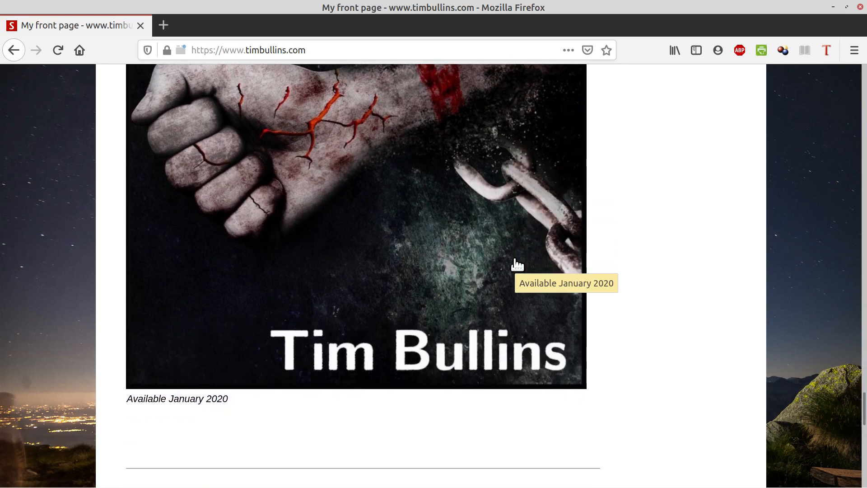
scroll(down, 3)
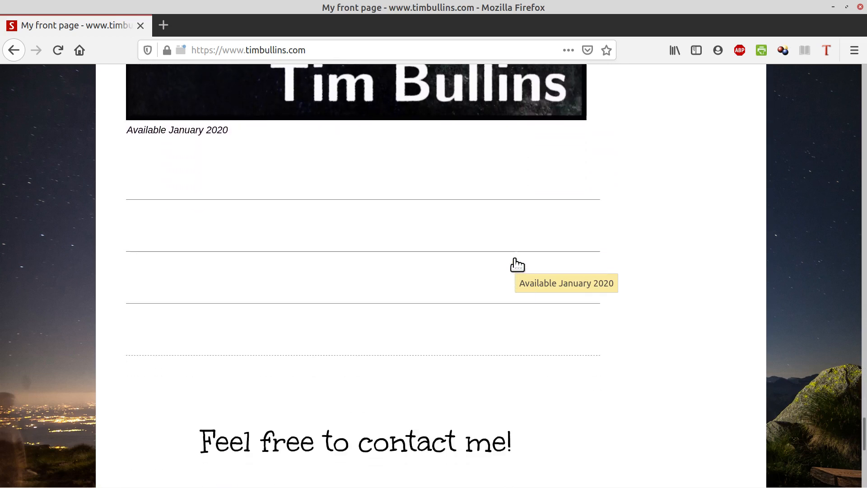
scroll(down, 3)
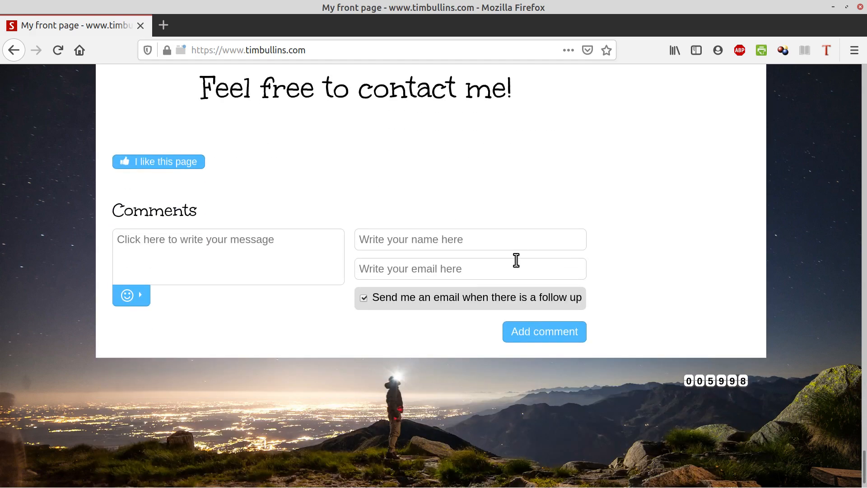
scroll(up, 3)
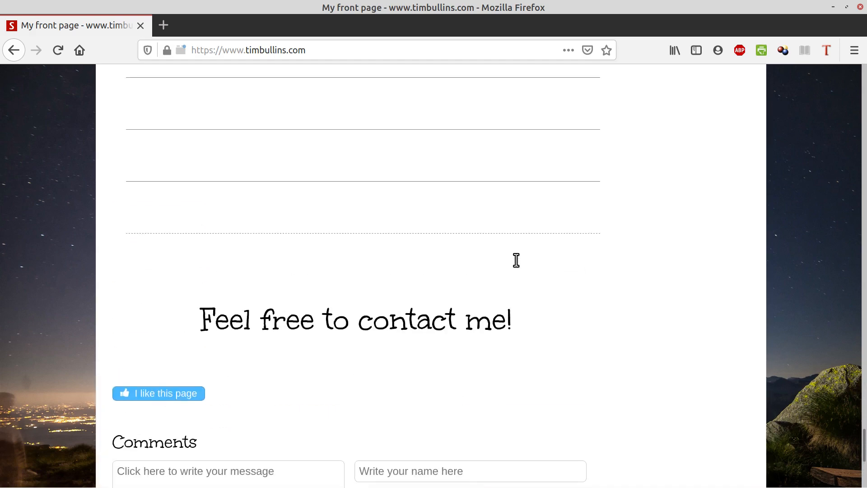
scroll(up, 3)
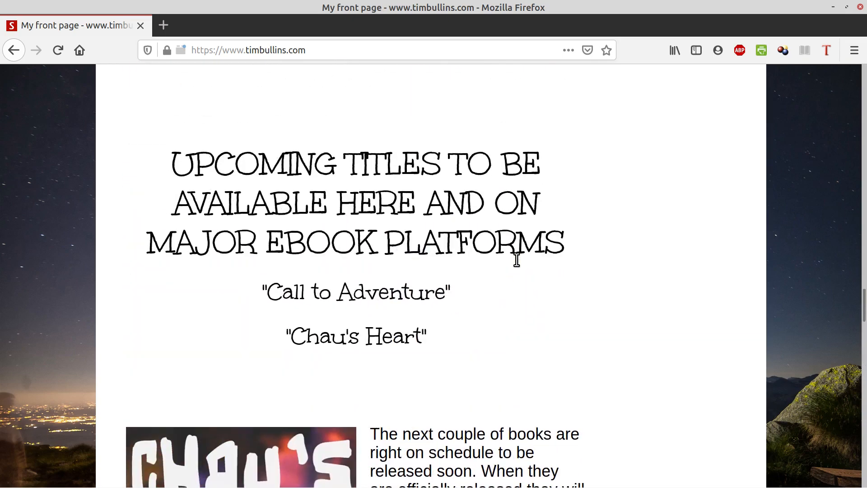
scroll(down, 3)
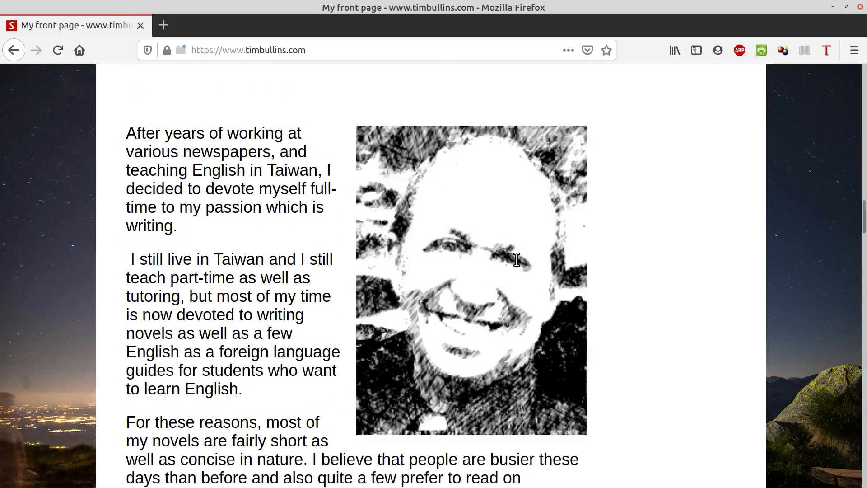
scroll(down, 3)
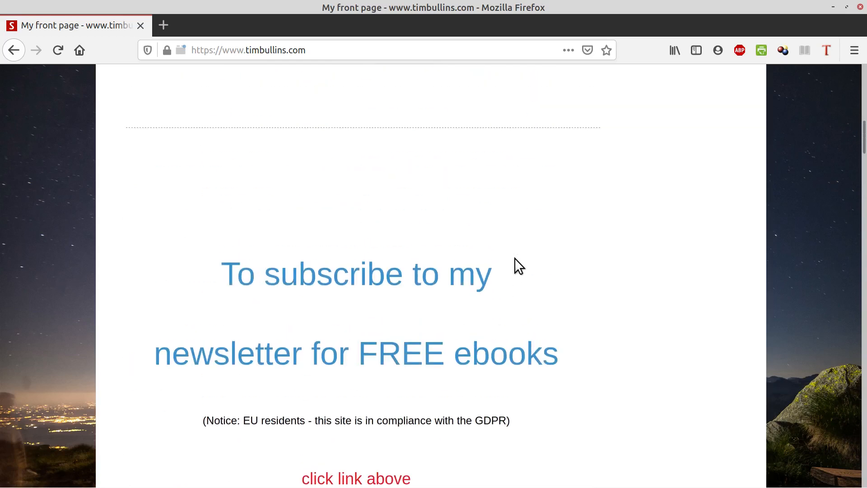
scroll(up, 3)
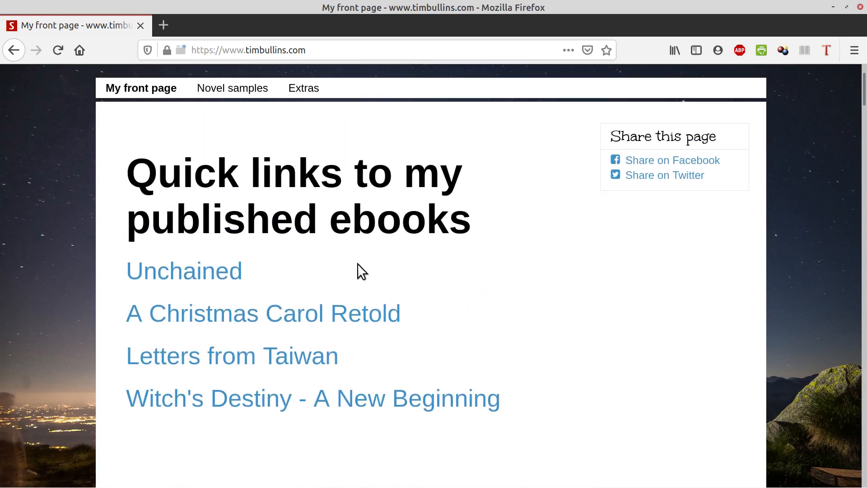
Step: Follow the Unchained quick link to its books2read store-links page
click(183, 271)
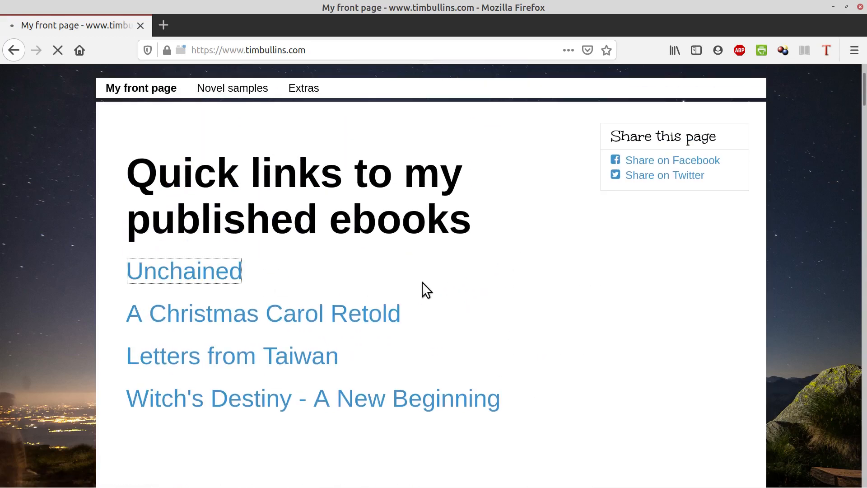
click(183, 271)
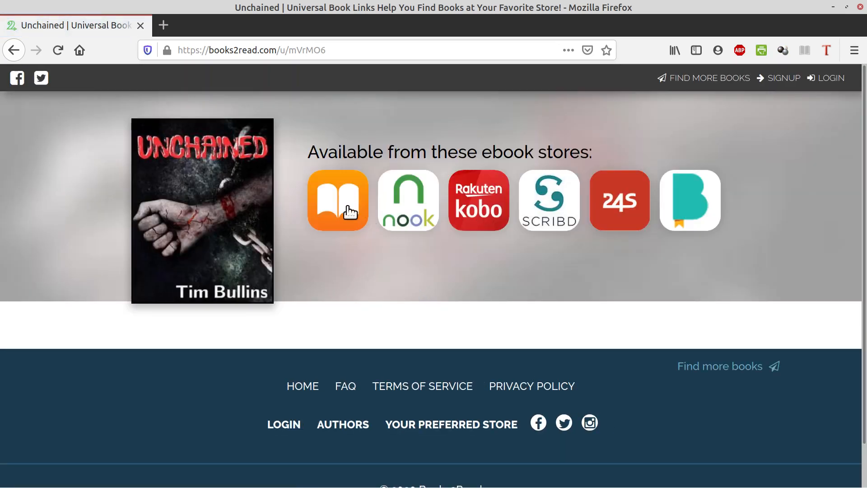
mouse_move(408, 199)
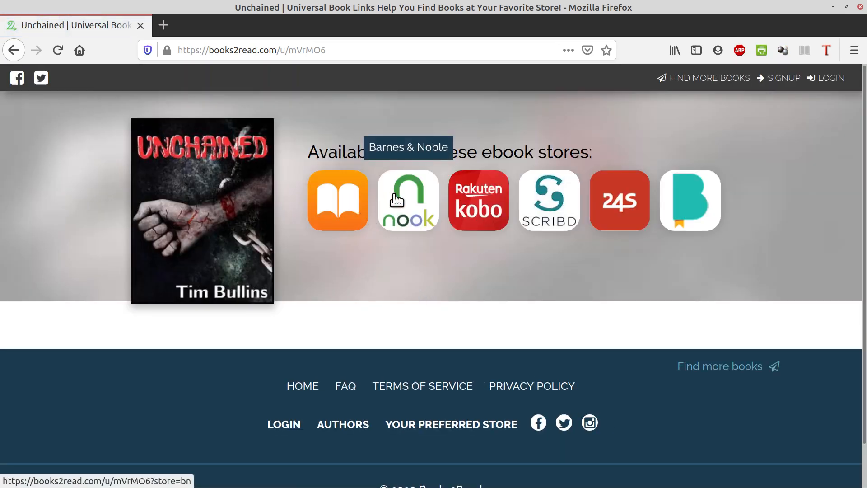
mouse_move(549, 200)
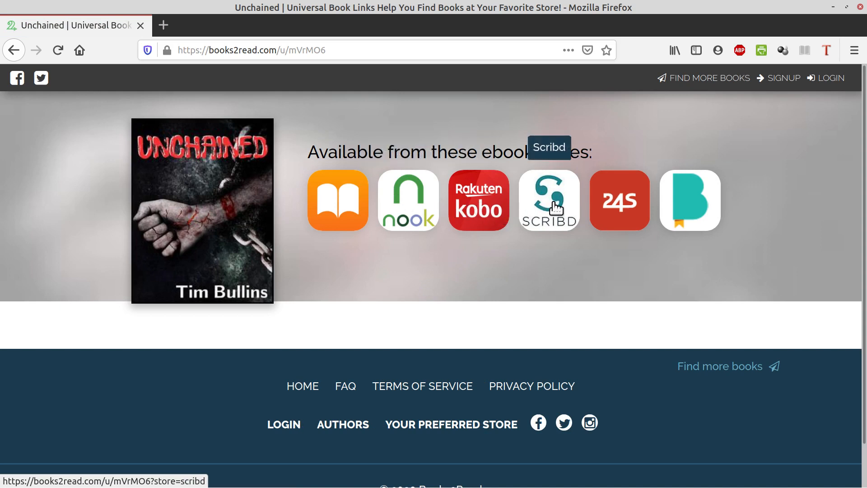
mouse_move(689, 200)
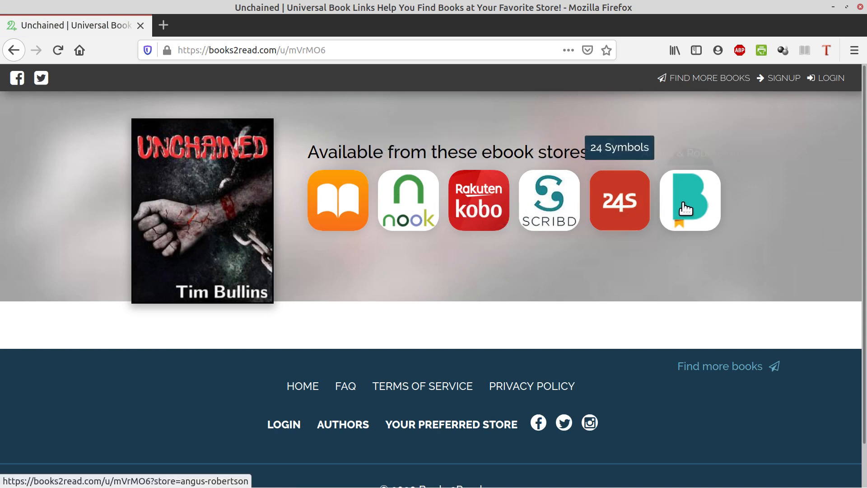
mouse_move(308, 226)
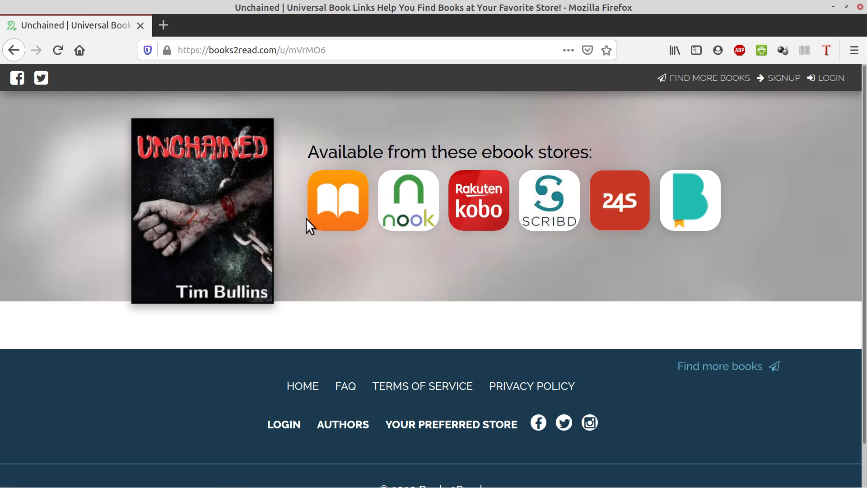
mouse_move(36, 123)
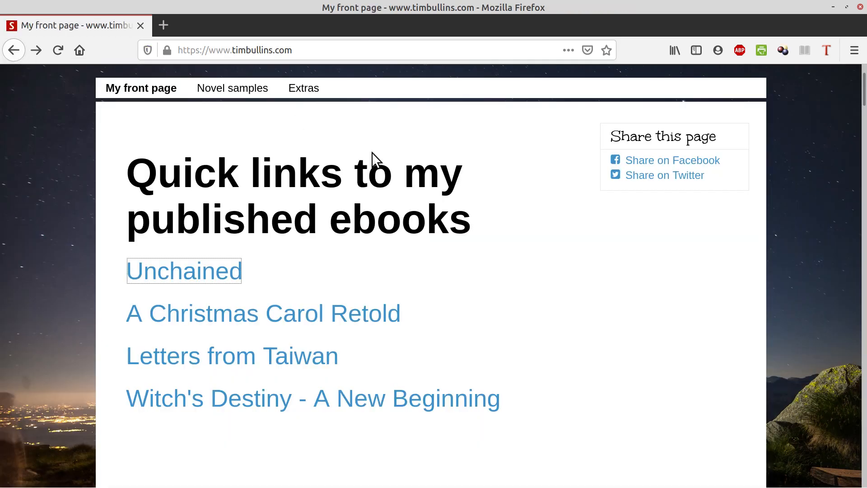
mouse_move(493, 229)
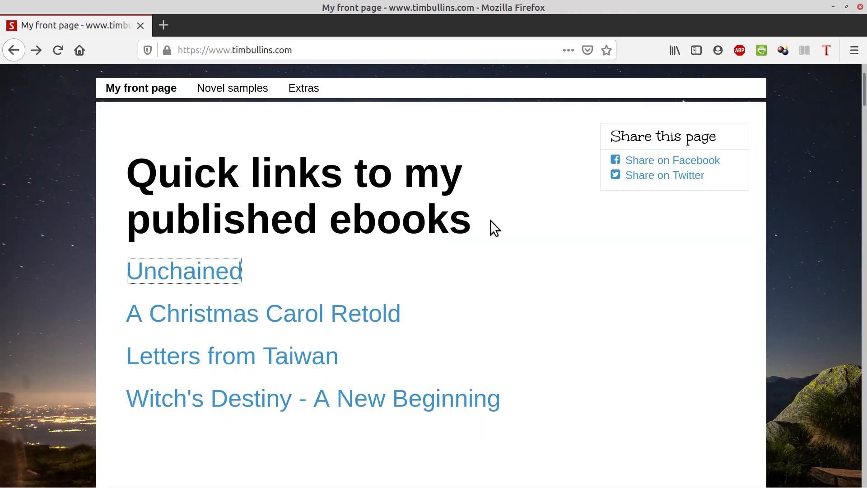
mouse_move(392, 211)
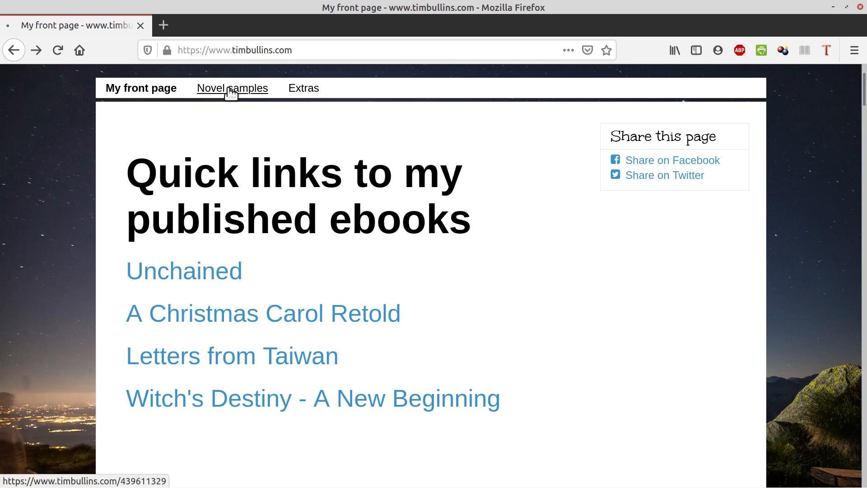
Step: Read through the Novel samples page and follow its 'My works on wattpad' link
click(141, 87)
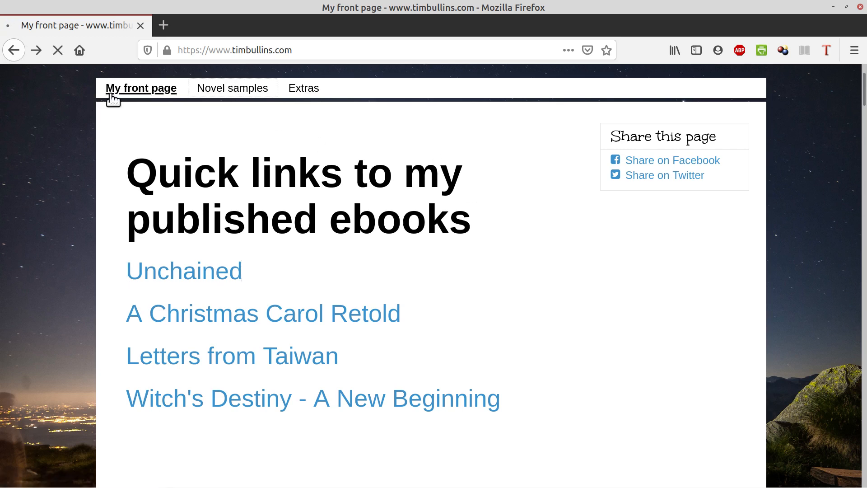
click(232, 88)
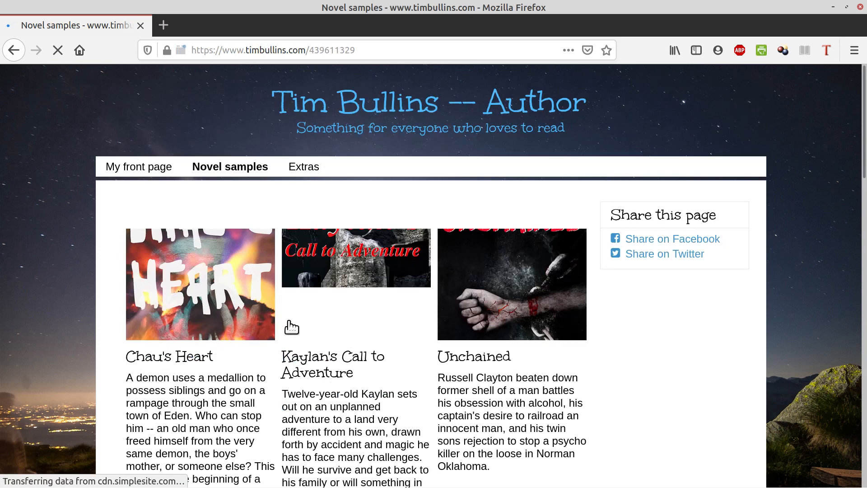
scroll(down, 3)
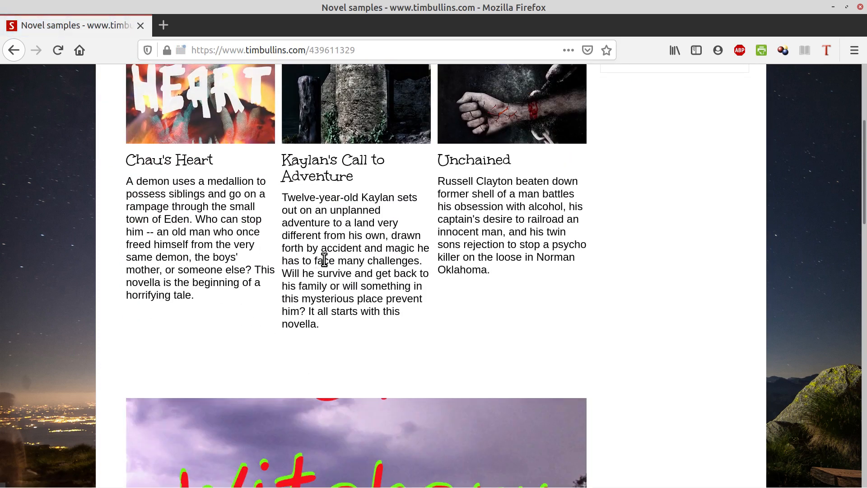
scroll(down, 3)
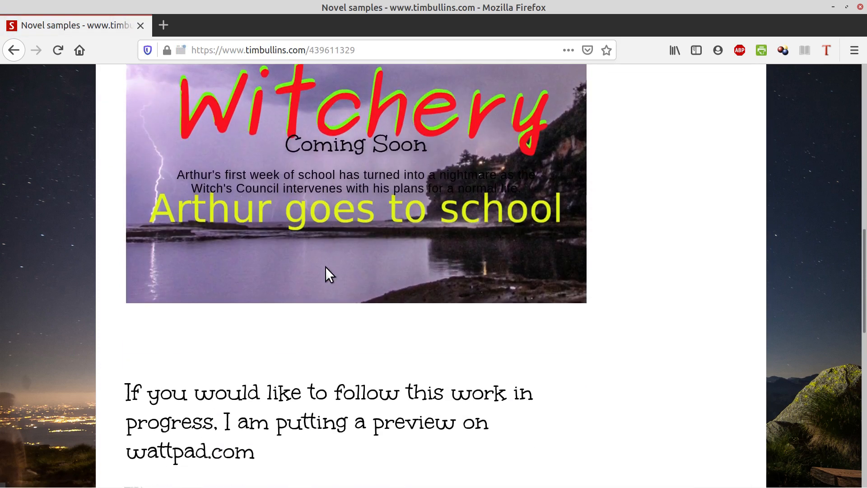
mouse_move(252, 209)
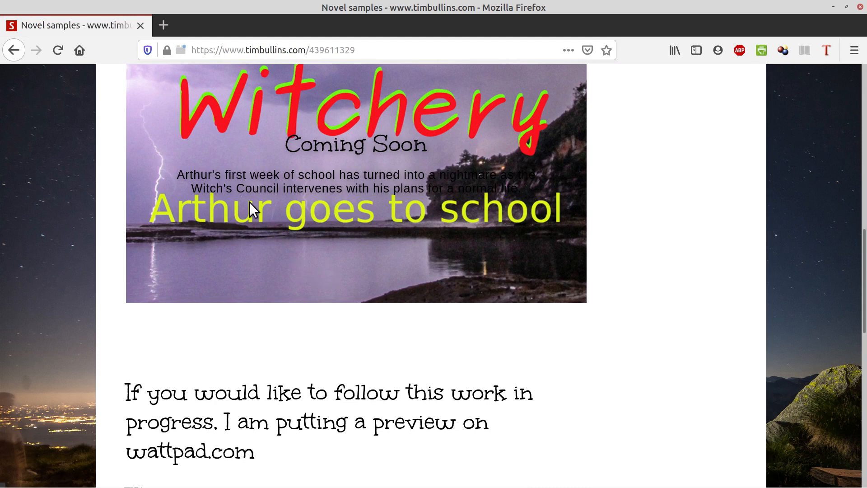
scroll(up, 3)
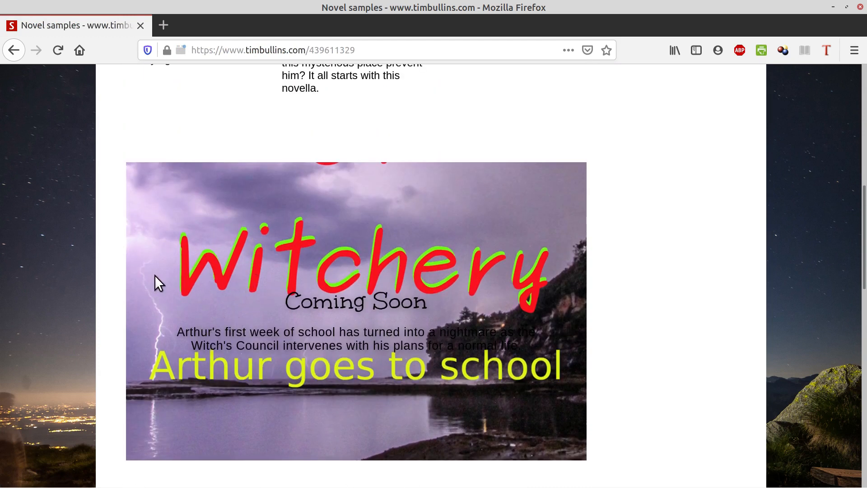
scroll(down, 3)
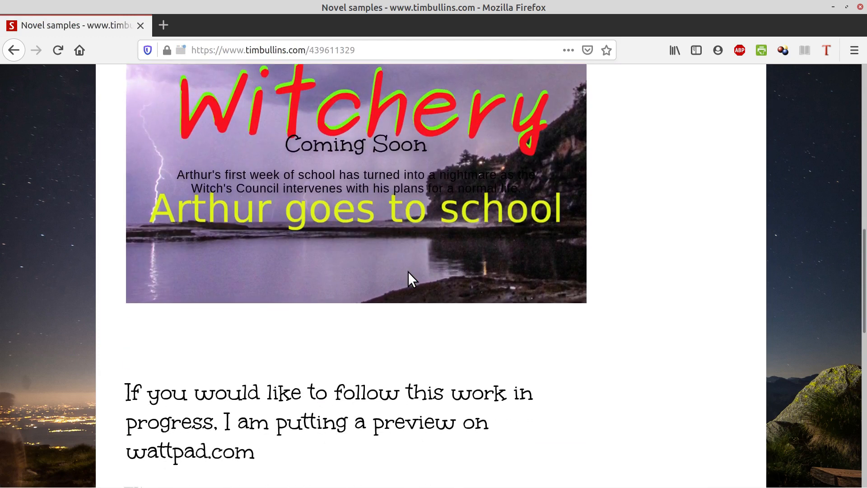
scroll(down, 3)
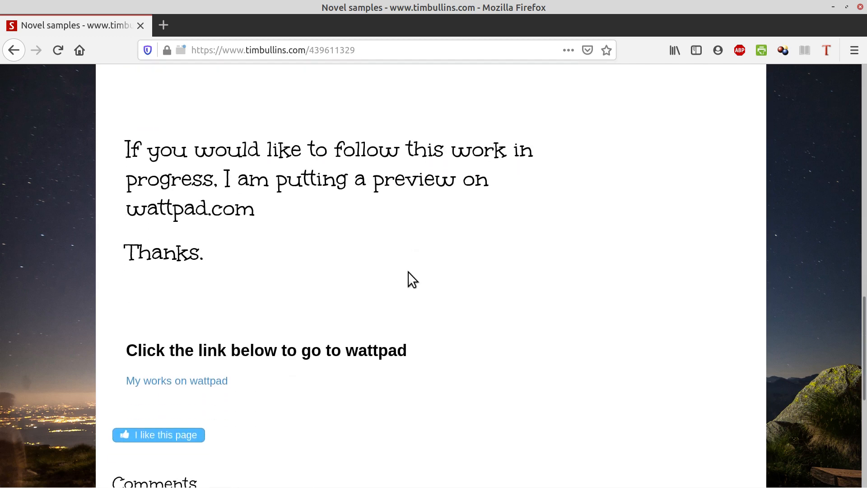
scroll(down, 3)
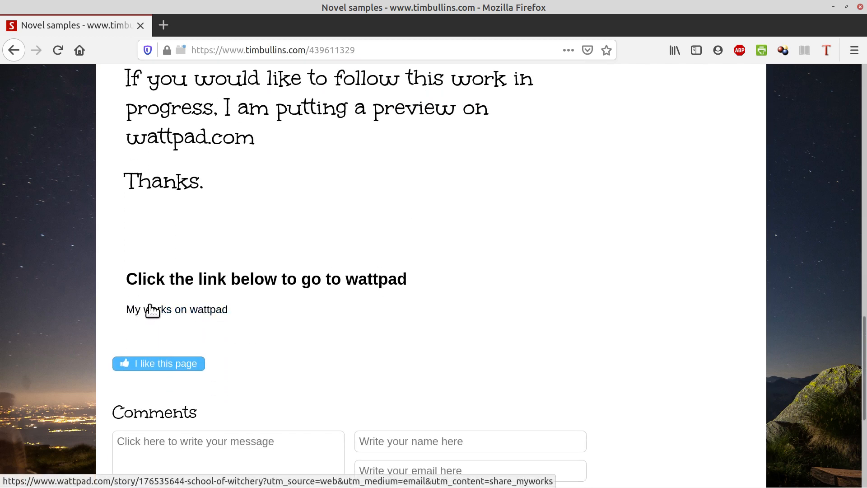
click(176, 309)
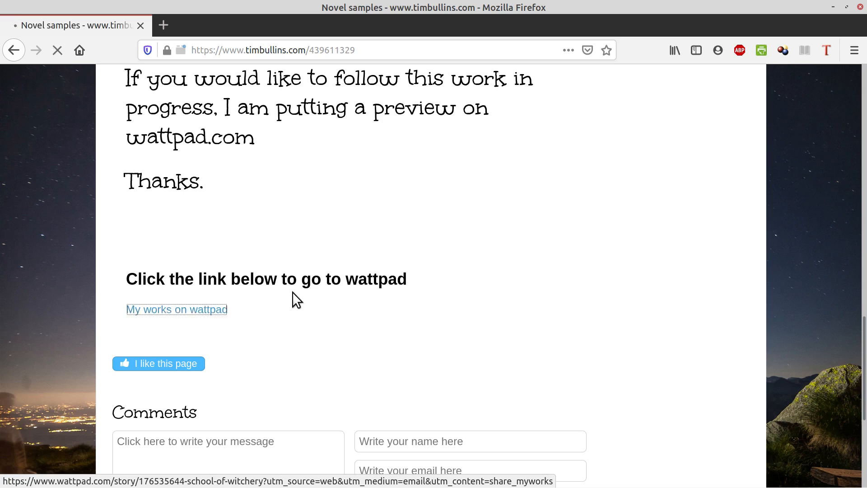
Step: Browse Wattpad's 'School of Witchery' story page, then go back to the Novel samples page
click(176, 309)
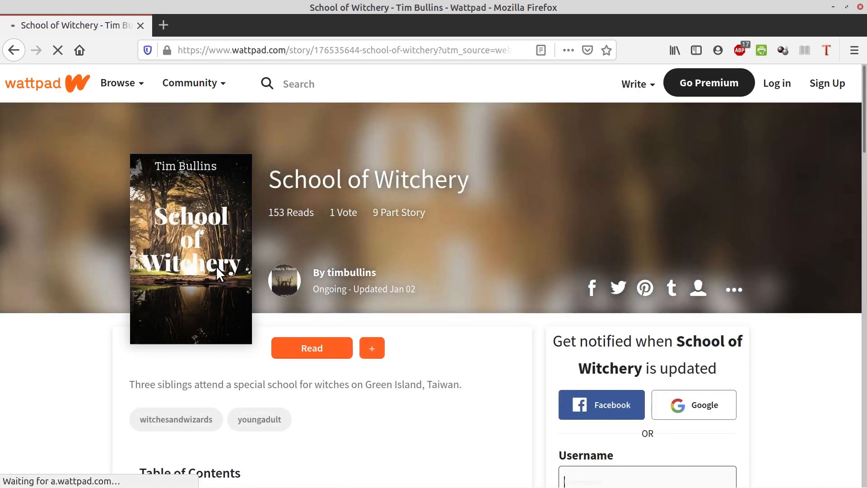
scroll(down, 3)
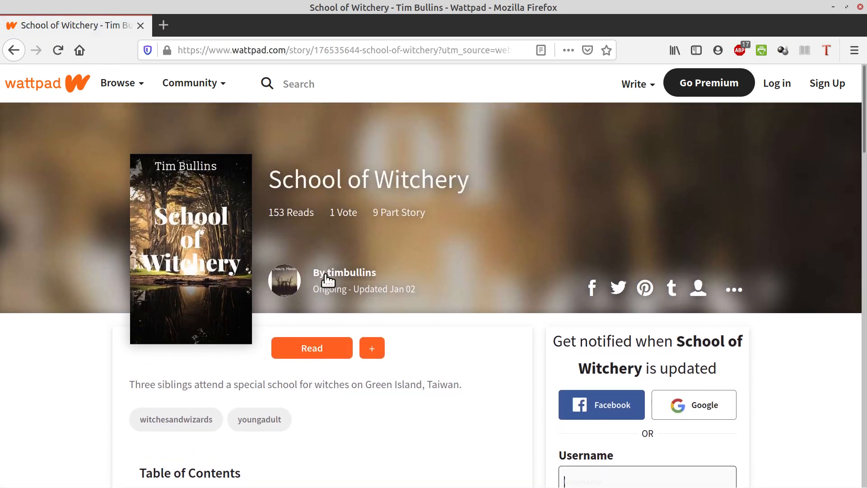
mouse_move(356, 273)
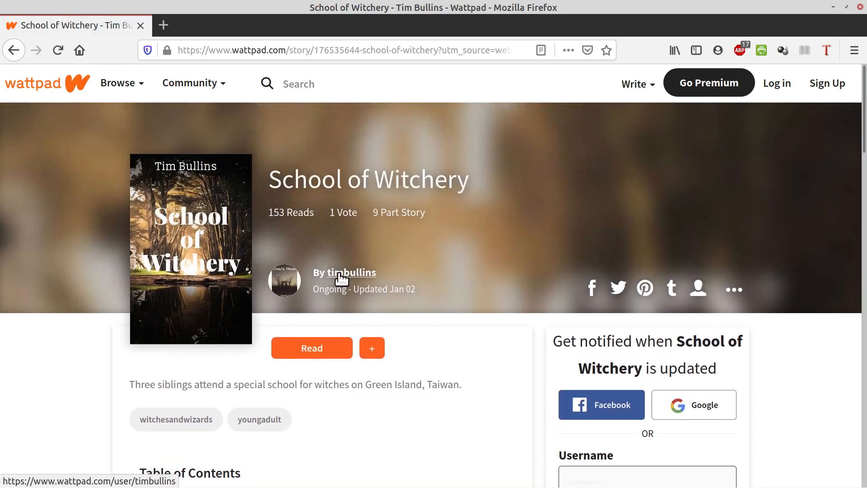
mouse_move(13, 50)
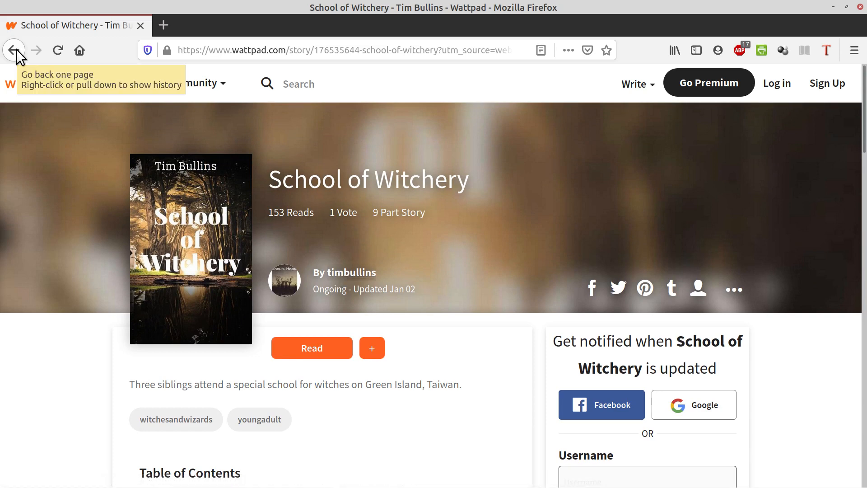
click(14, 50)
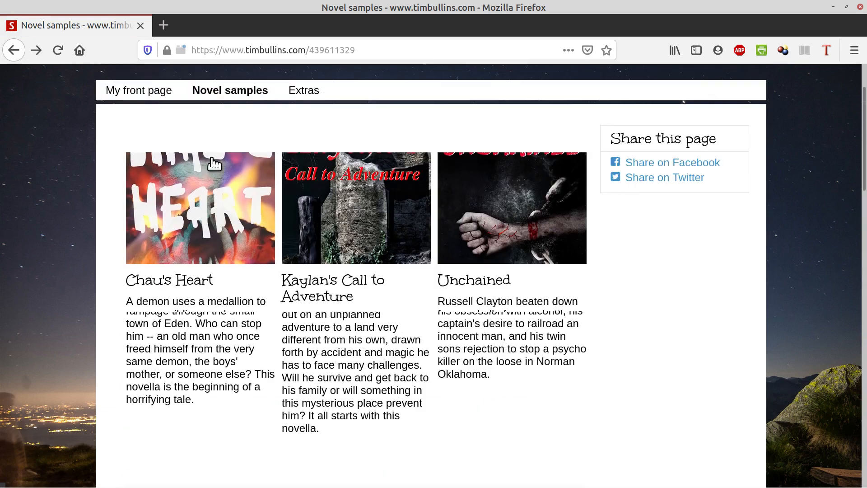
scroll(up, 3)
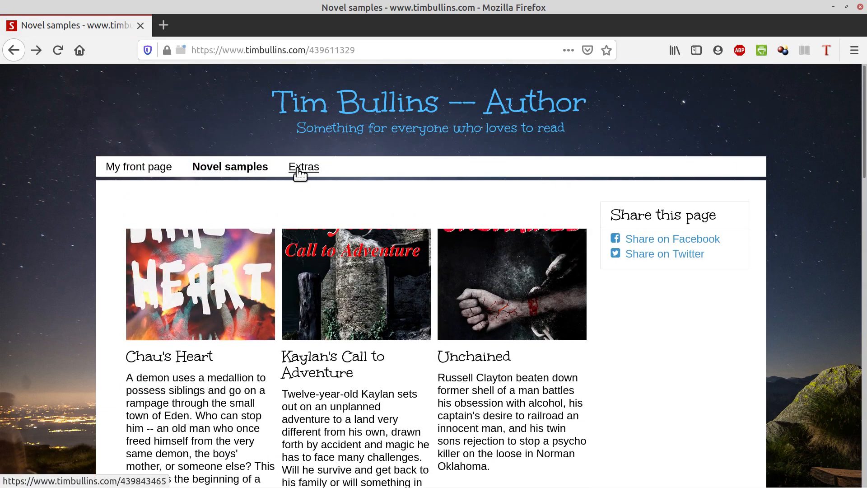
click(303, 166)
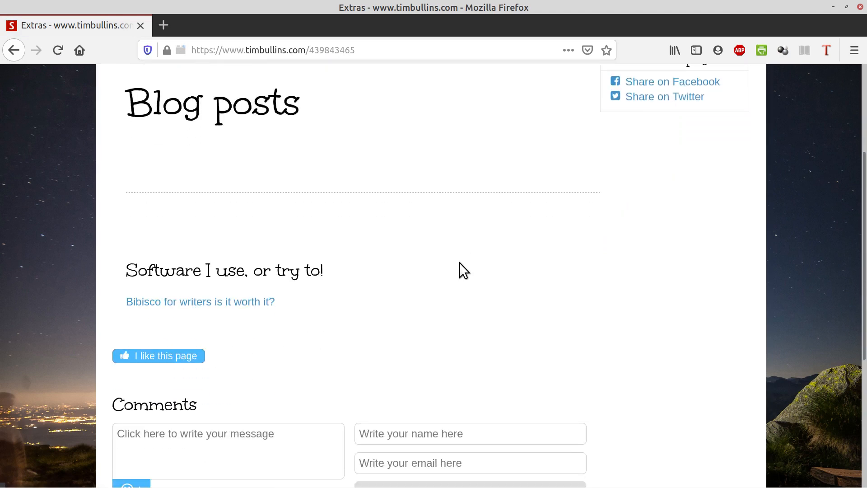
scroll(down, 3)
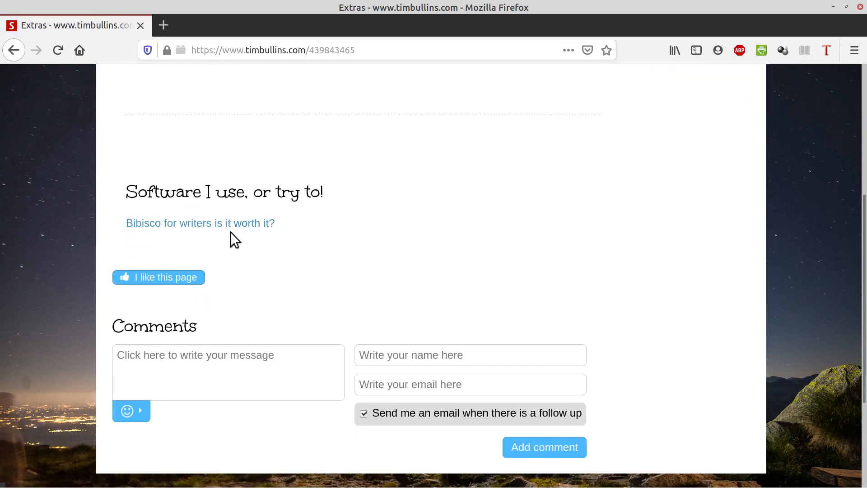
mouse_move(317, 231)
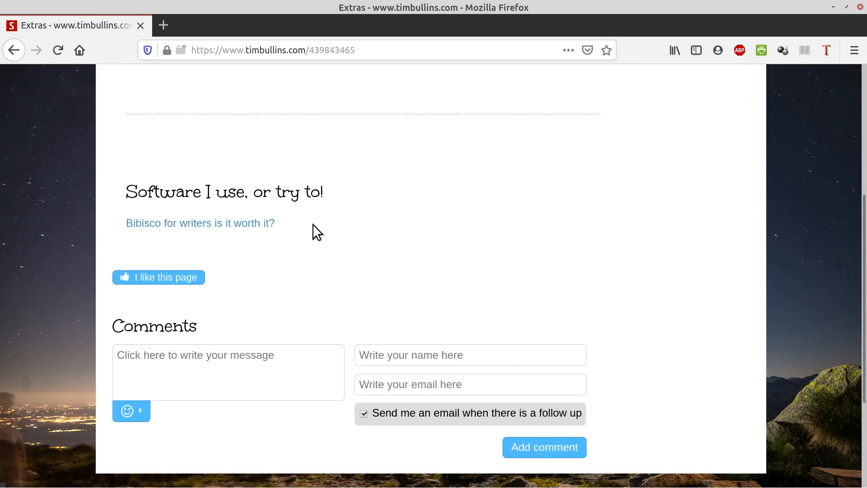
scroll(down, 3)
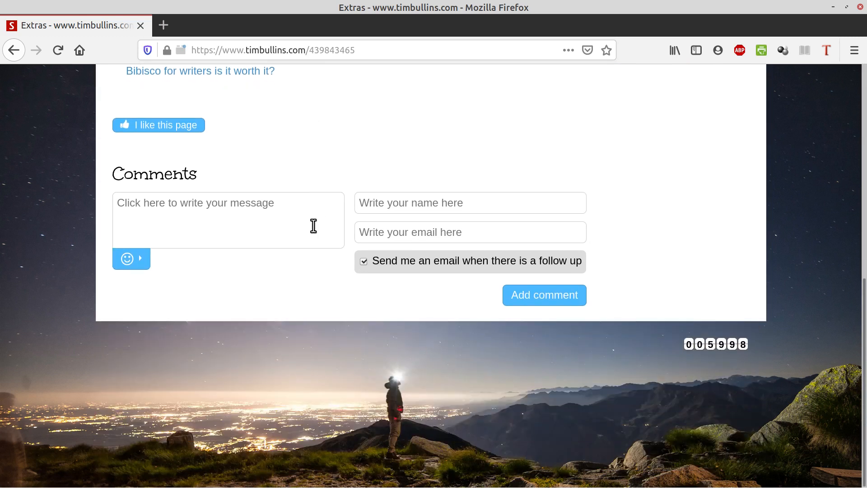
mouse_move(391, 203)
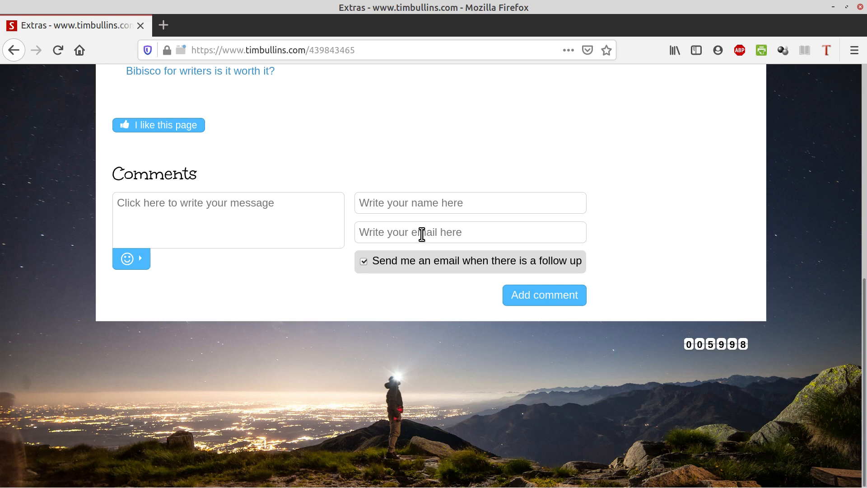
mouse_move(425, 242)
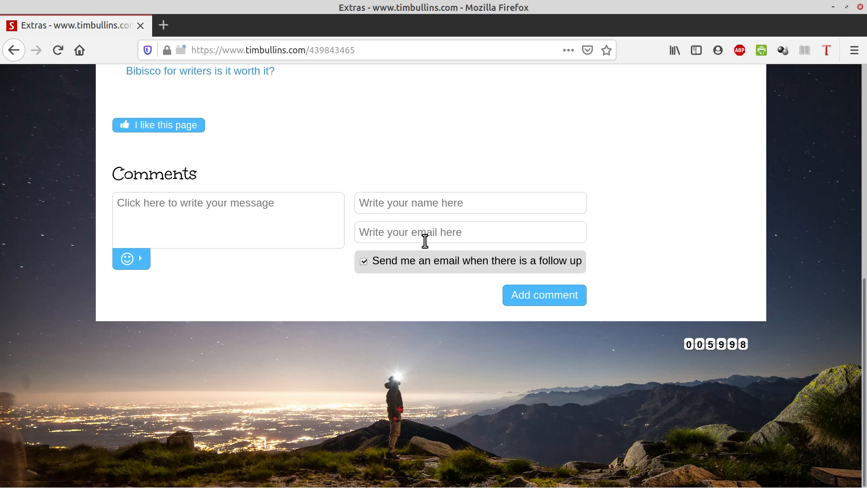
mouse_move(299, 202)
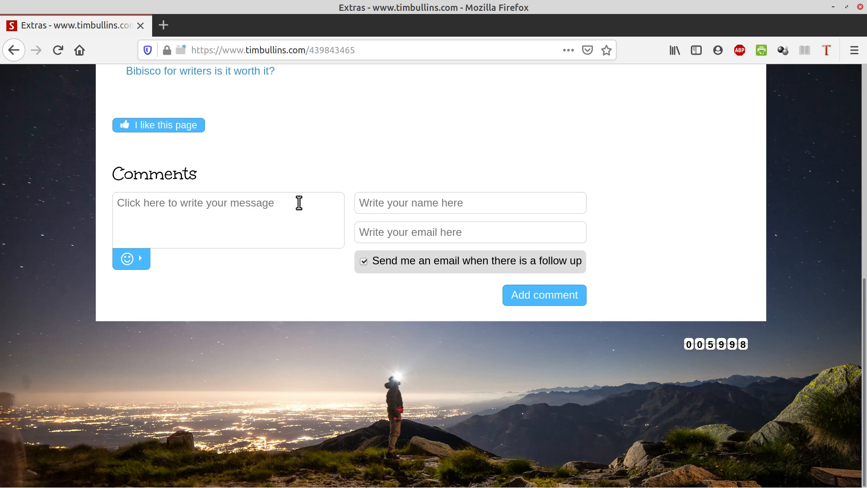
mouse_move(418, 206)
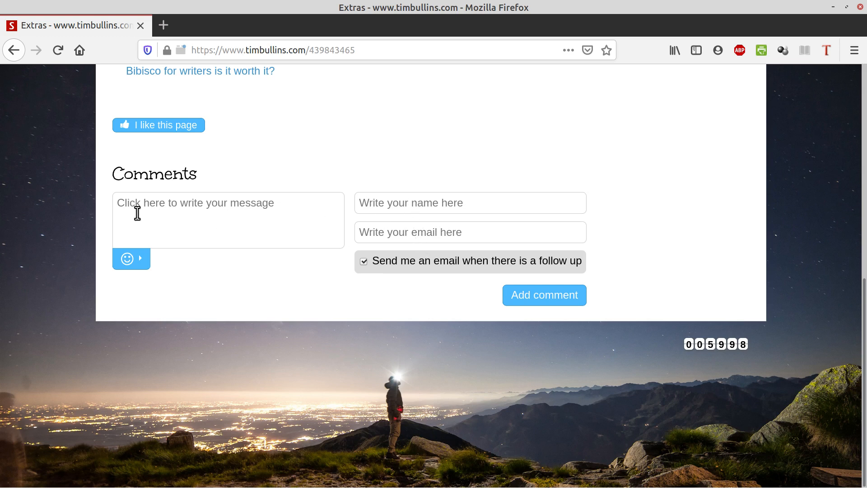
mouse_move(270, 206)
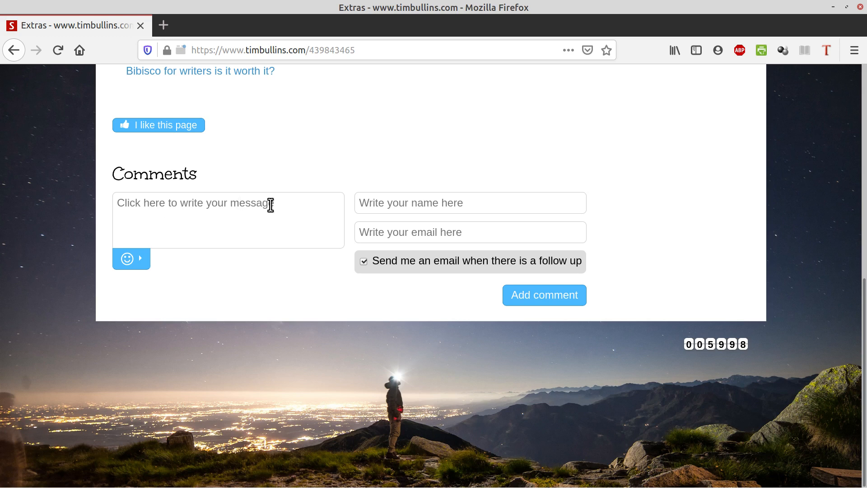
mouse_move(386, 213)
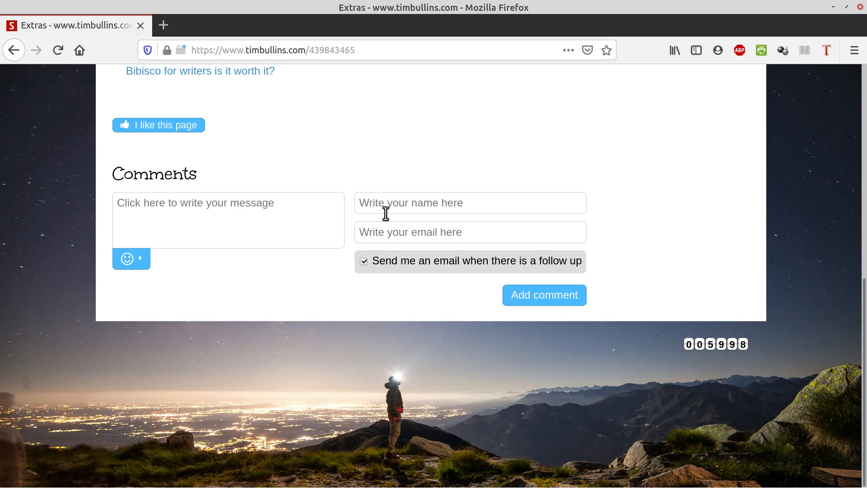
mouse_move(453, 165)
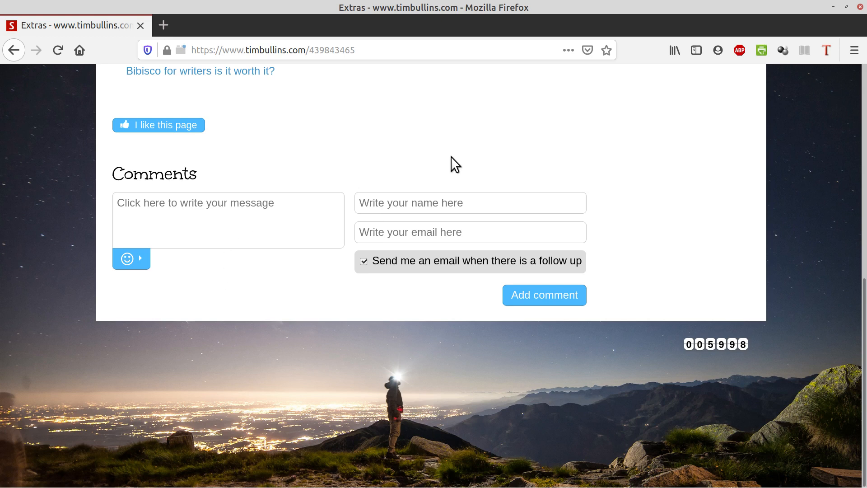
mouse_move(699, 200)
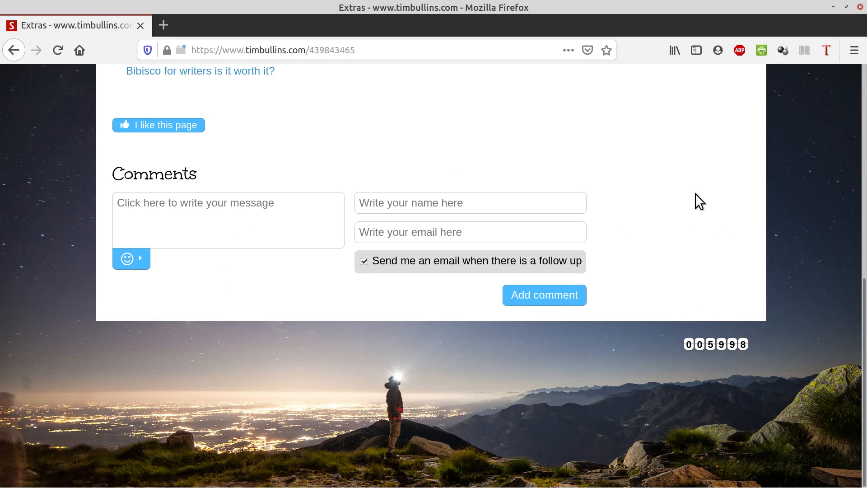
scroll(up, 3)
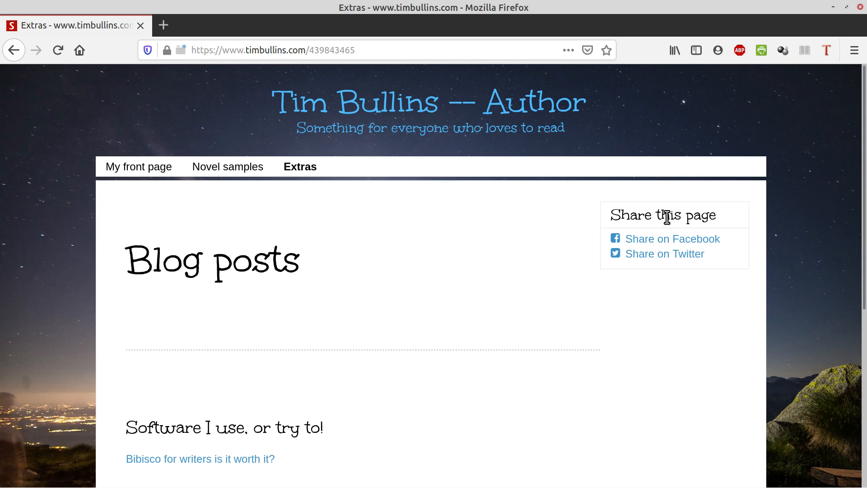
mouse_move(14, 51)
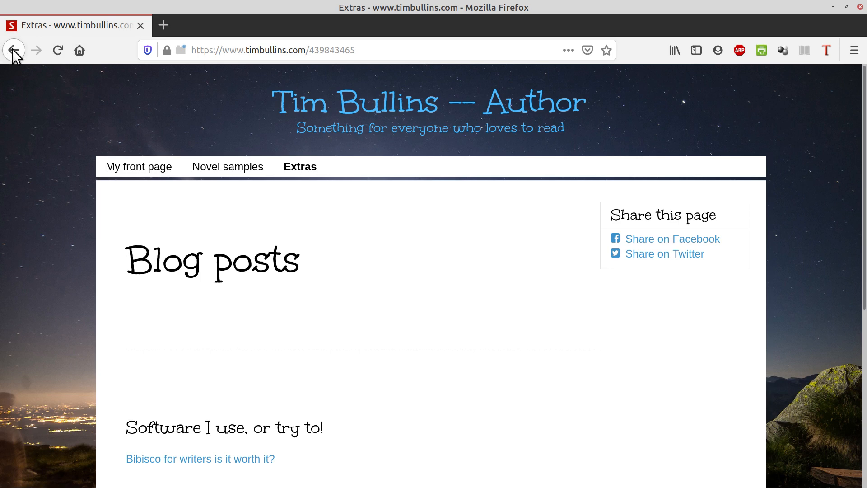
Step: From Novel samples, navigate to 'My front page' via the site menu and glance down it
click(13, 50)
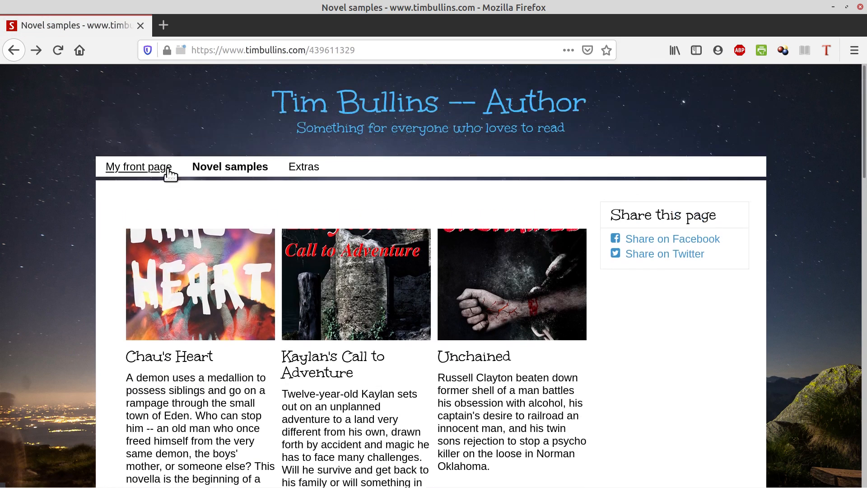
click(138, 166)
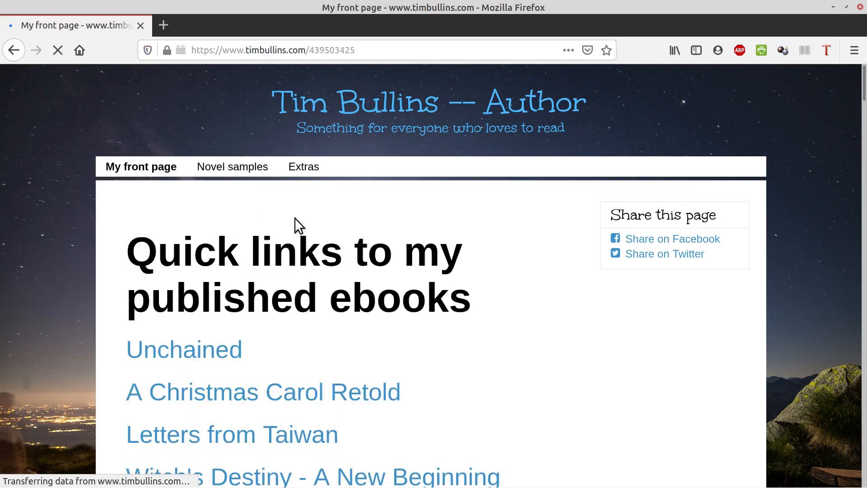
scroll(down, 3)
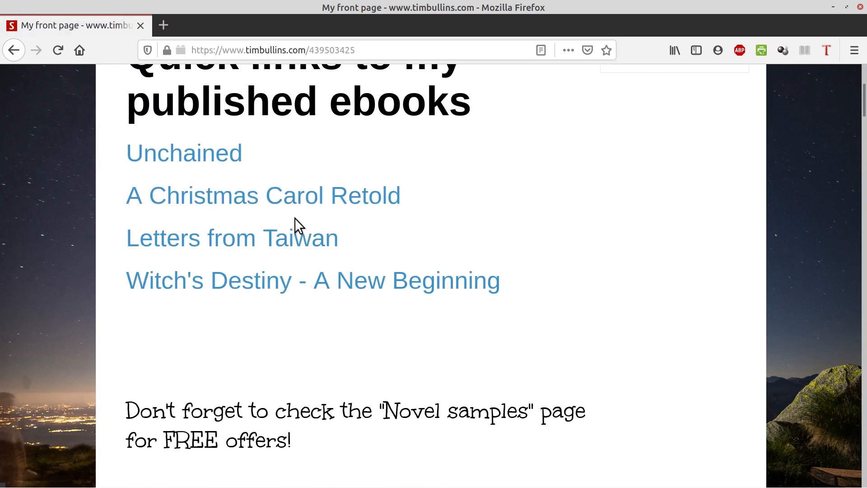
scroll(down, 3)
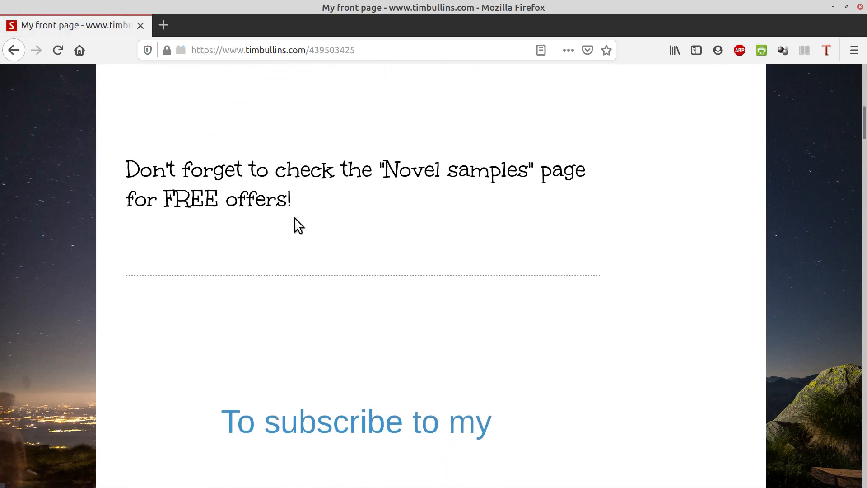
scroll(up, 3)
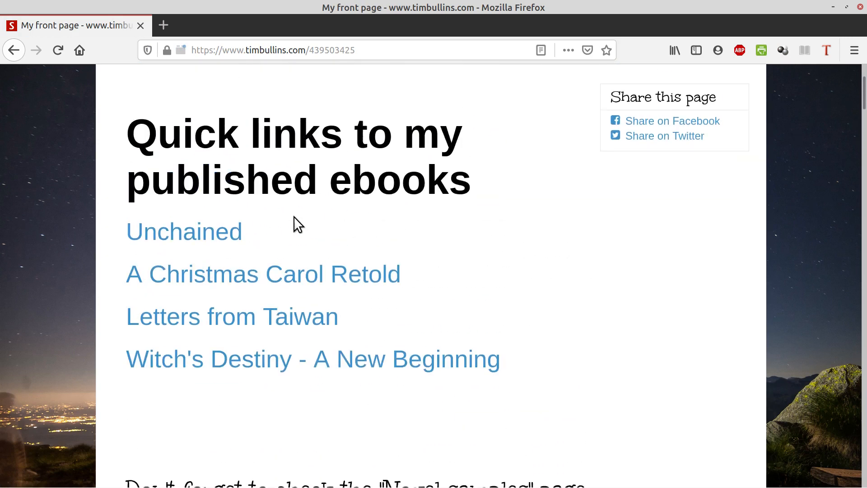
Step: Scroll through the front page's published-ebook quick links and back toward the top
scroll(down, 3)
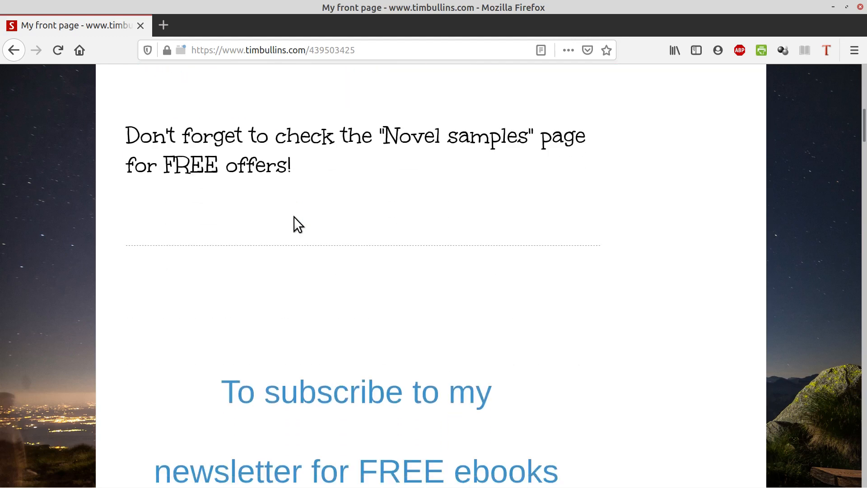
scroll(down, 3)
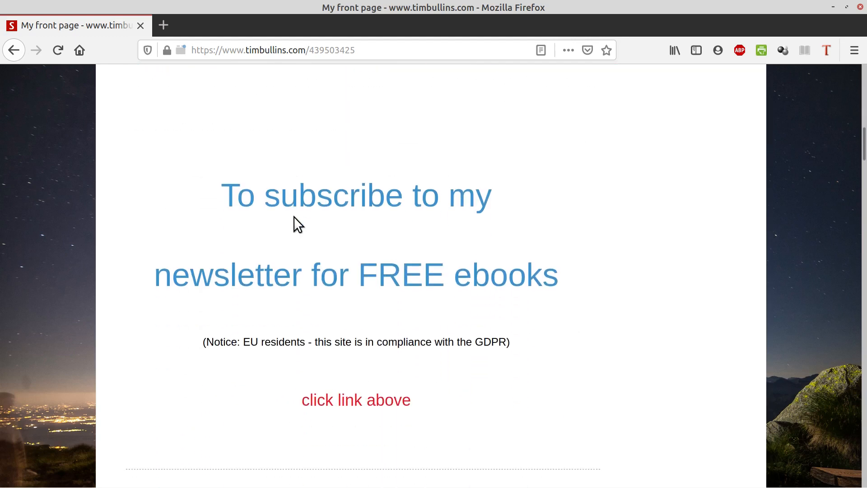
scroll(down, 3)
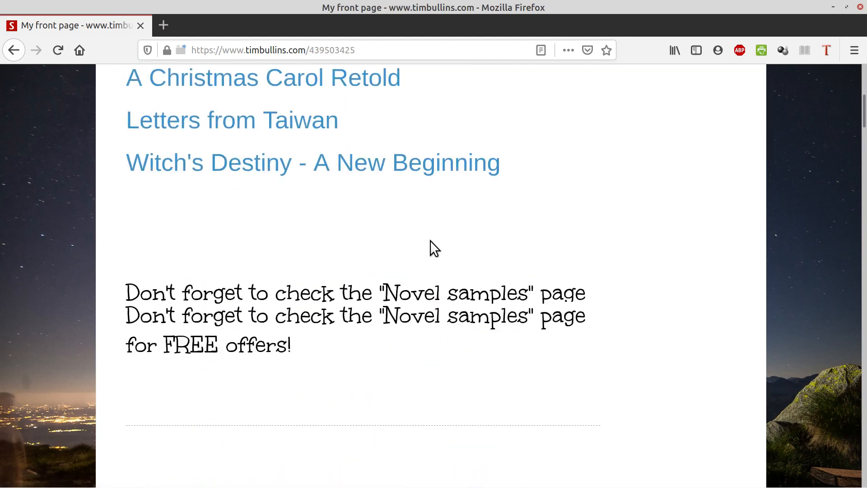
scroll(up, 3)
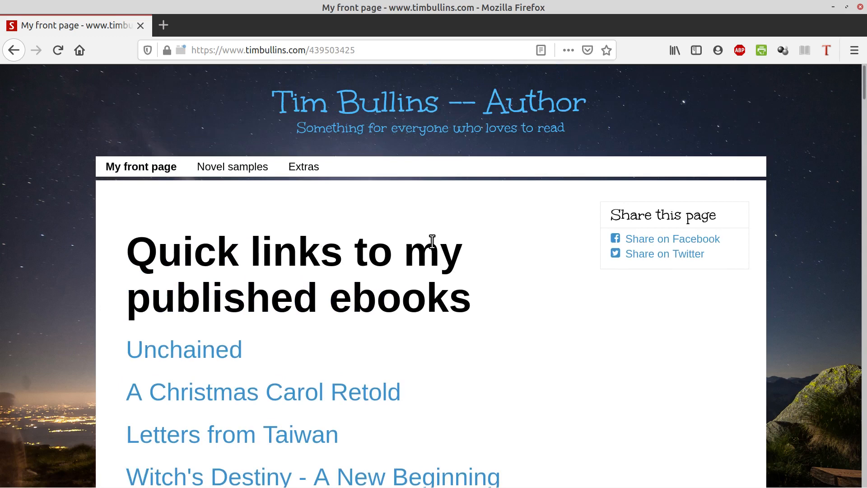
mouse_move(523, 239)
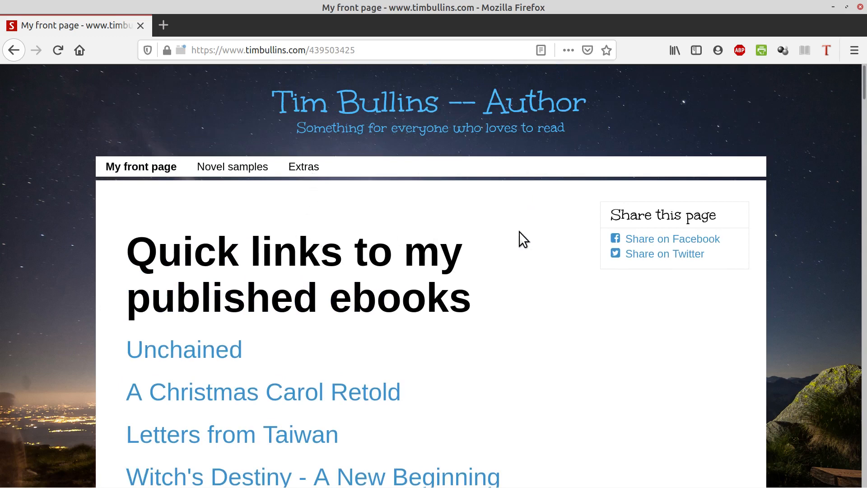
scroll(down, 3)
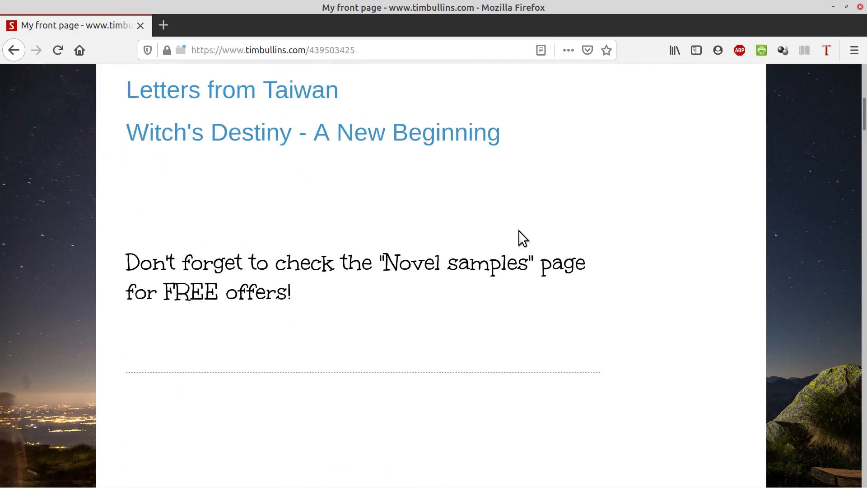
scroll(down, 3)
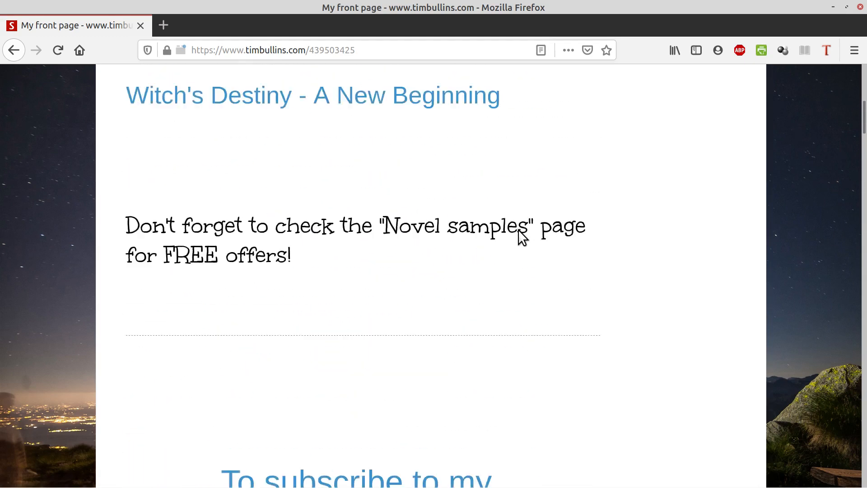
scroll(up, 3)
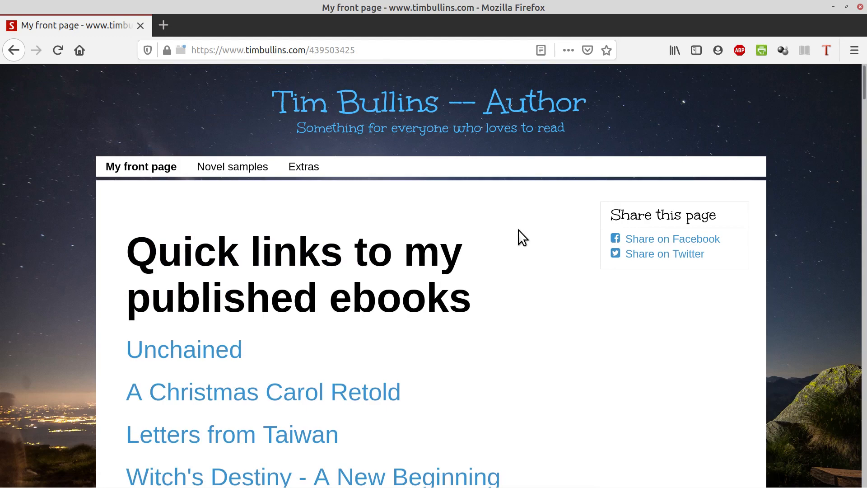